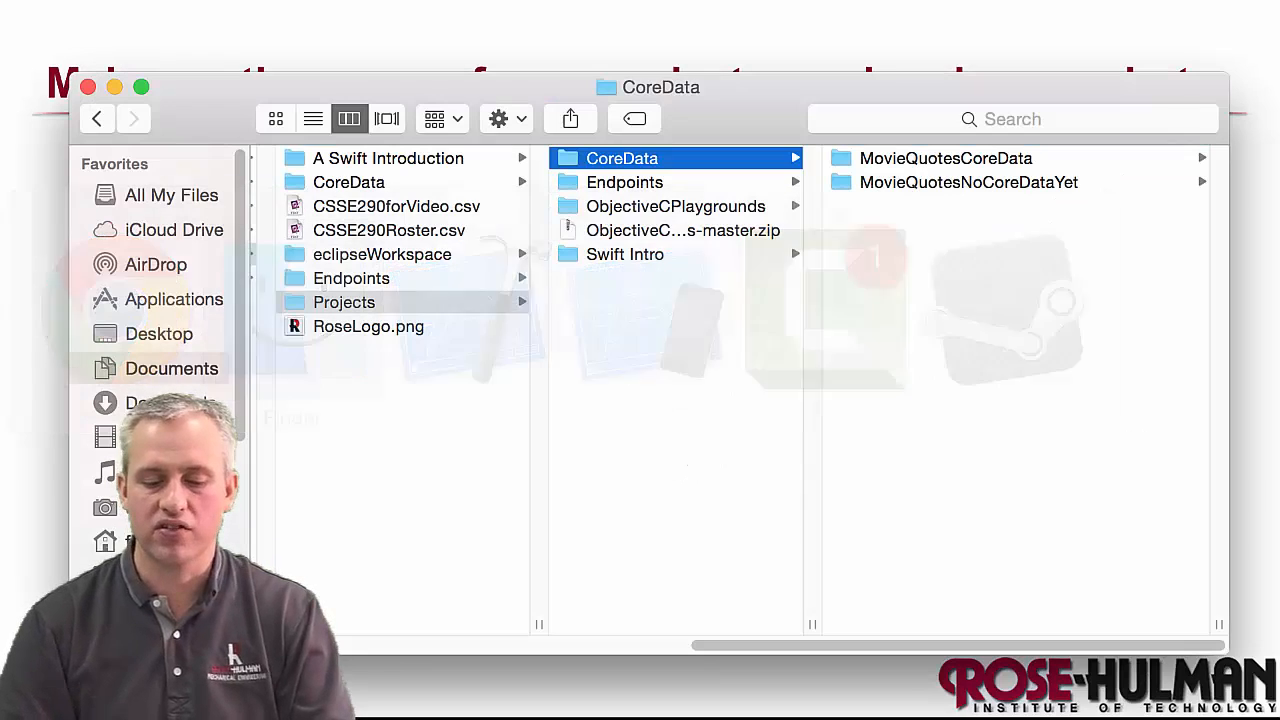
Duplicate the MovieQuotesCoreData folder in Finder and rename the copy MovieQuotesCoreDataViaAnArray
click(968, 182)
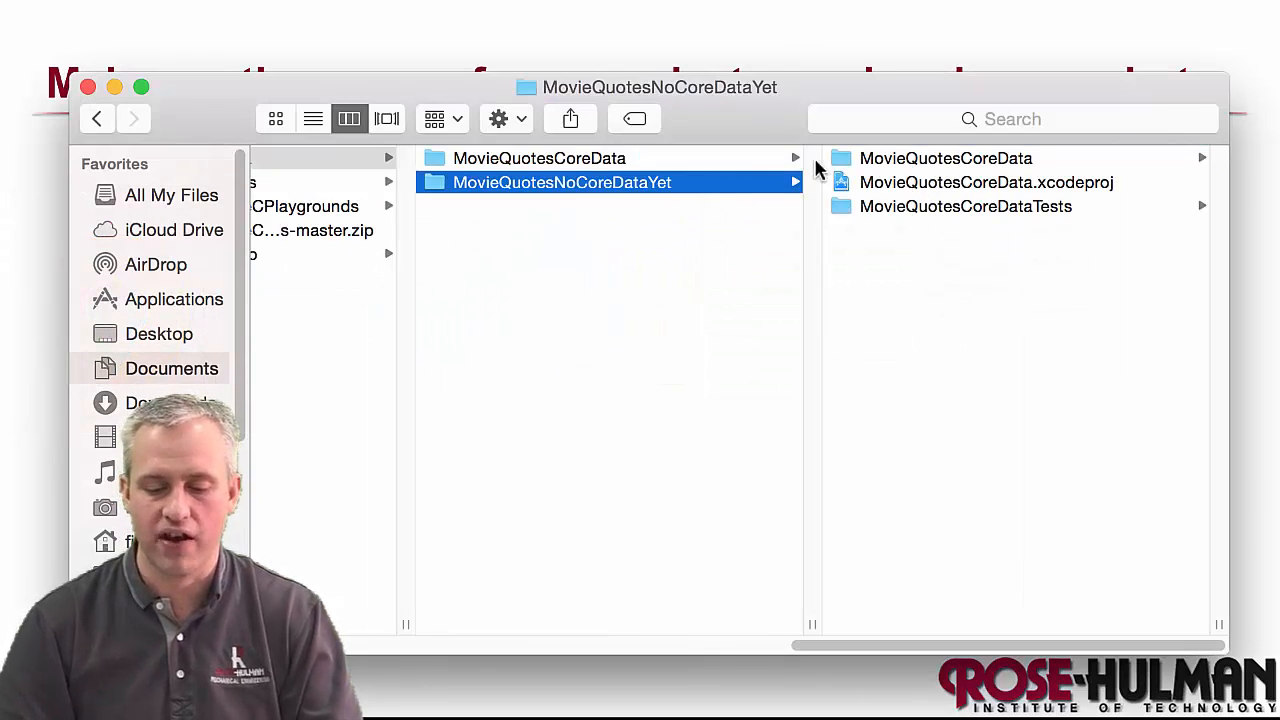
click(539, 158)
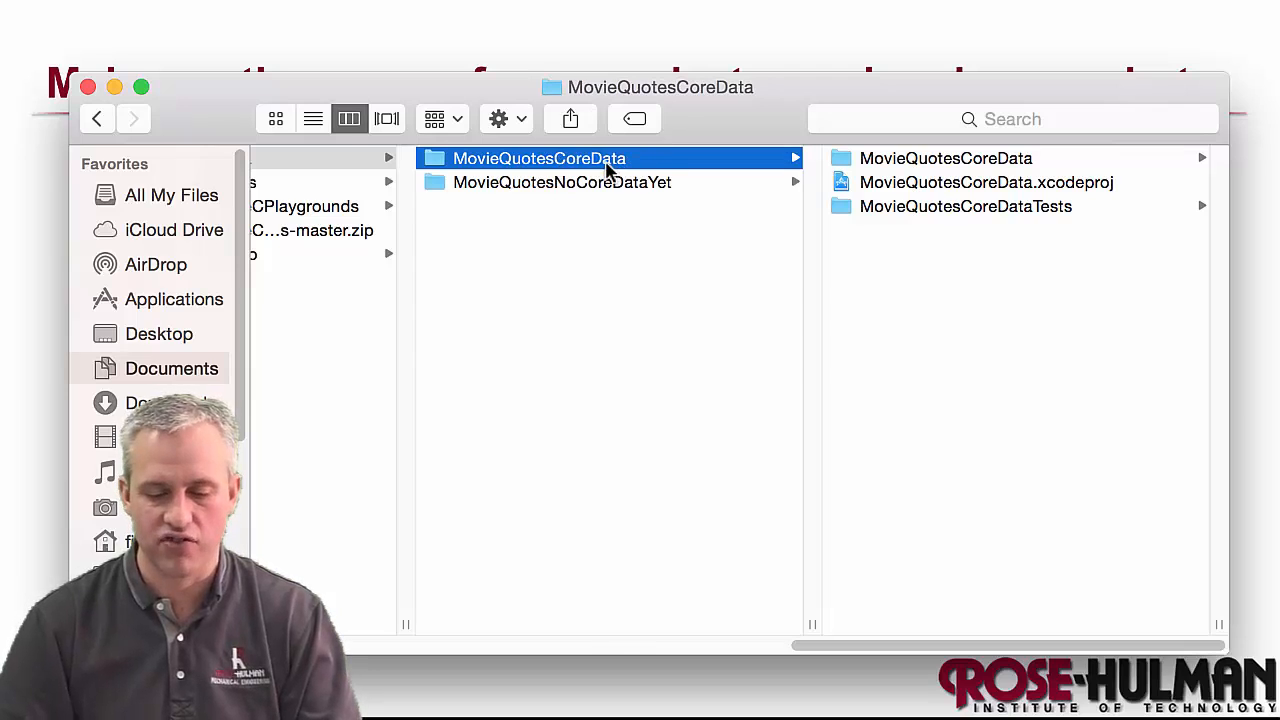
right_click(539, 158)
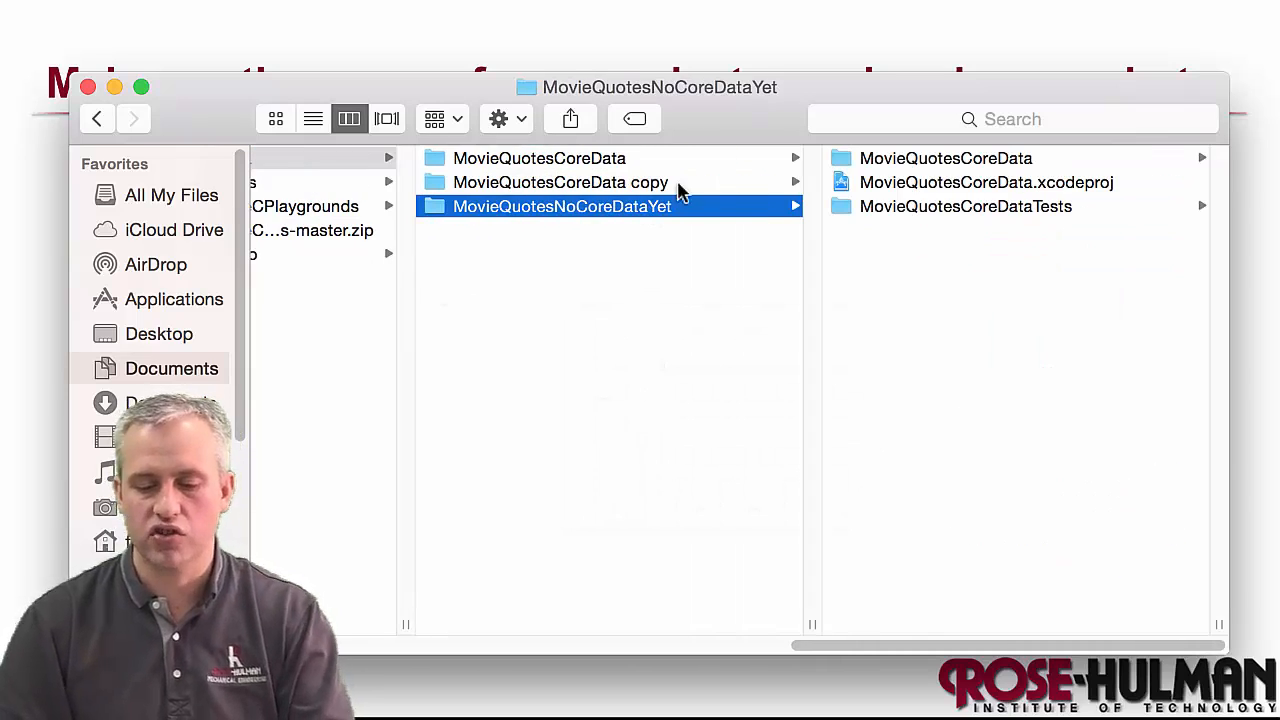
click(560, 182)
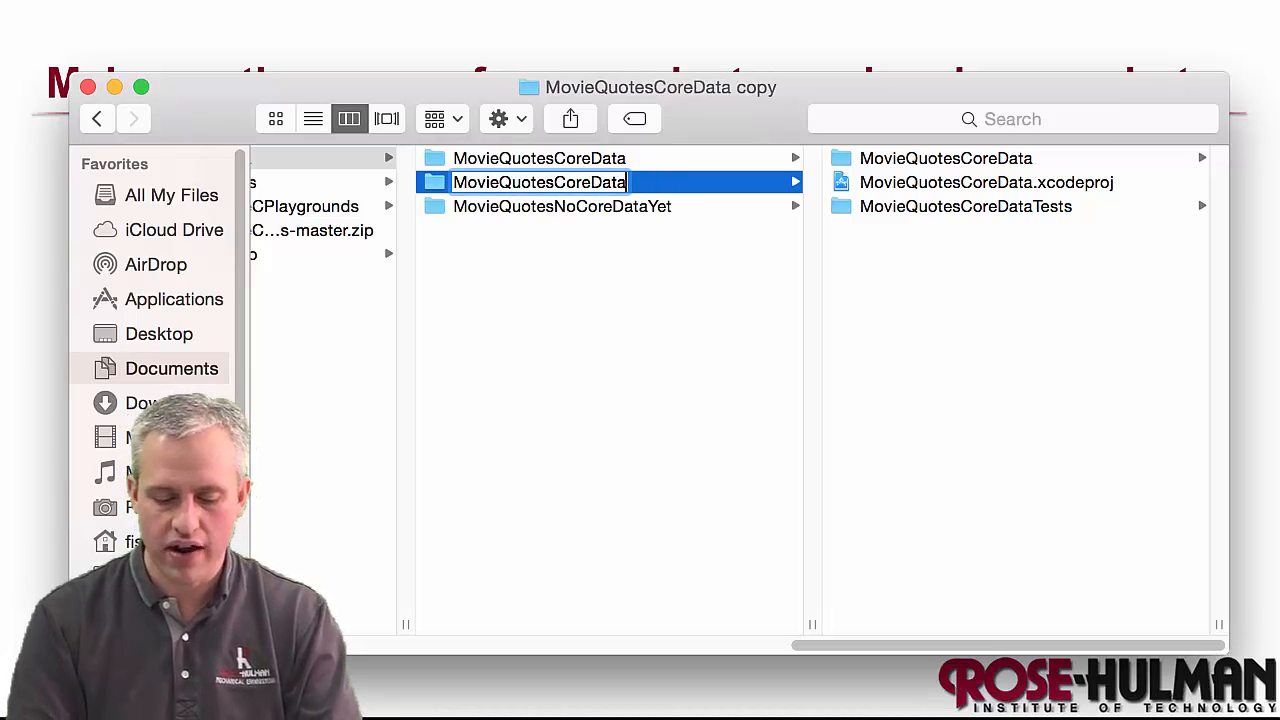
text(ViaAnArray)
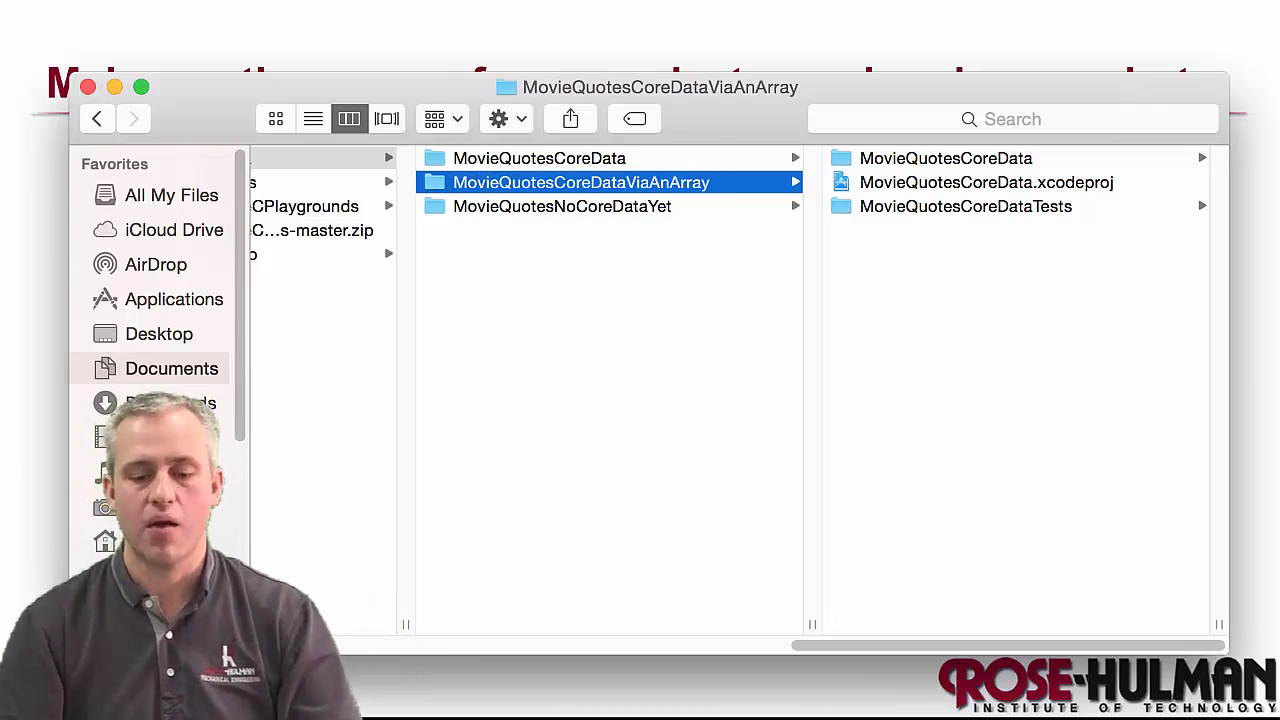
click(539, 158)
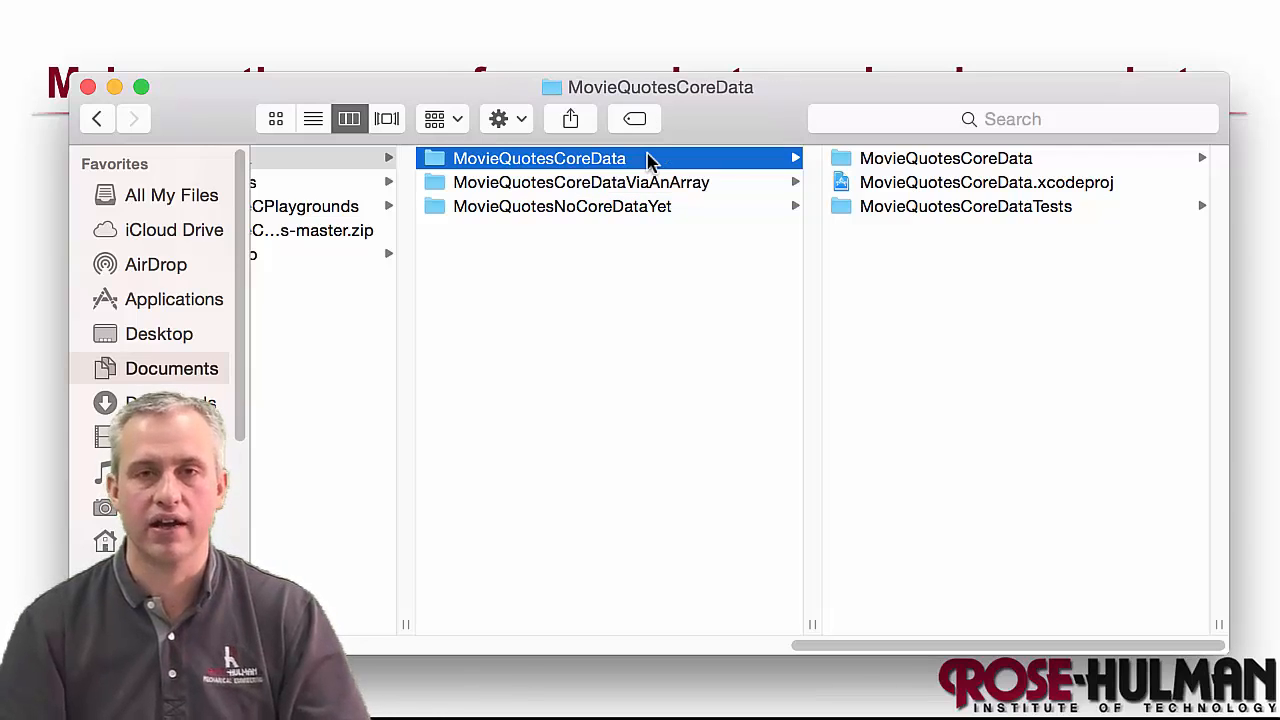
click(580, 182)
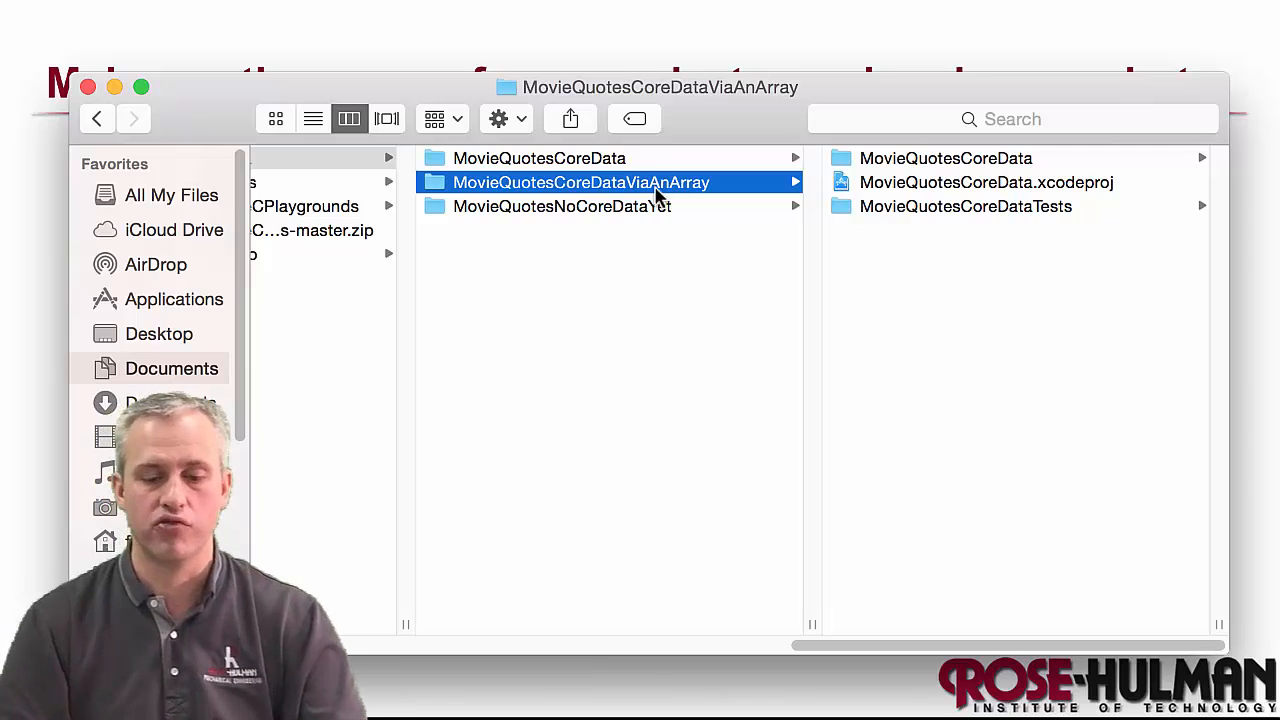
click(539, 158)
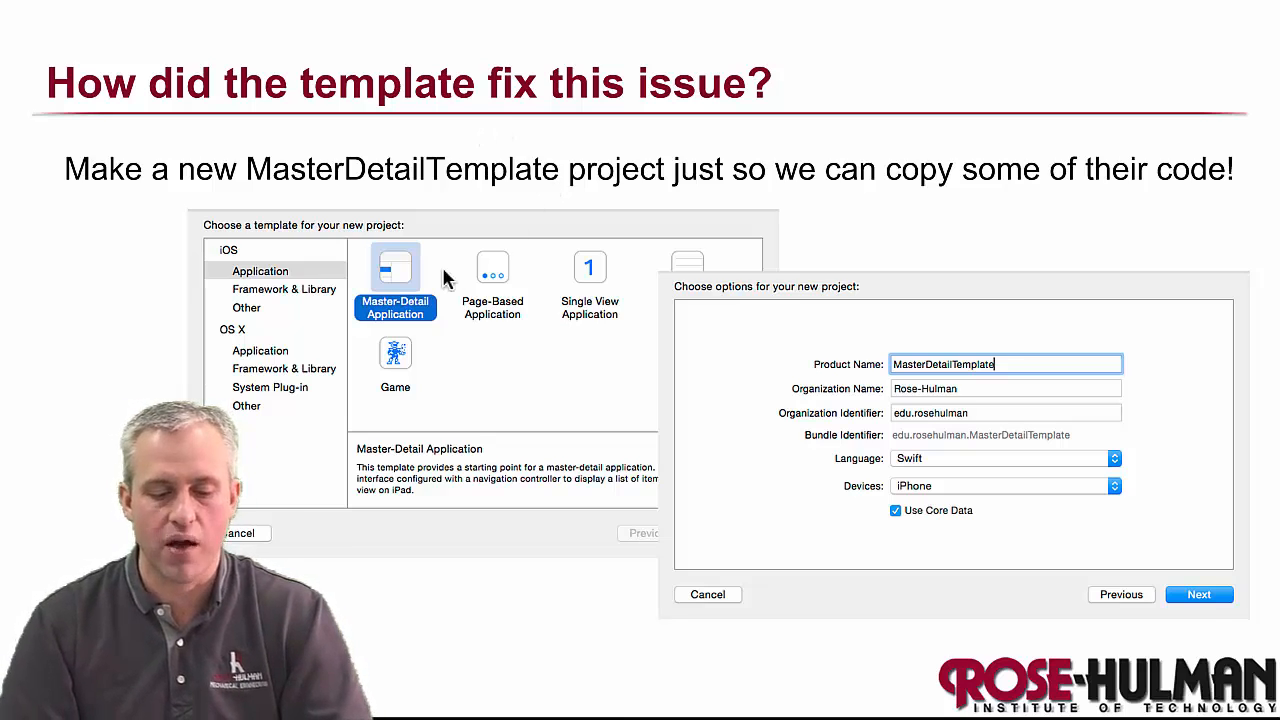
mouse_move(418, 318)
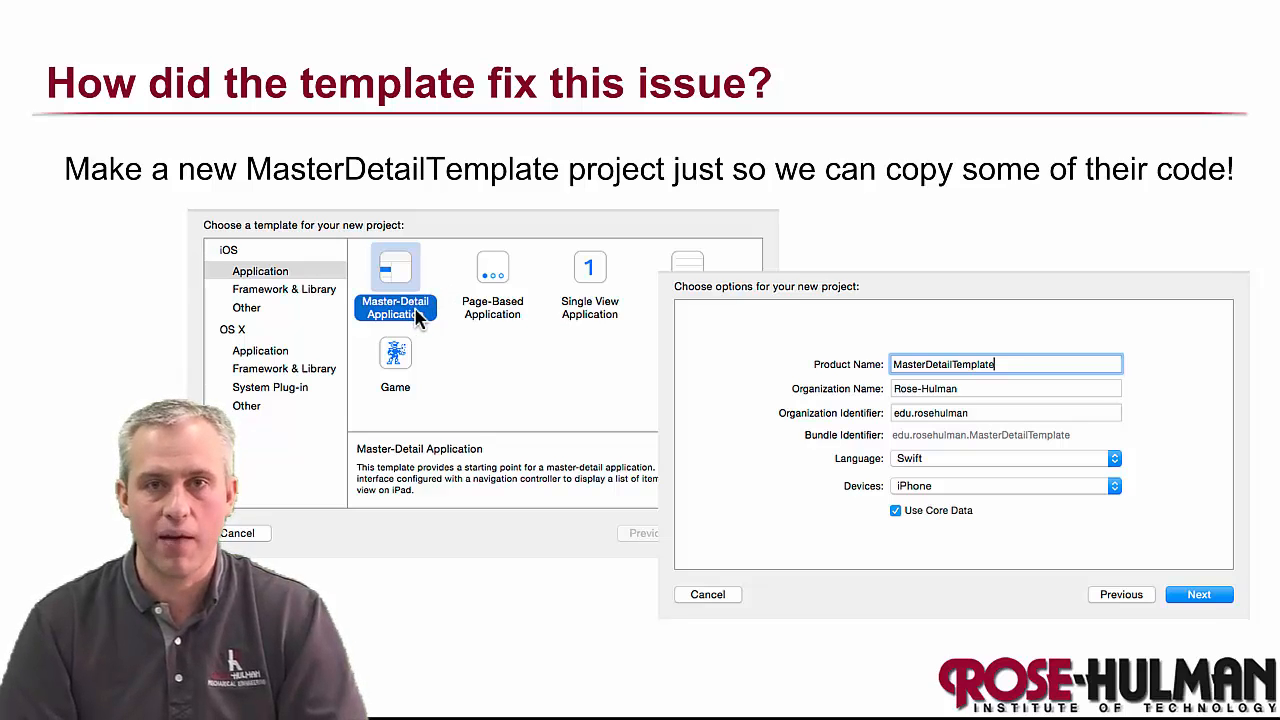
mouse_move(910, 532)
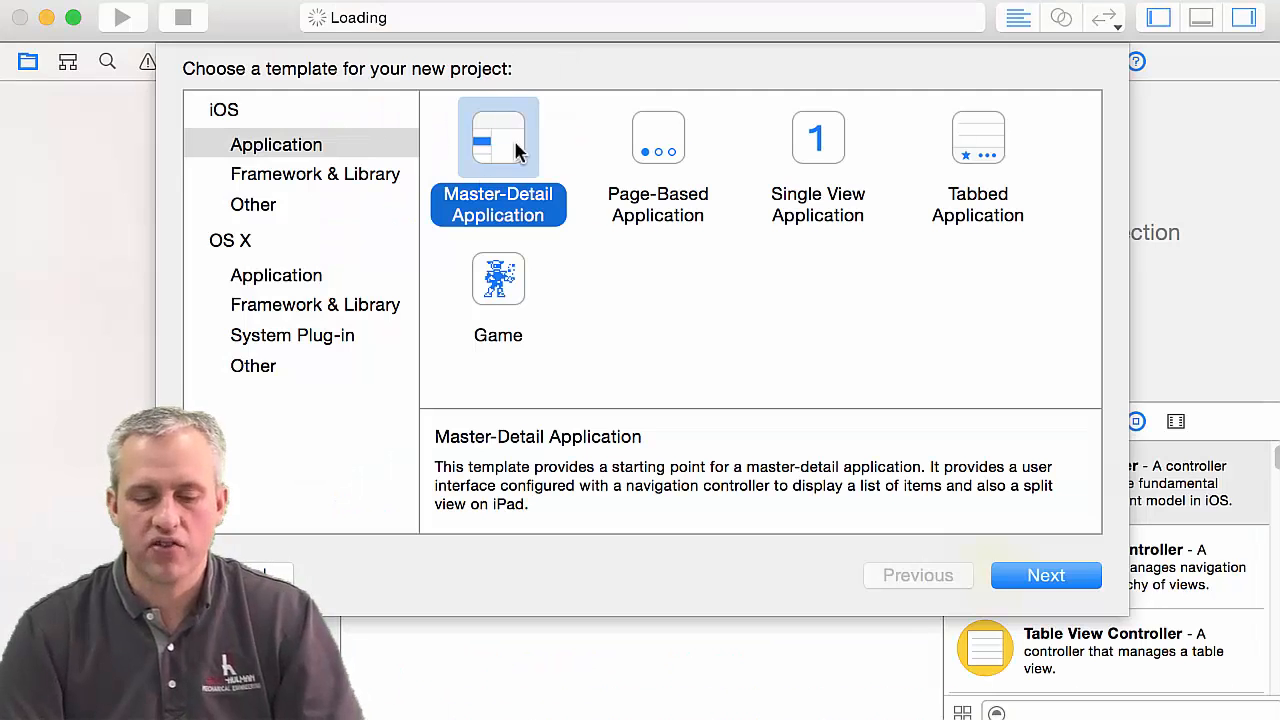
Name the Master-Detail project MasterDetailCoreDataTemplate, choose Swift with Core Data, and create it
click(1046, 575)
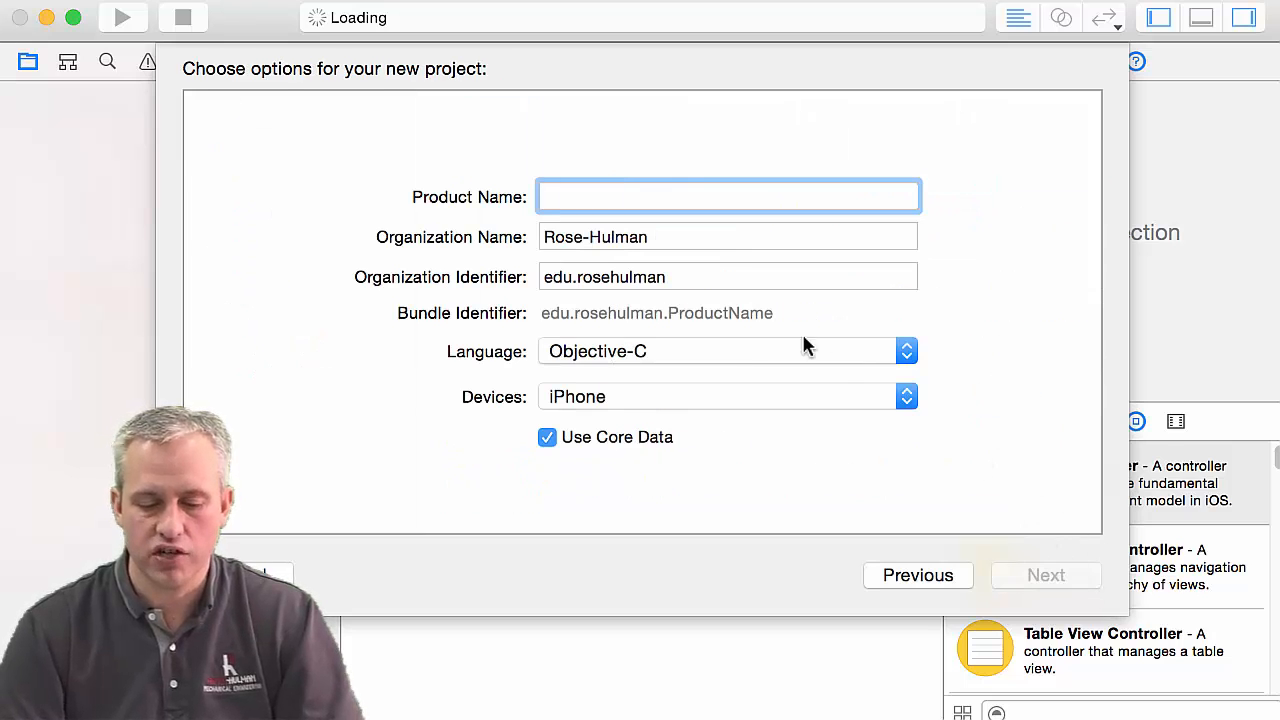
text(Mas)
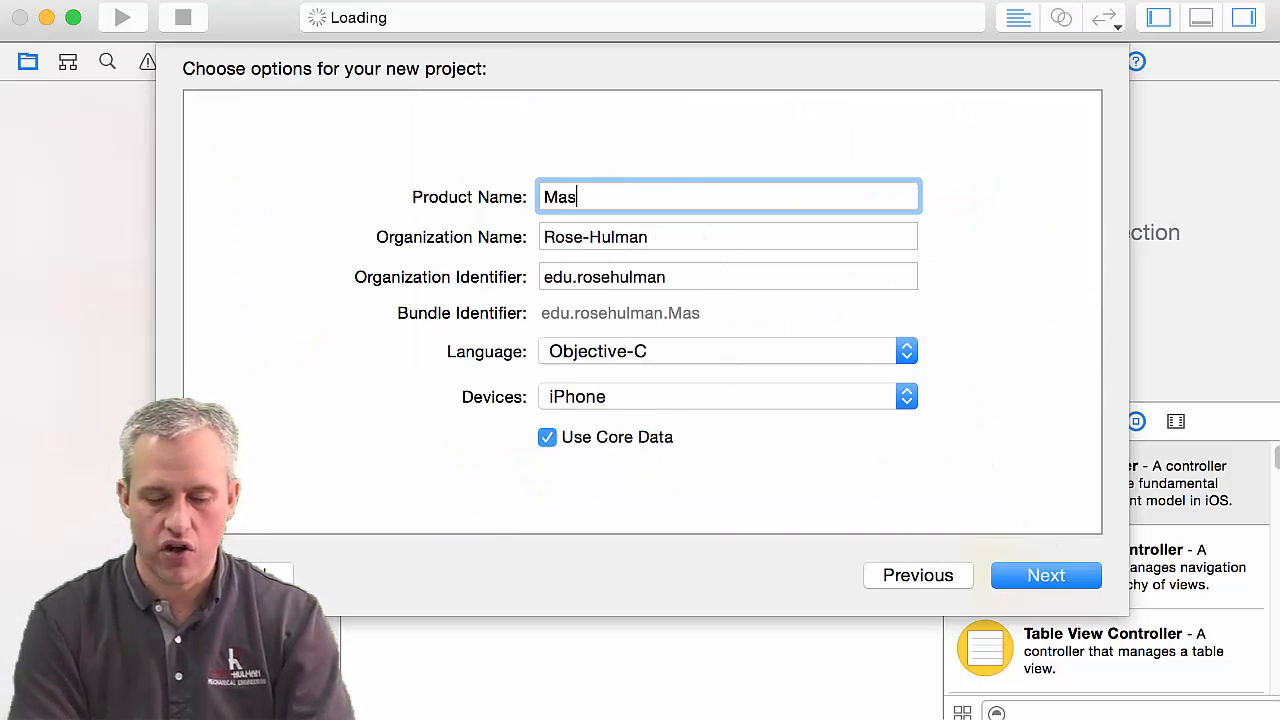
text(terDetail)
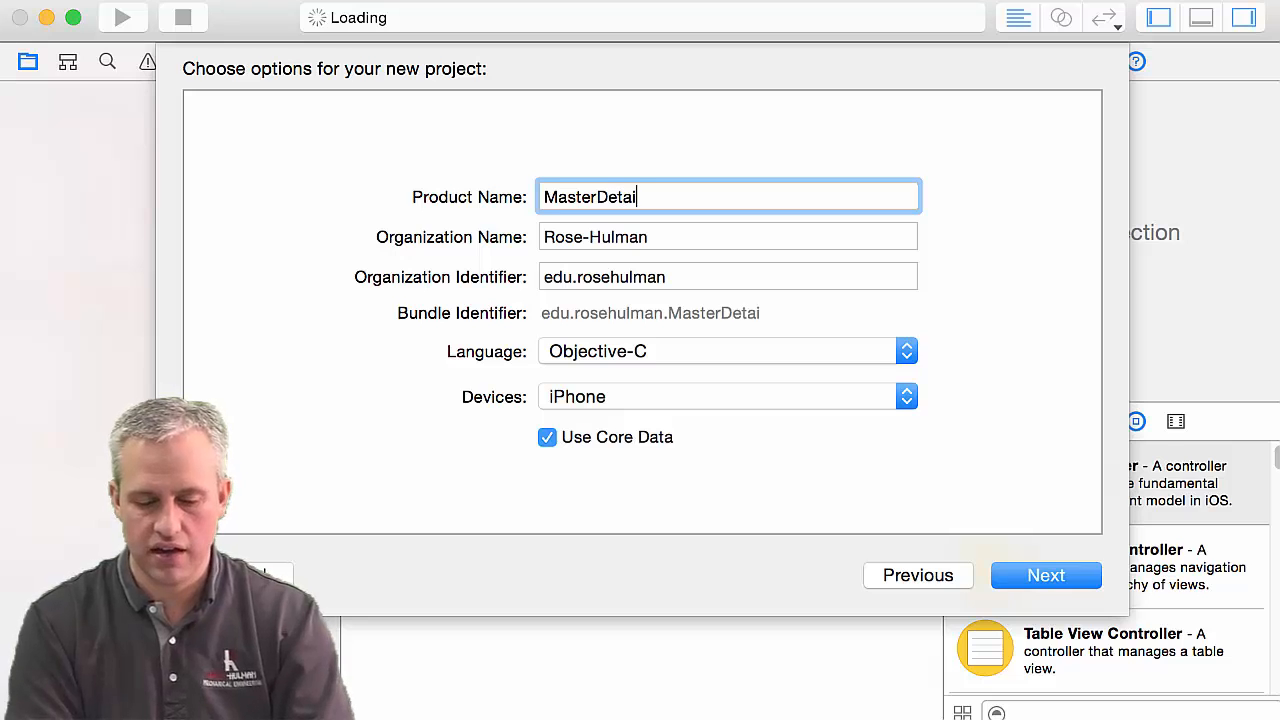
text(CoreD)
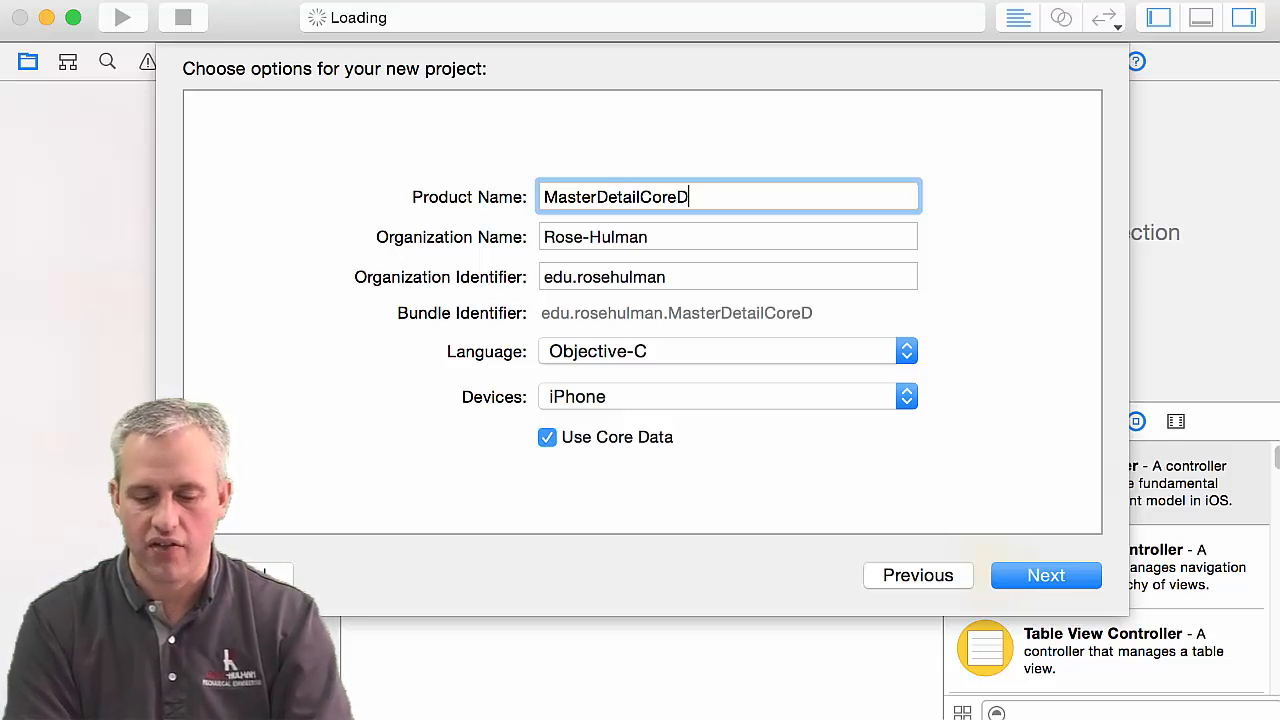
text(ataTempla)
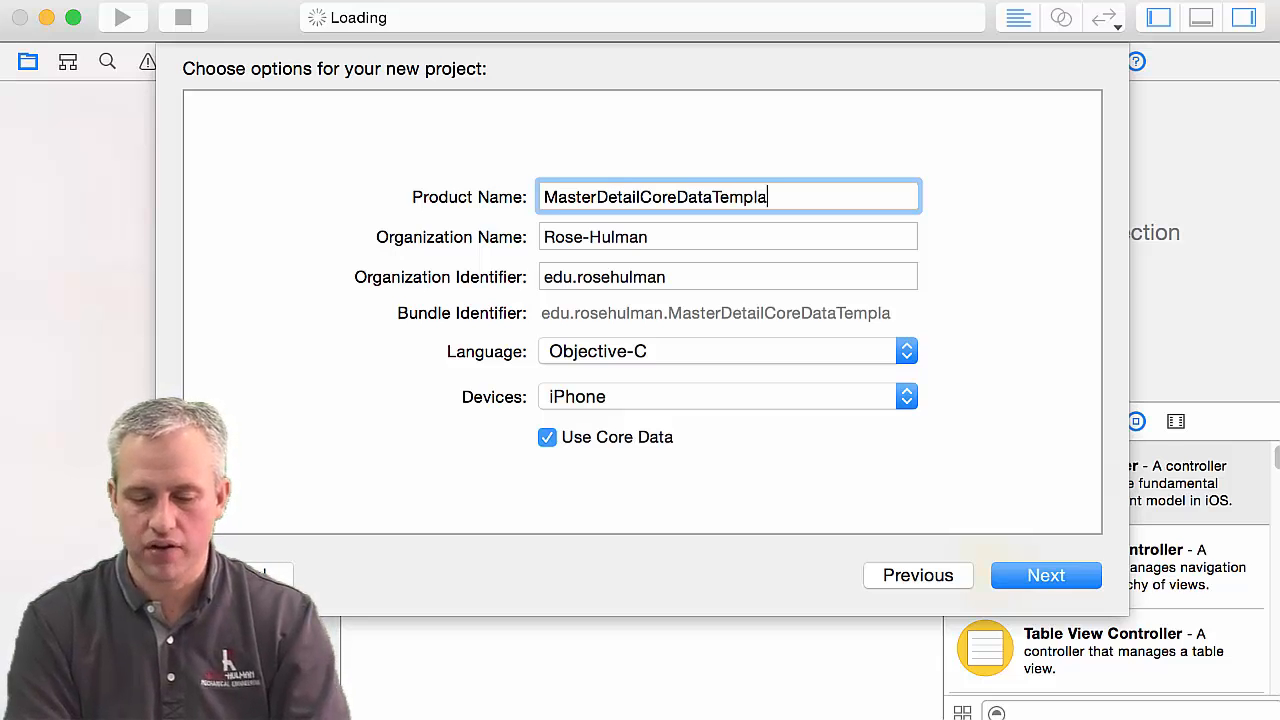
text(te)
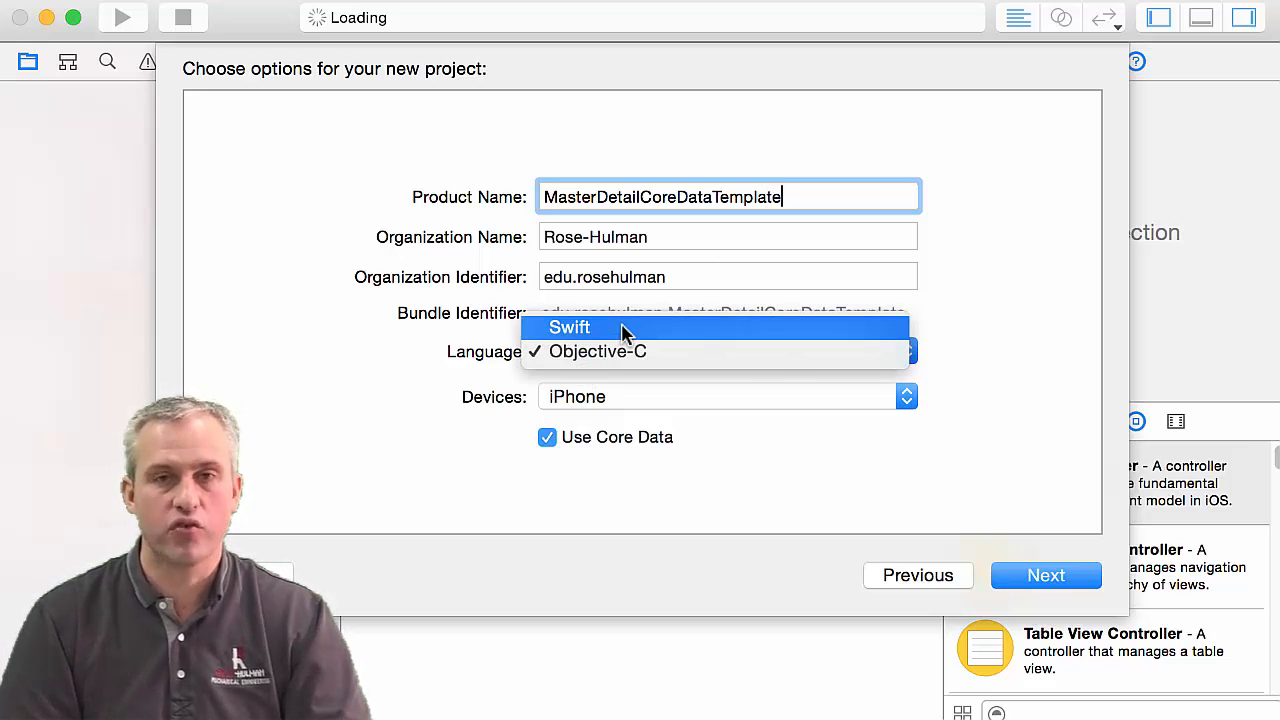
click(570, 327)
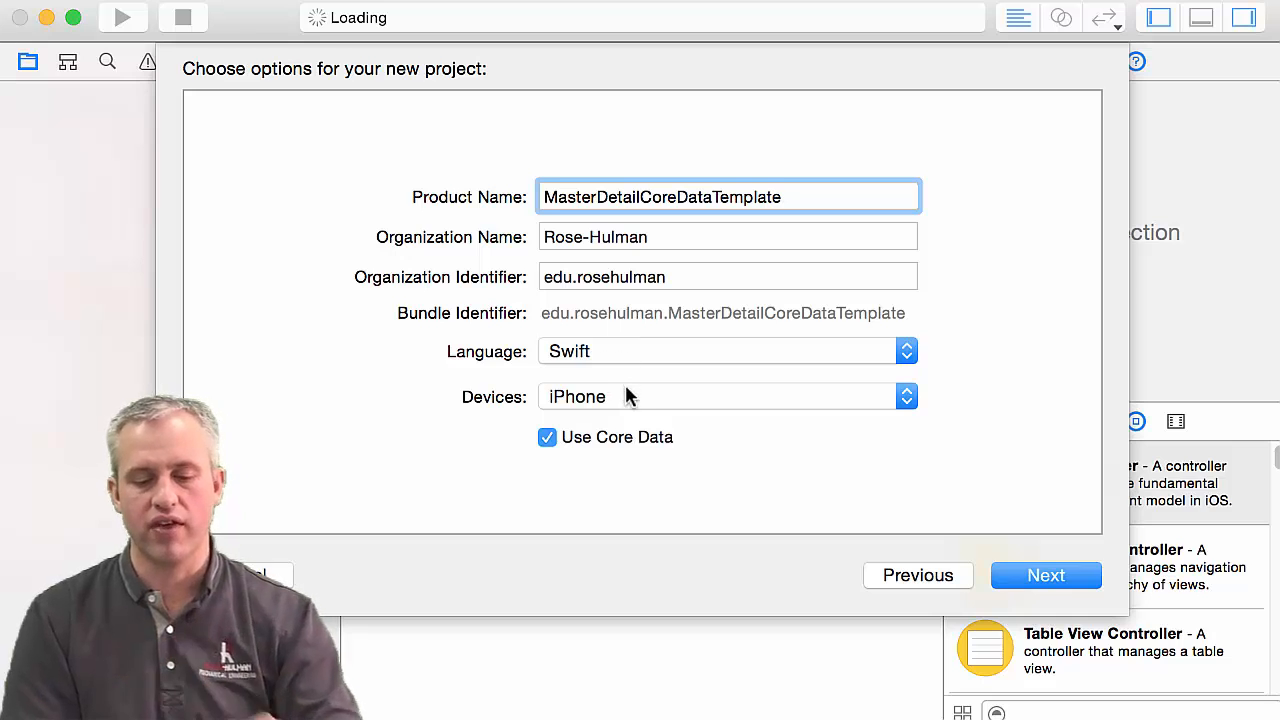
mouse_move(630, 397)
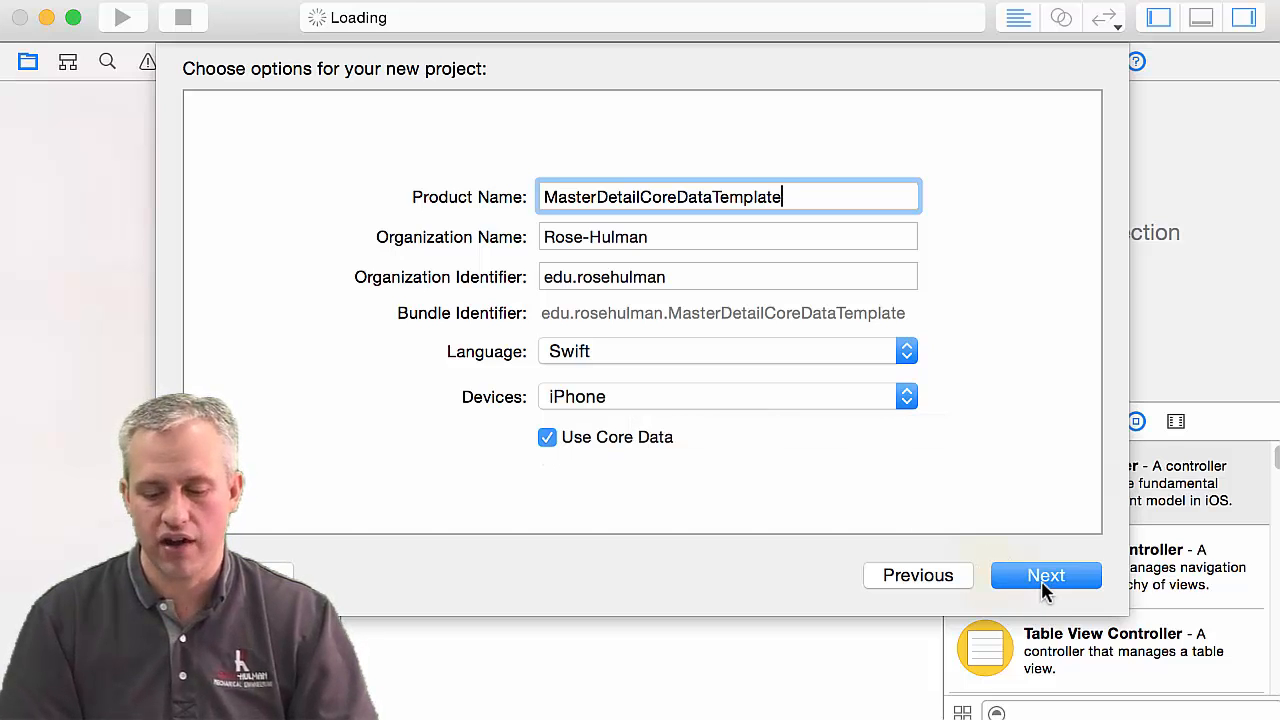
click(1046, 575)
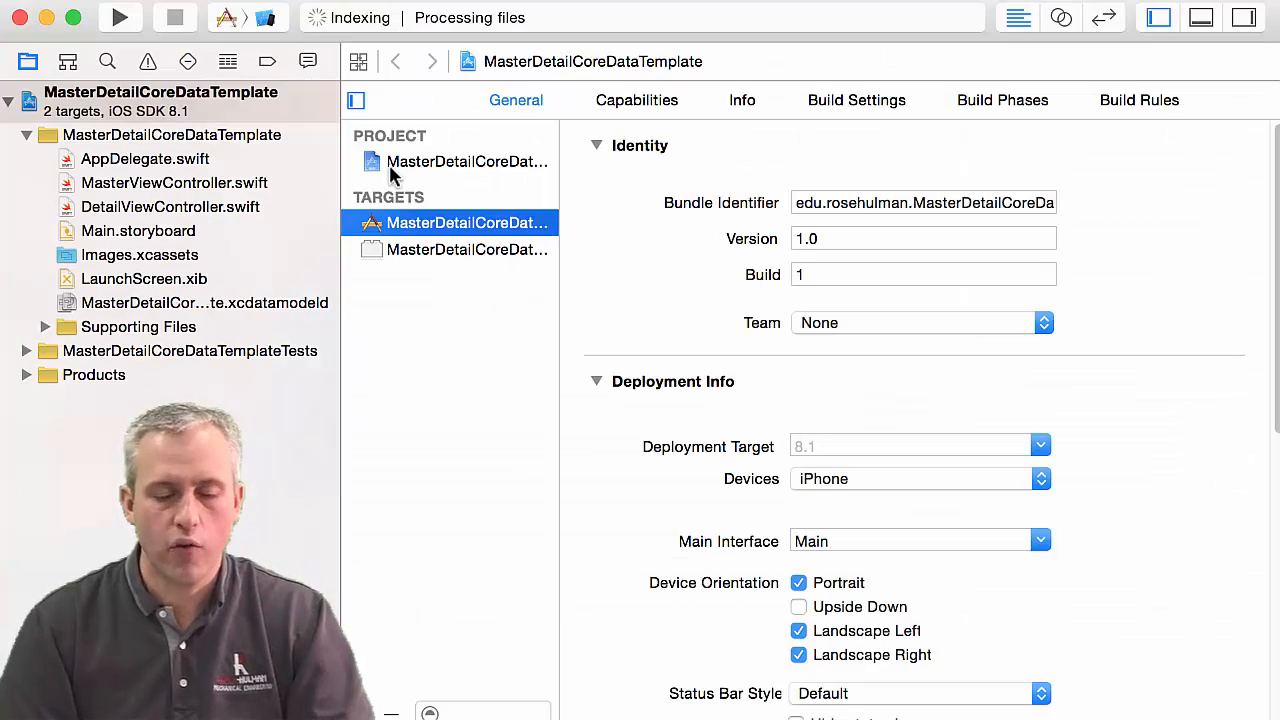
Open MasterViewController.swift from the Project Navigator
click(174, 182)
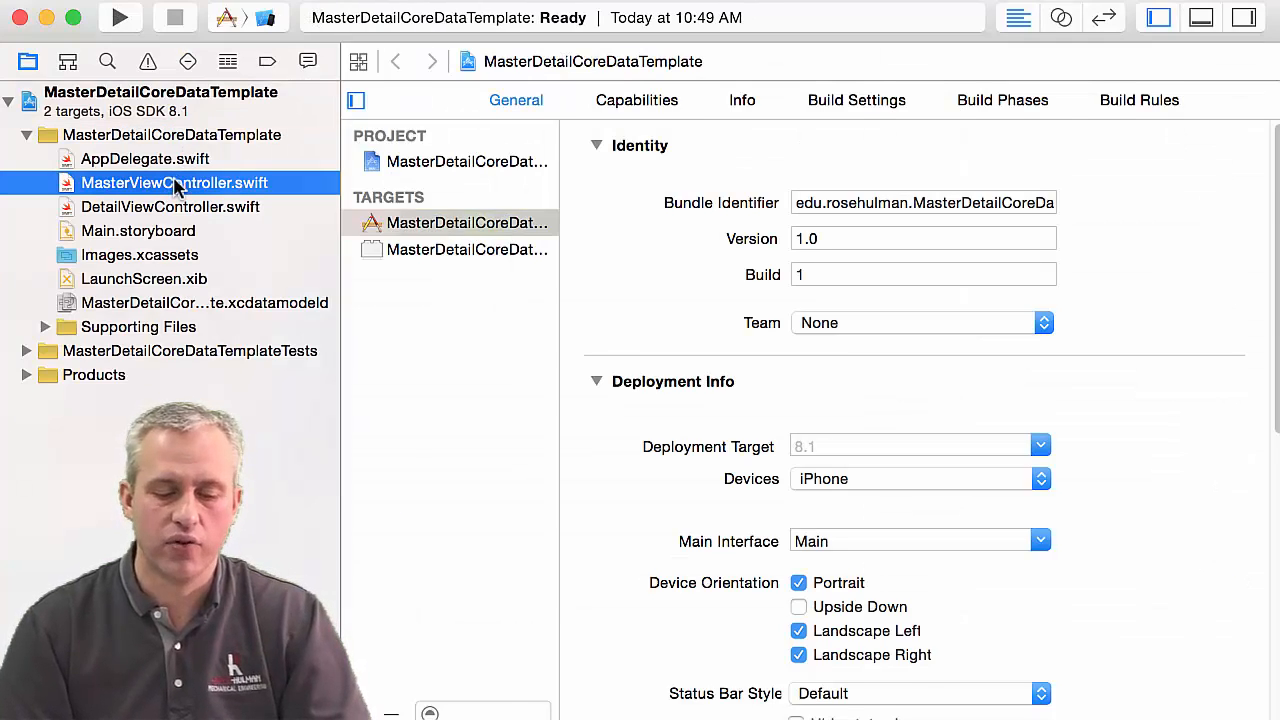
click(175, 182)
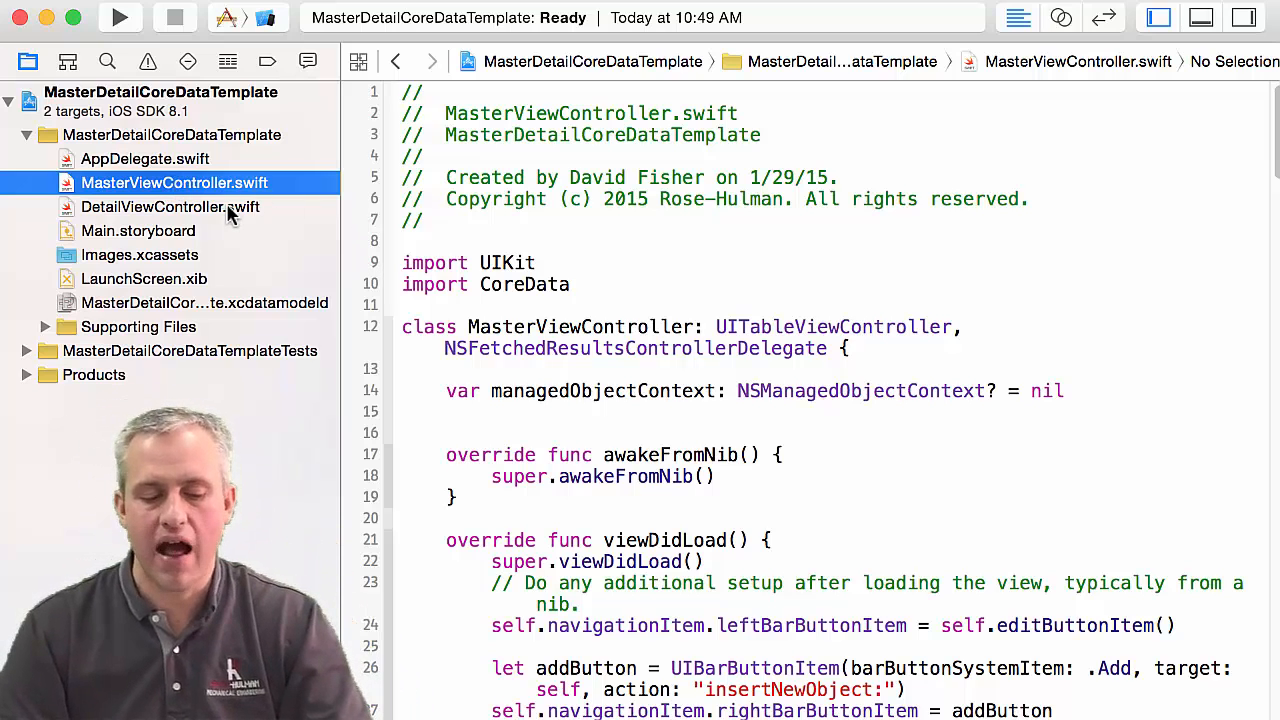
mouse_move(681, 248)
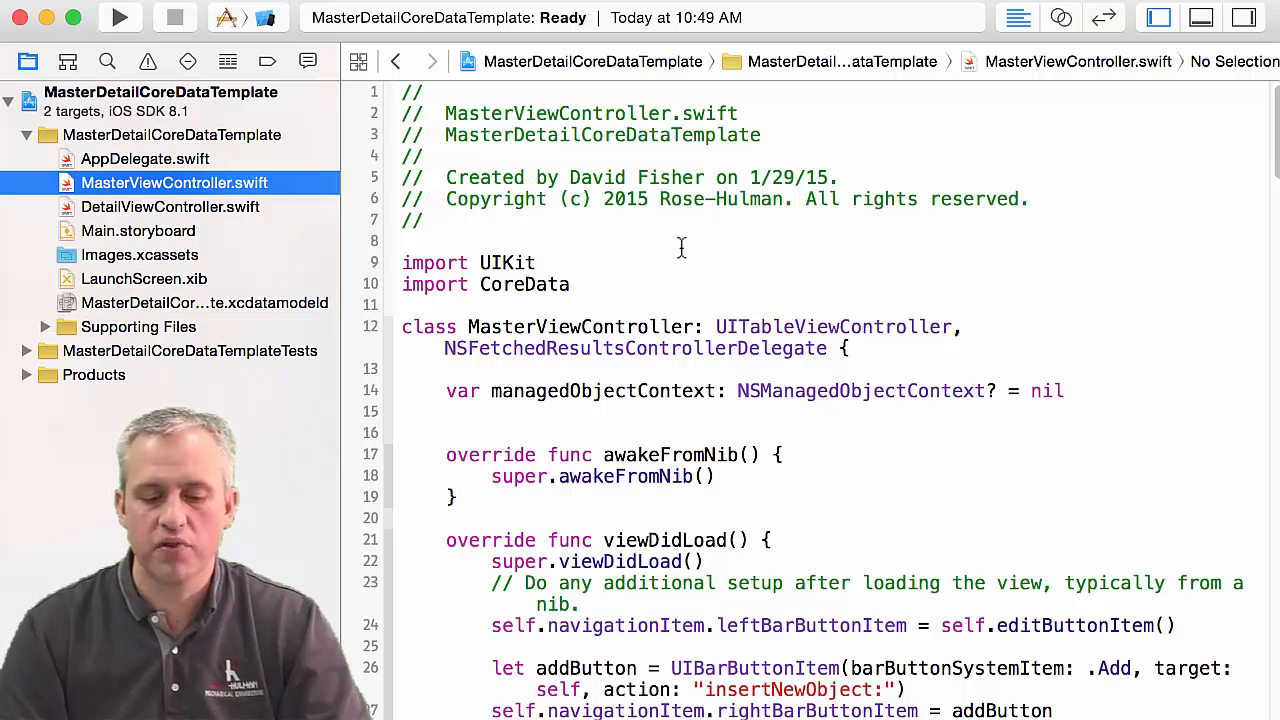
scroll(down, 3)
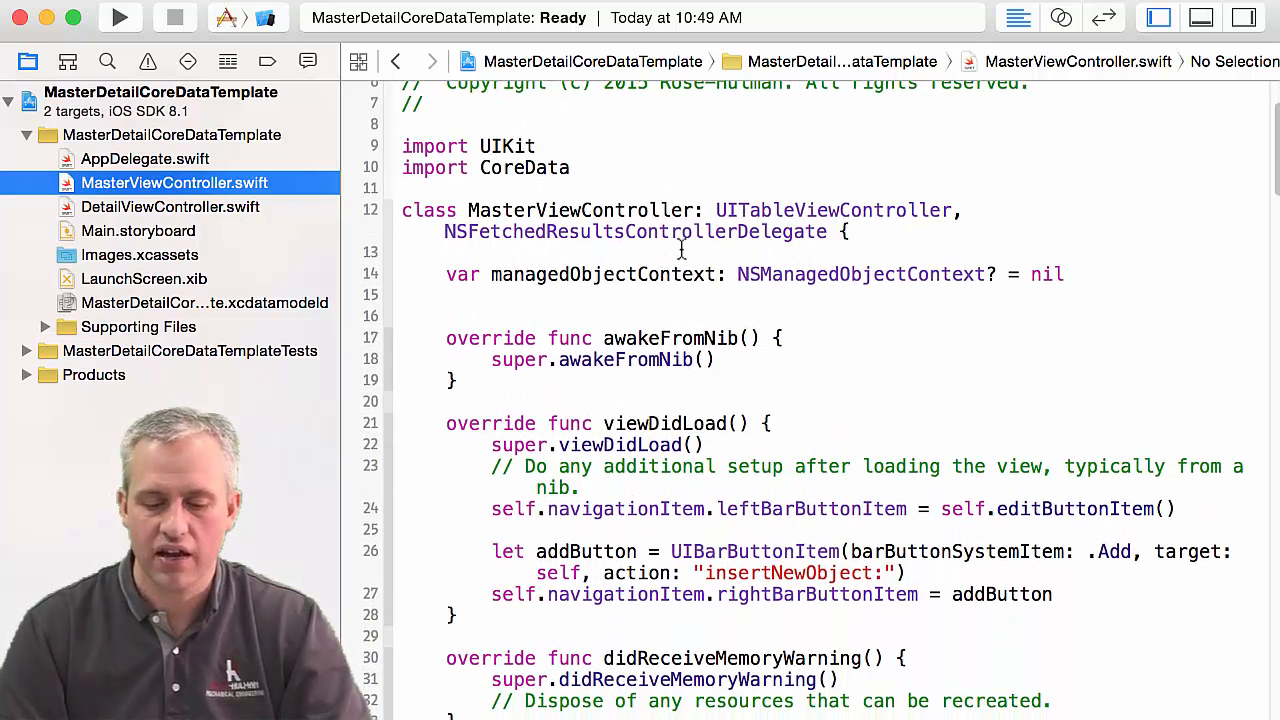
click(603, 274)
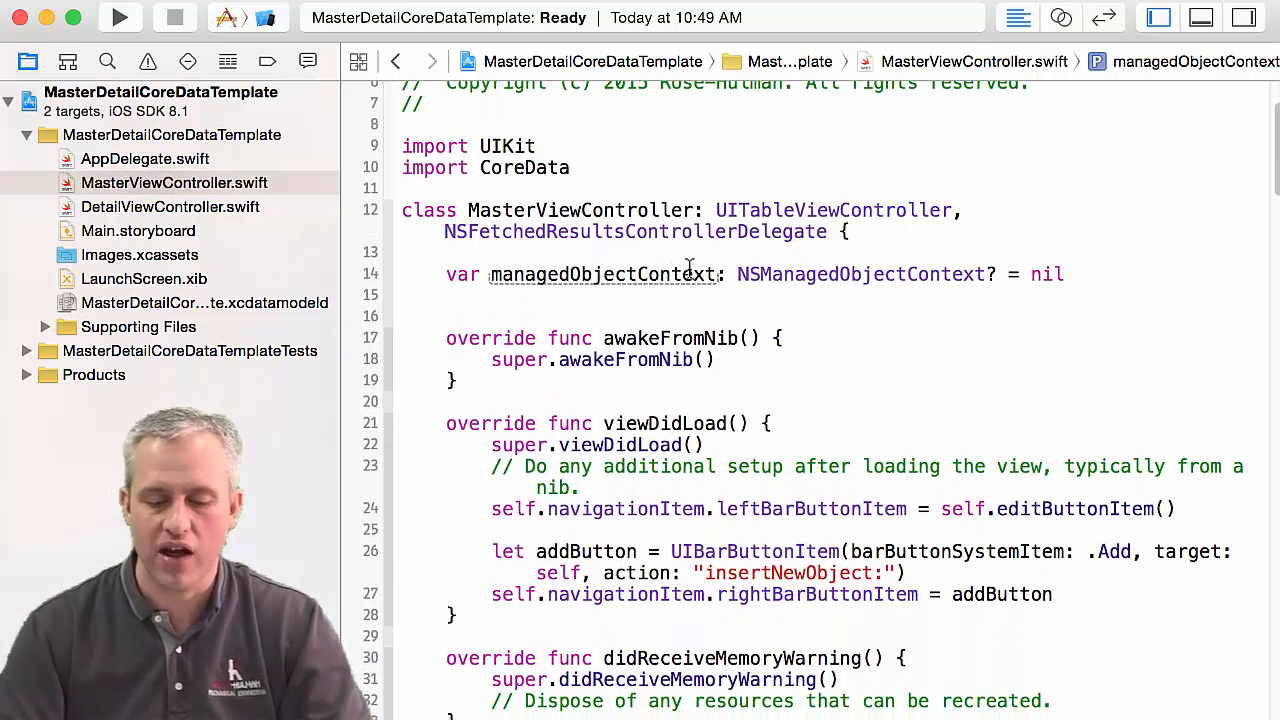
scroll(down, 3)
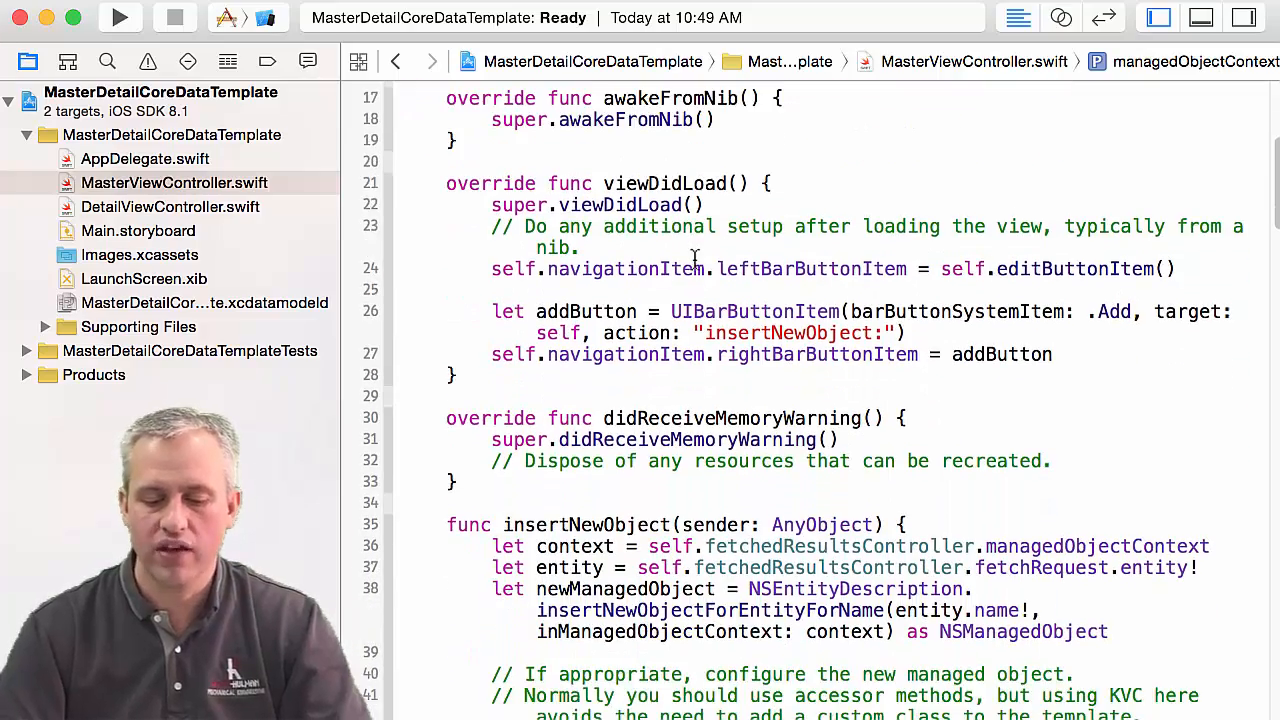
scroll(down, 3)
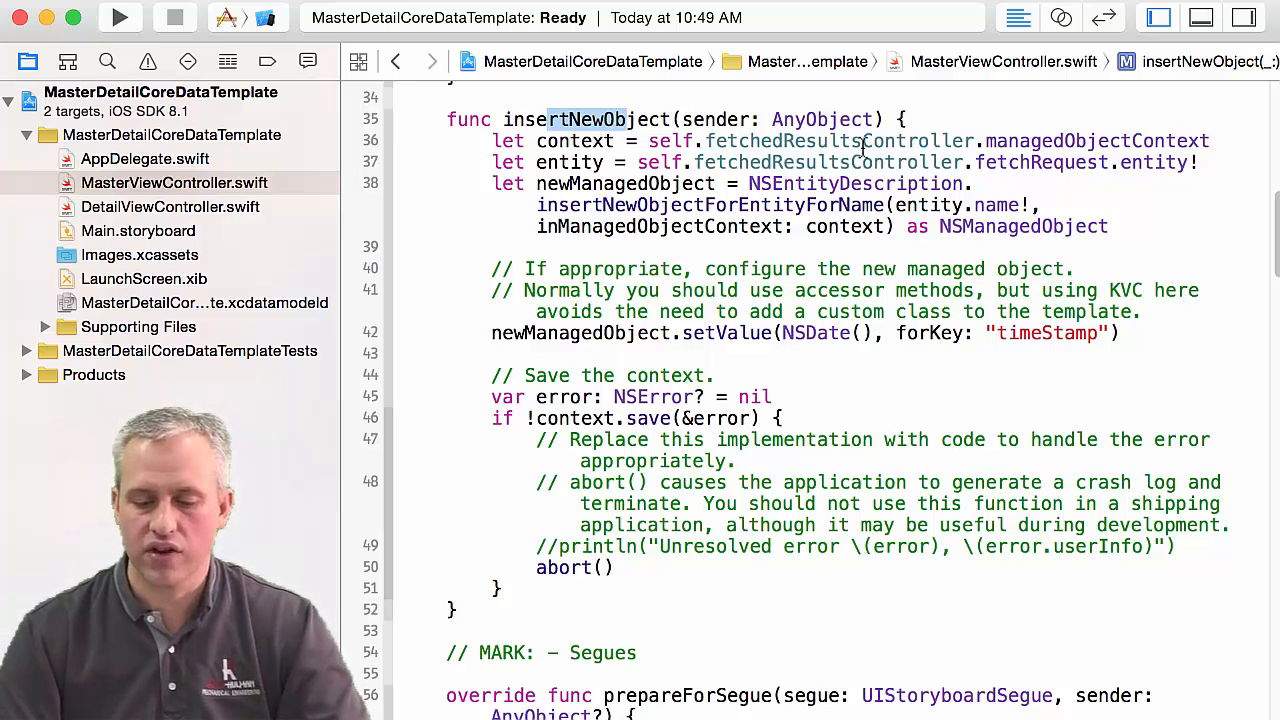
double_click(840, 140)
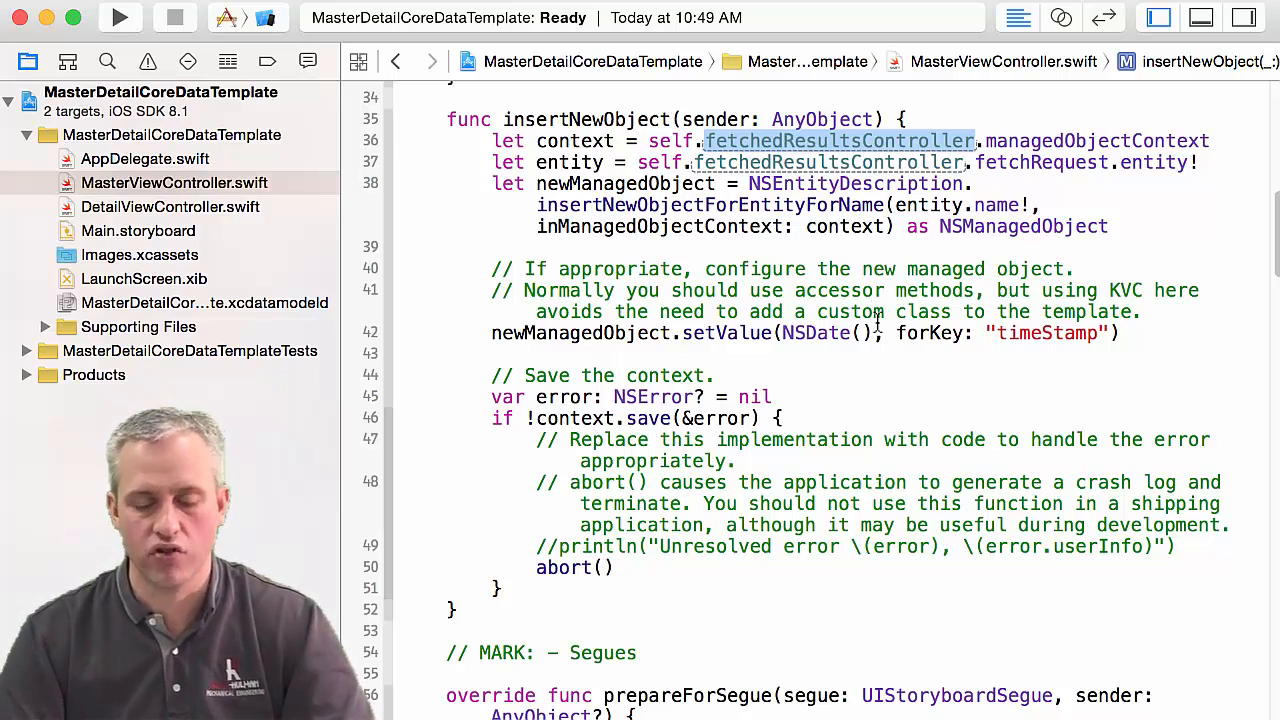
scroll(up, 3)
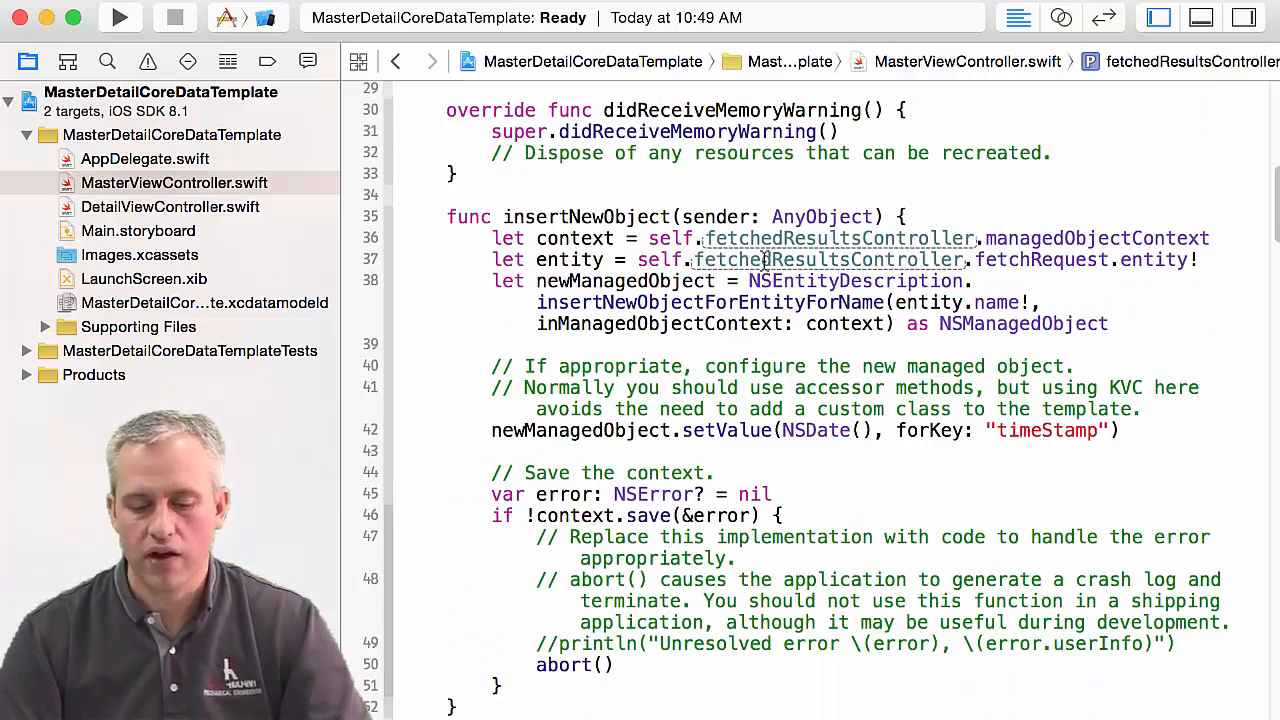
scroll(down, 3)
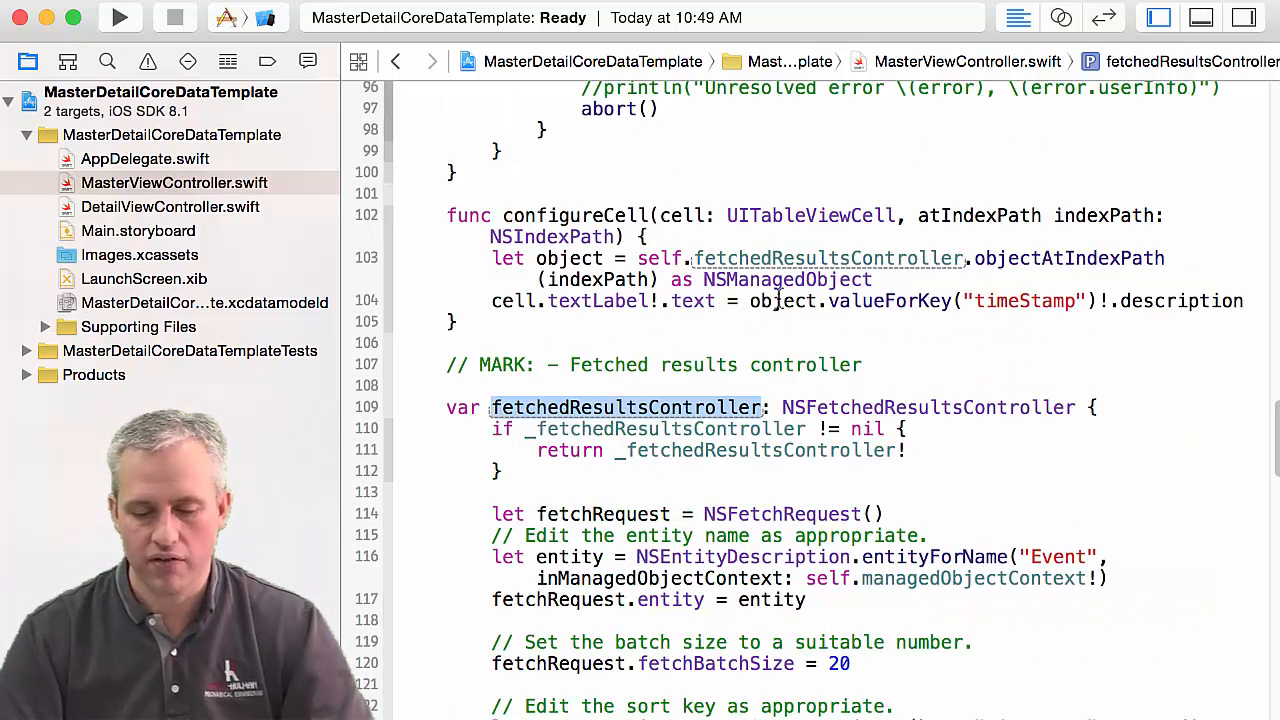
scroll(down, 3)
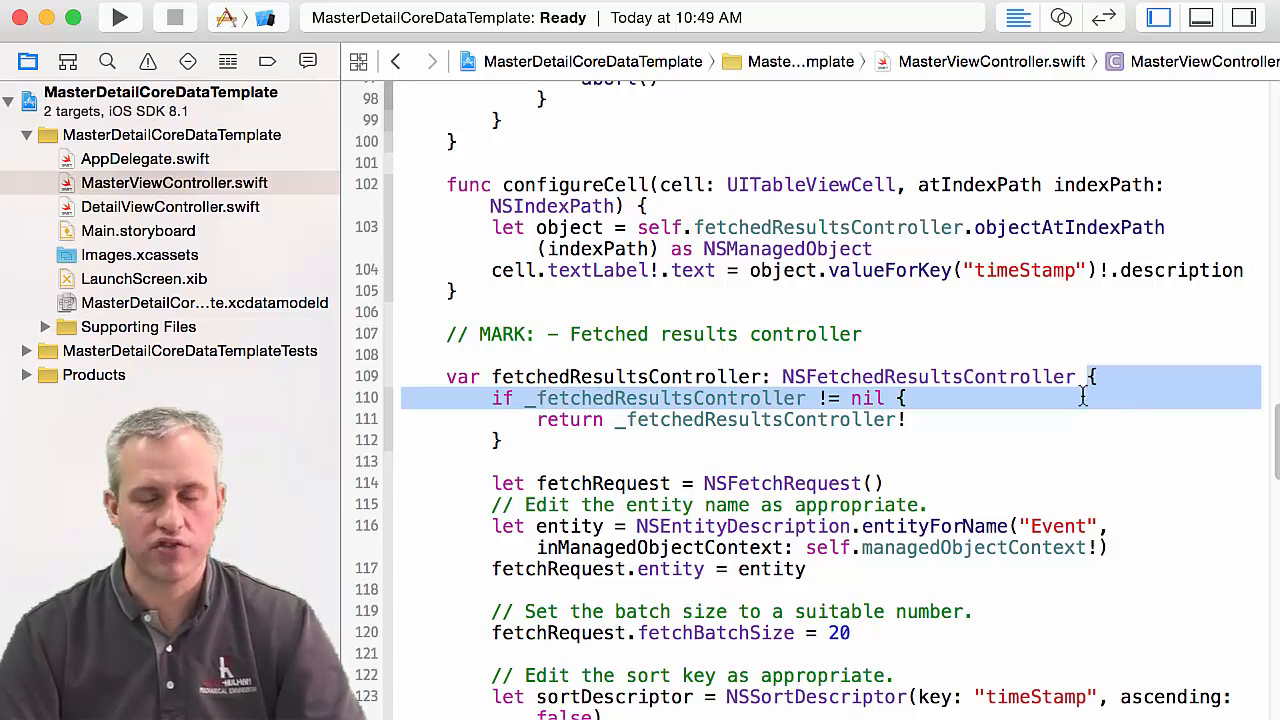
scroll(down, 3)
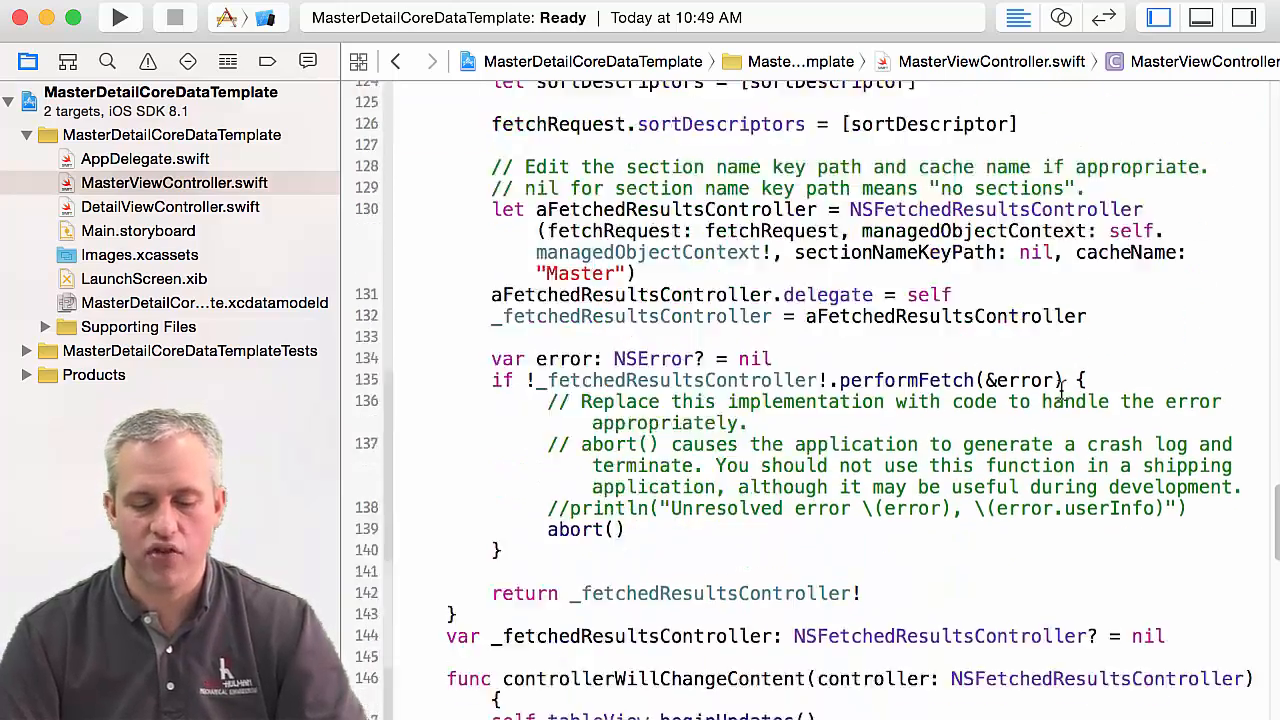
scroll(down, 3)
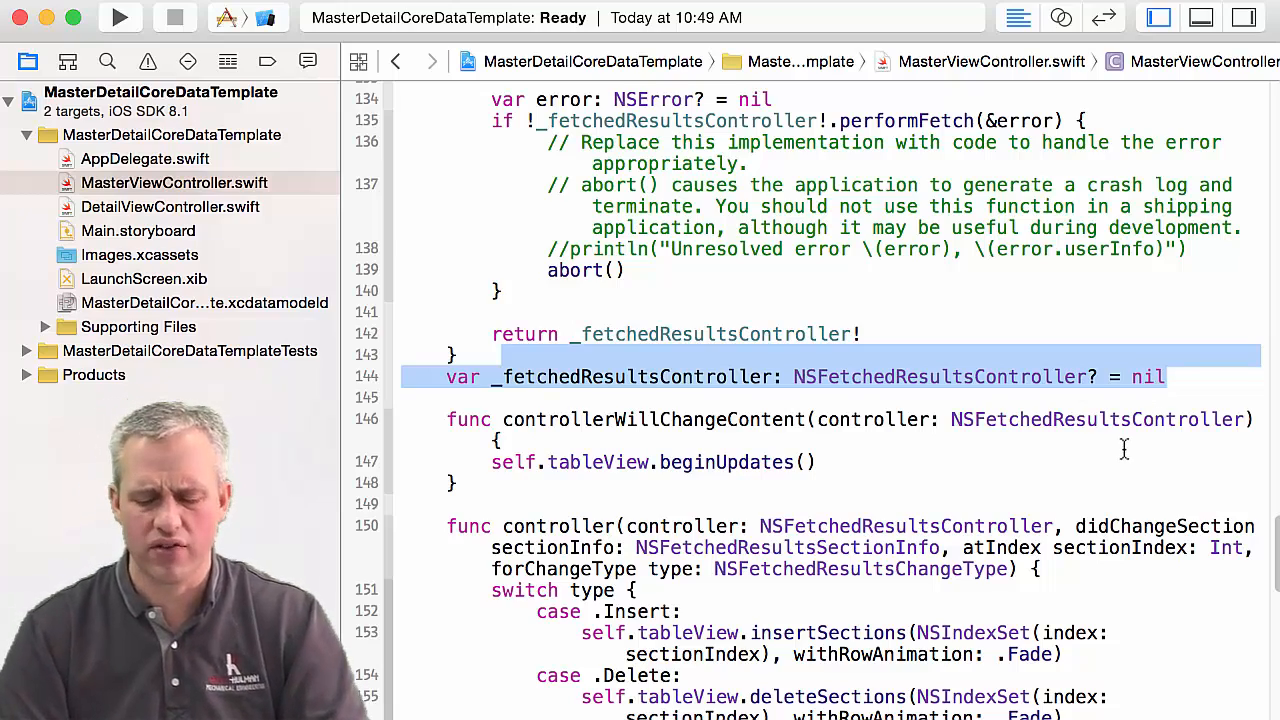
scroll(up, 3)
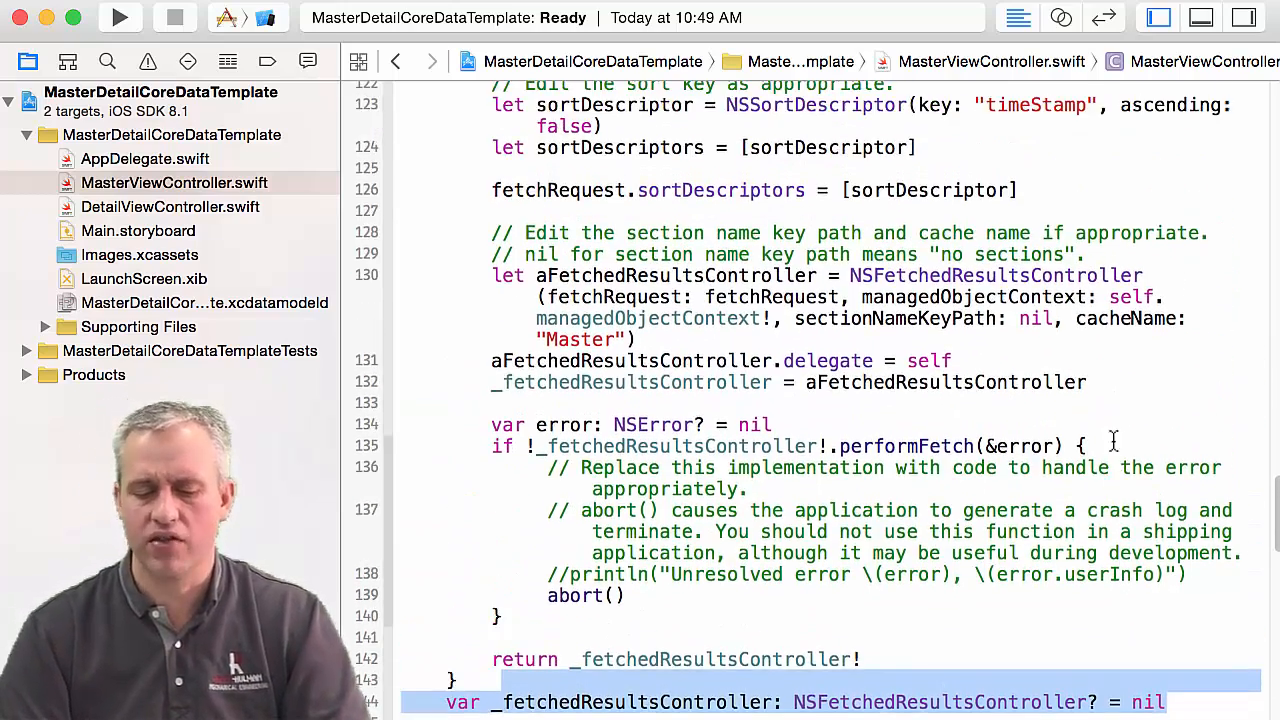
scroll(up, 3)
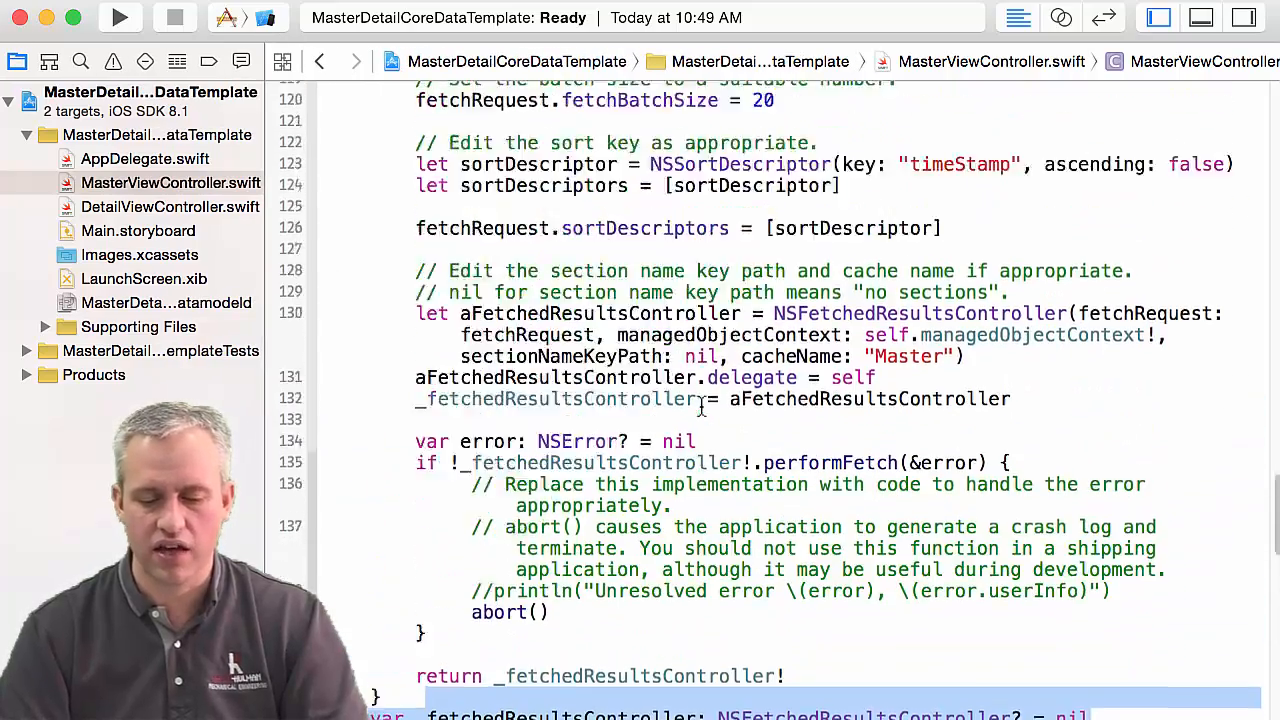
scroll(up, 3)
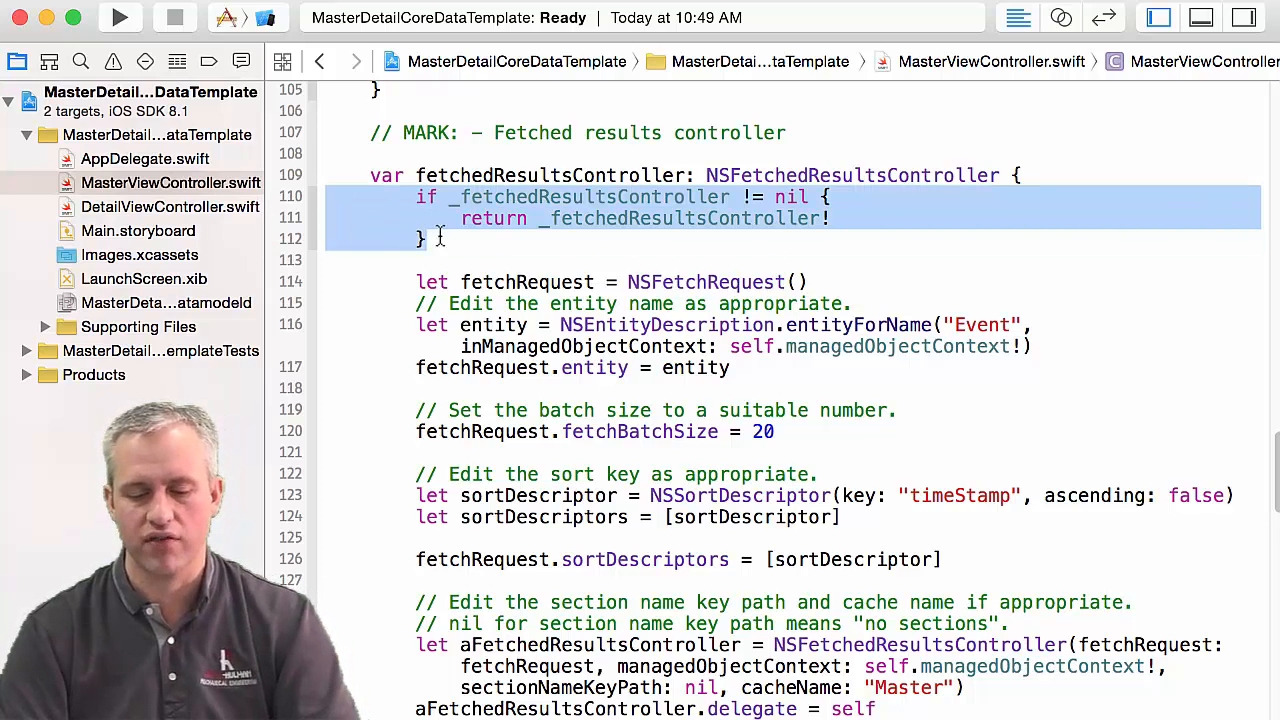
double_click(590, 197)
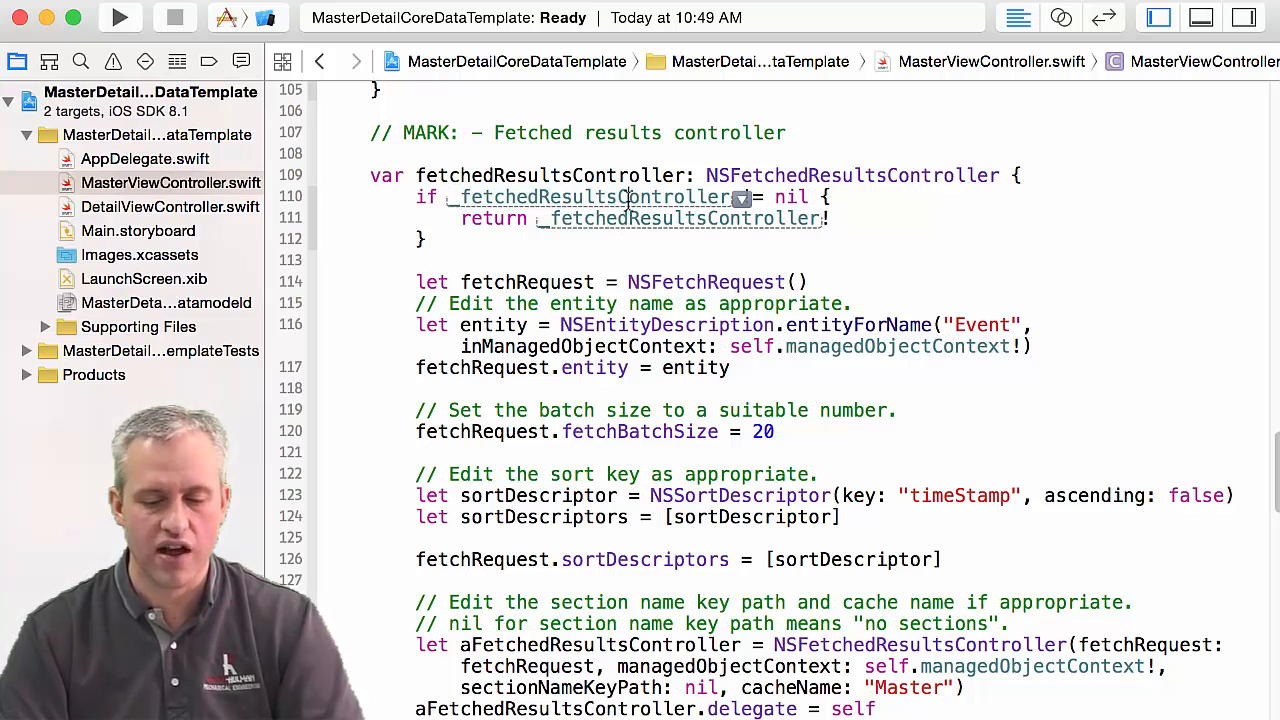
double_click(680, 218)
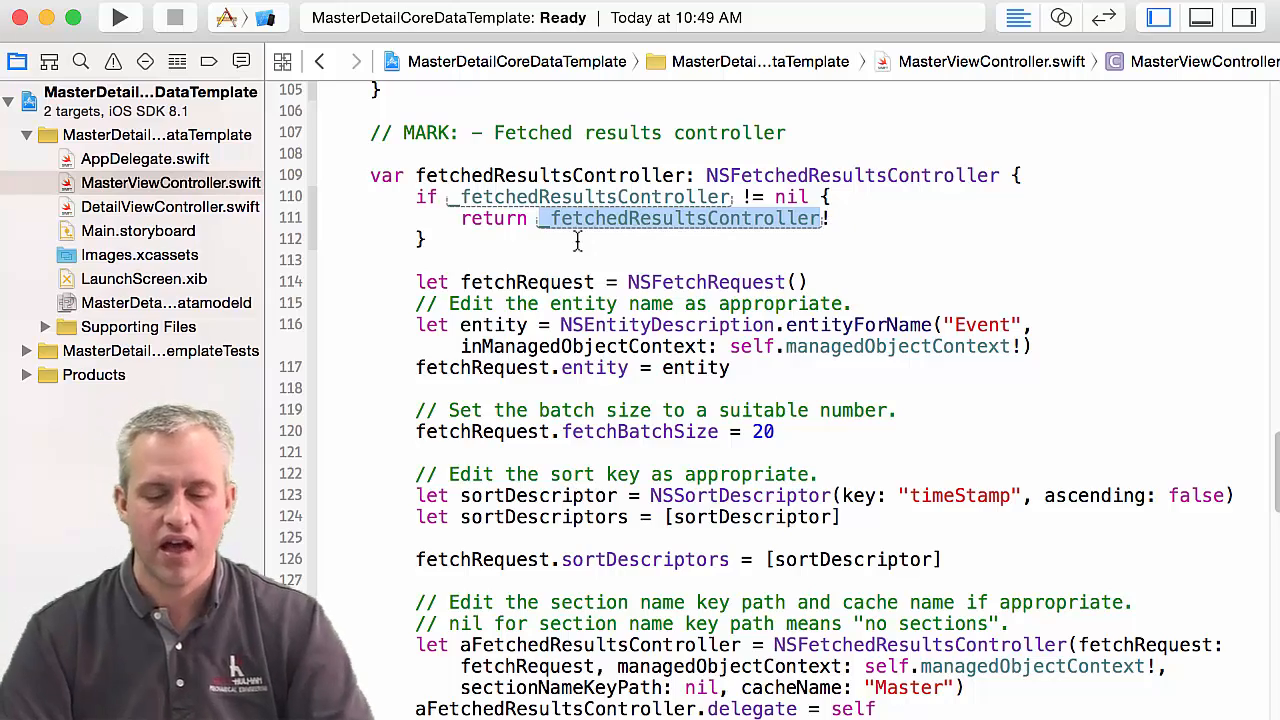
scroll(down, 3)
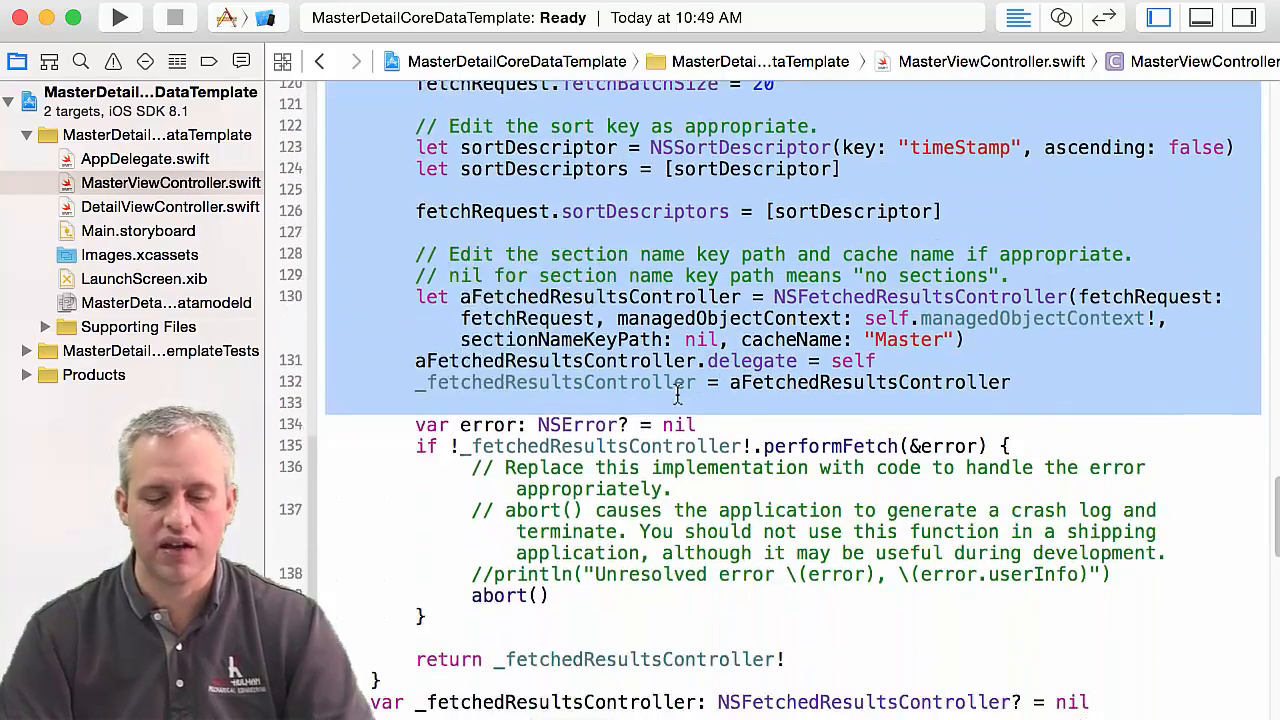
click(620, 618)
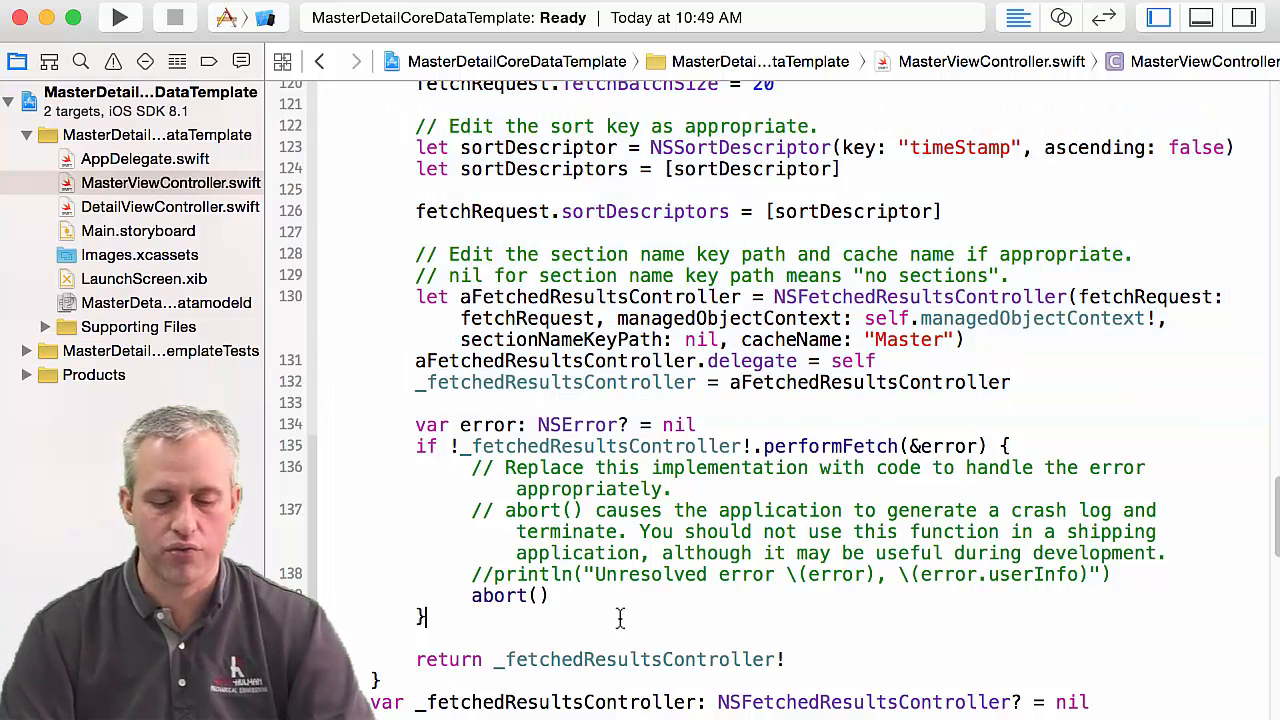
double_click(633, 659)
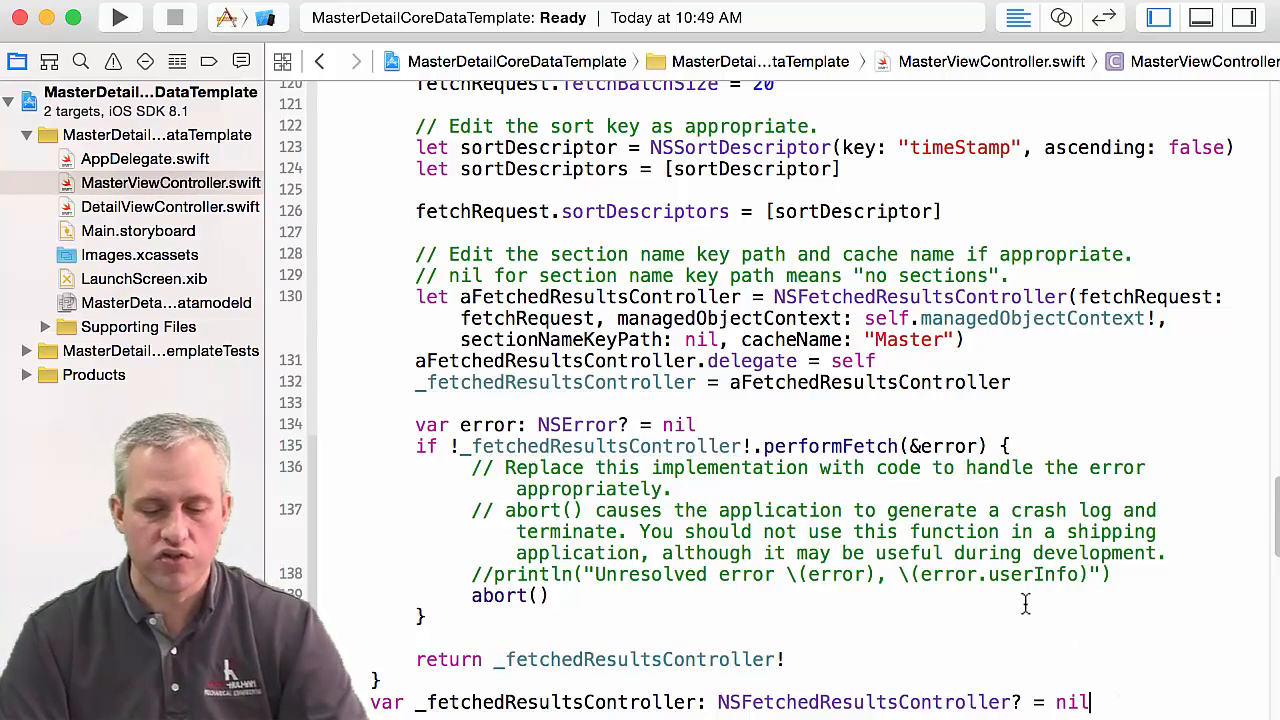
scroll(up, 3)
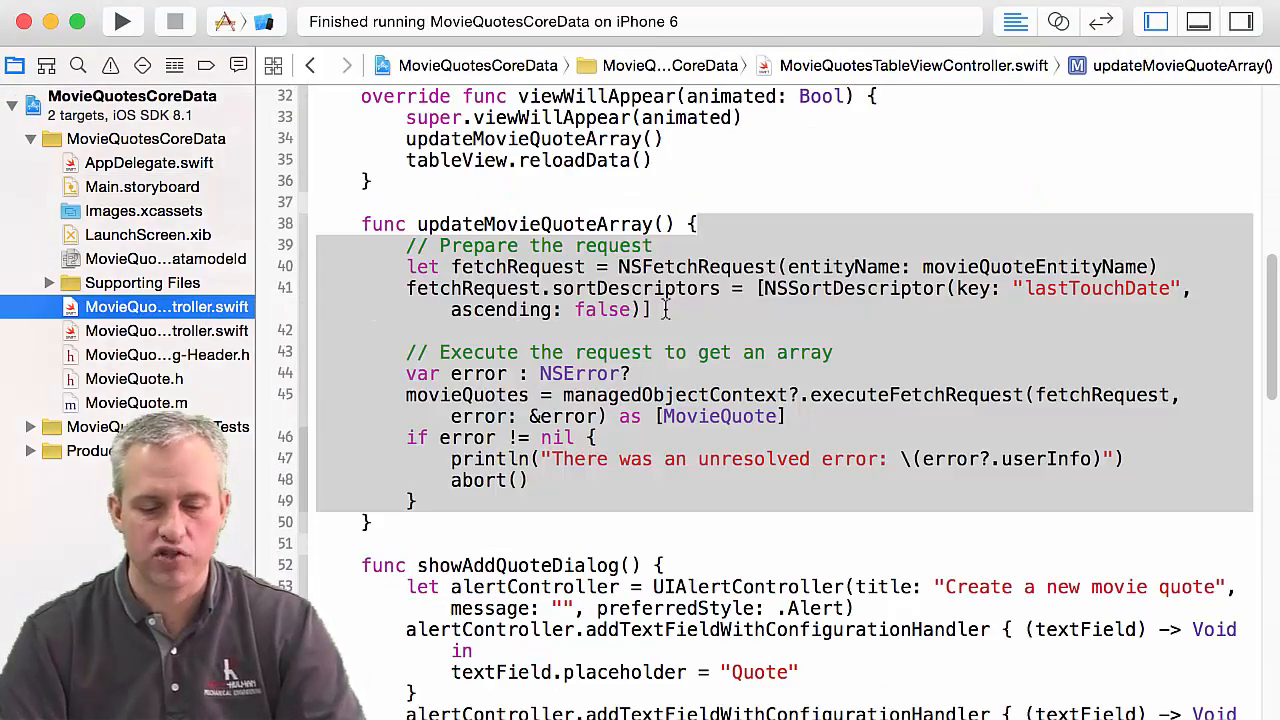
Review the pasted fetchedResultsController code and highlight uses of _fetchedResultsController
scroll(down, 3)
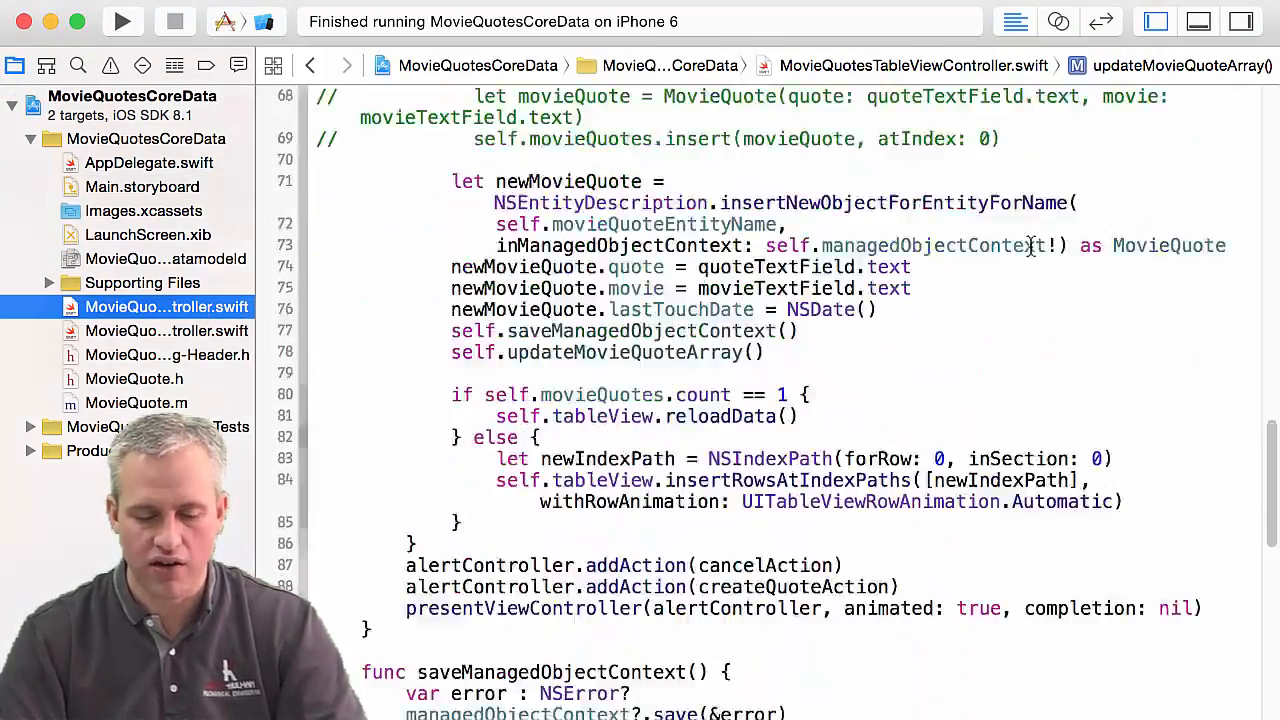
scroll(down, 3)
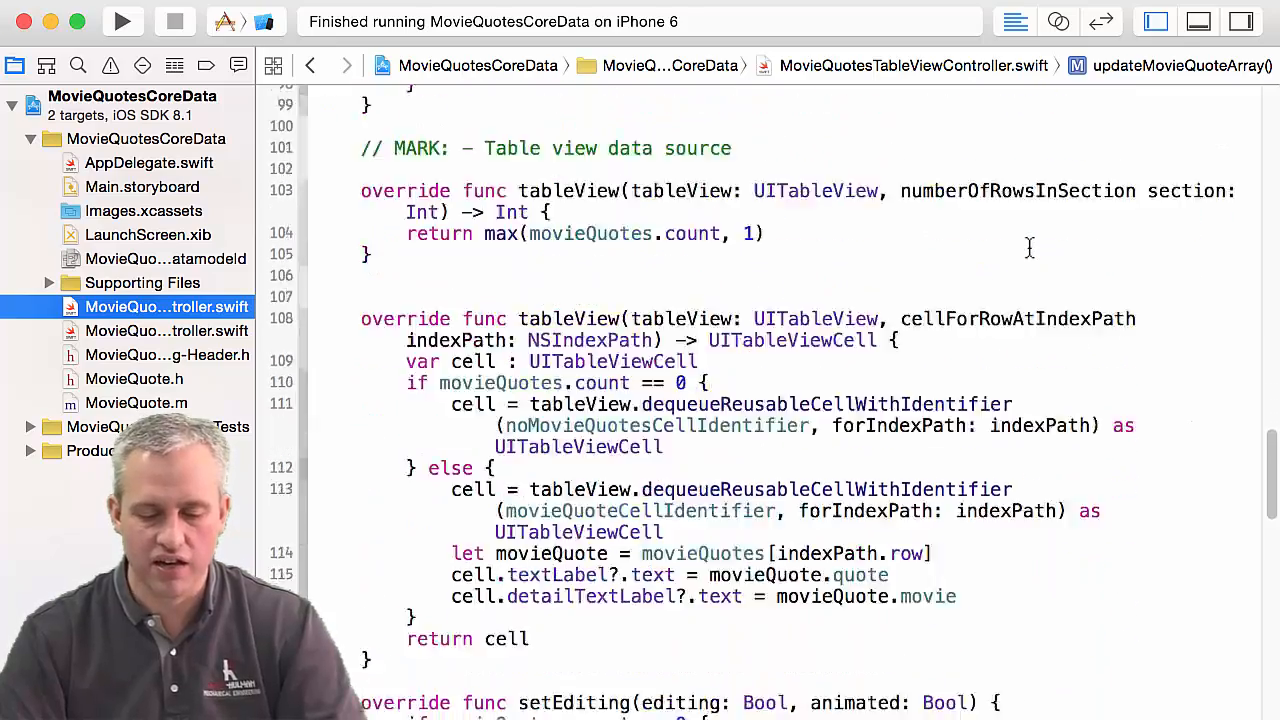
scroll(down, 3)
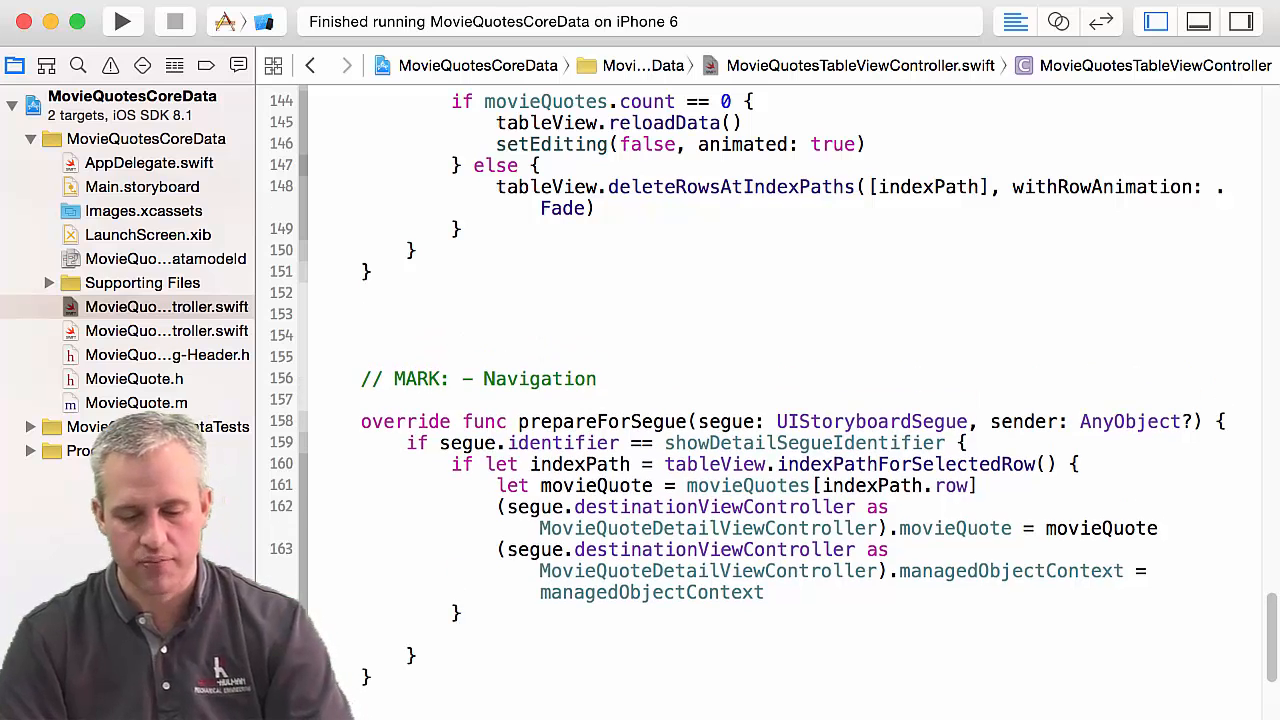
scroll(down, 3)
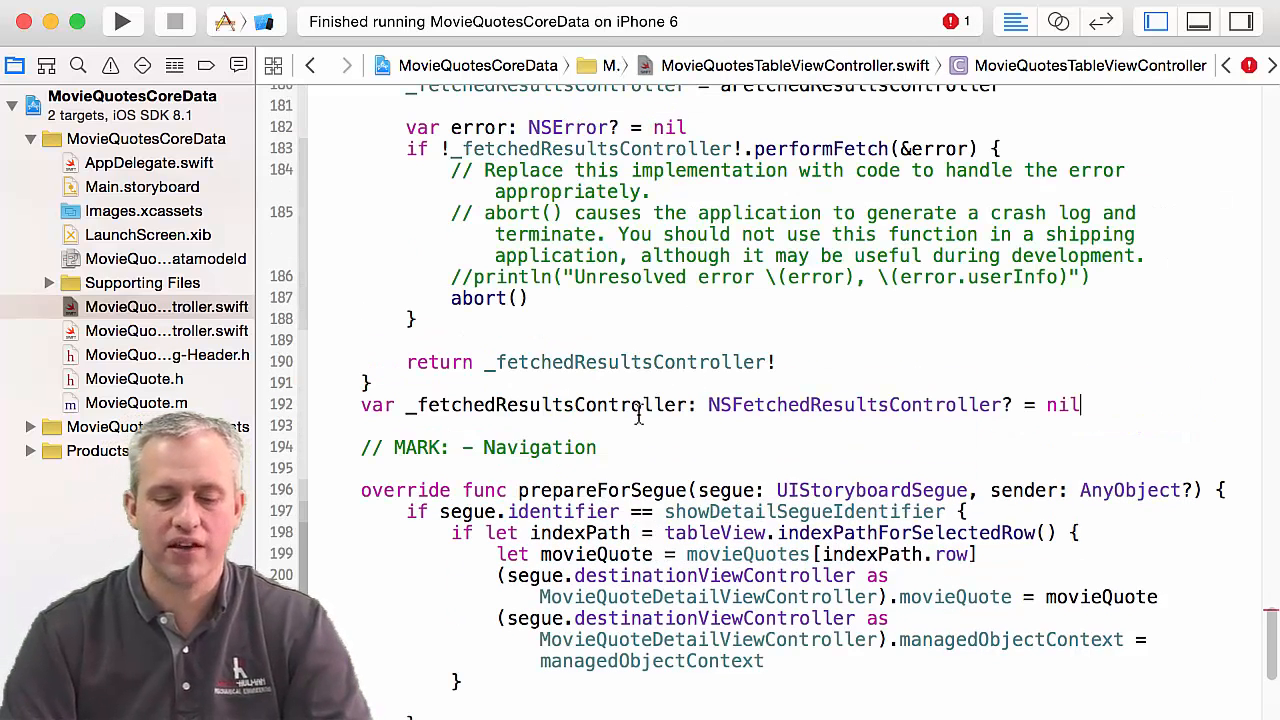
double_click(547, 404)
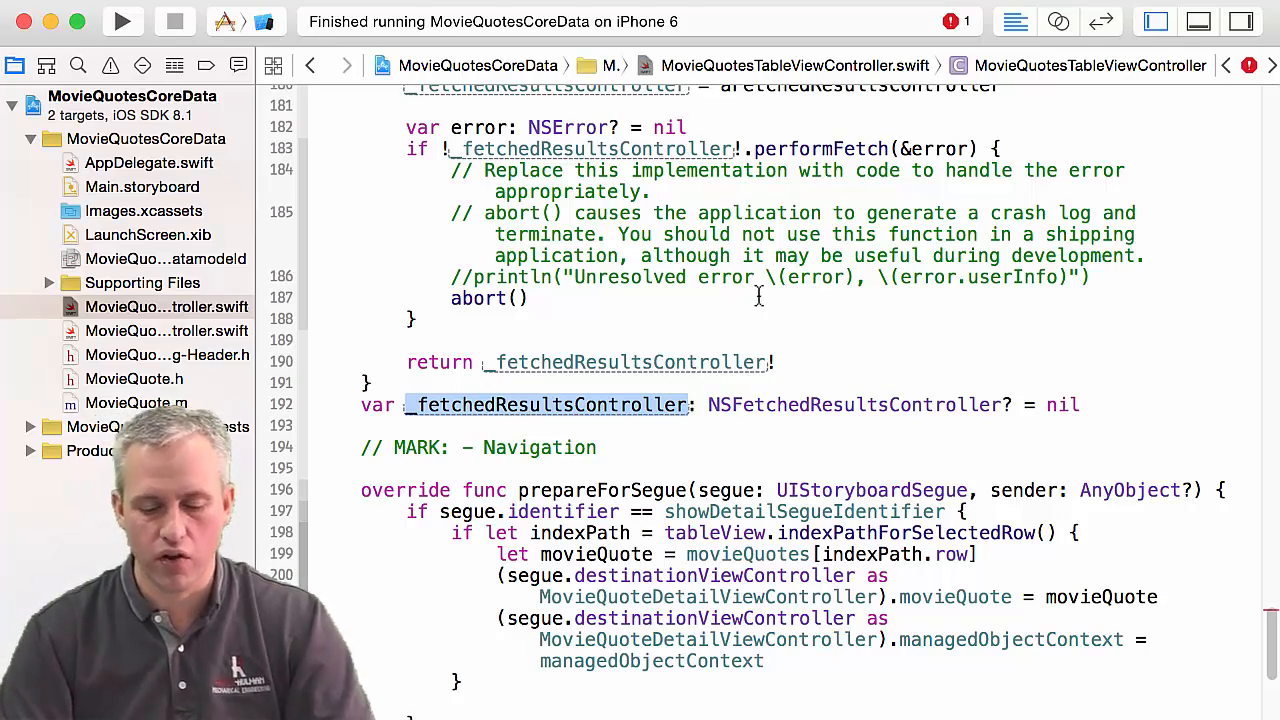
scroll(up, 3)
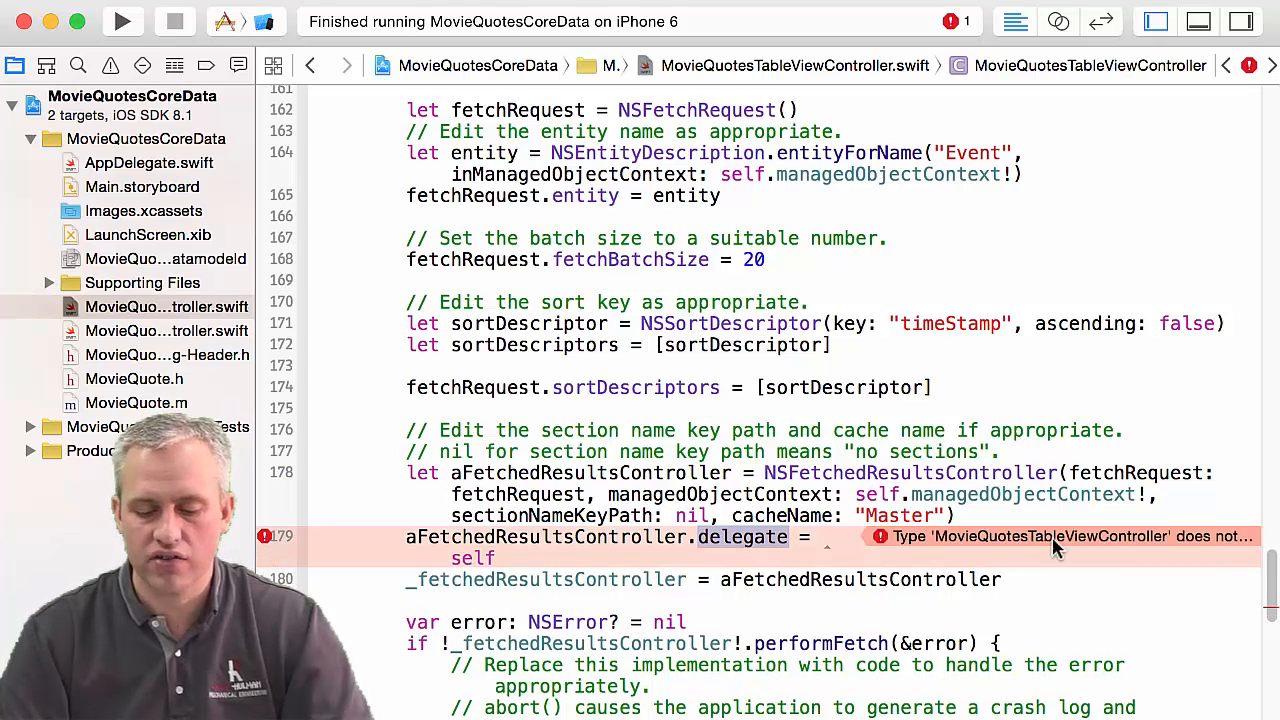
mouse_move(1040, 553)
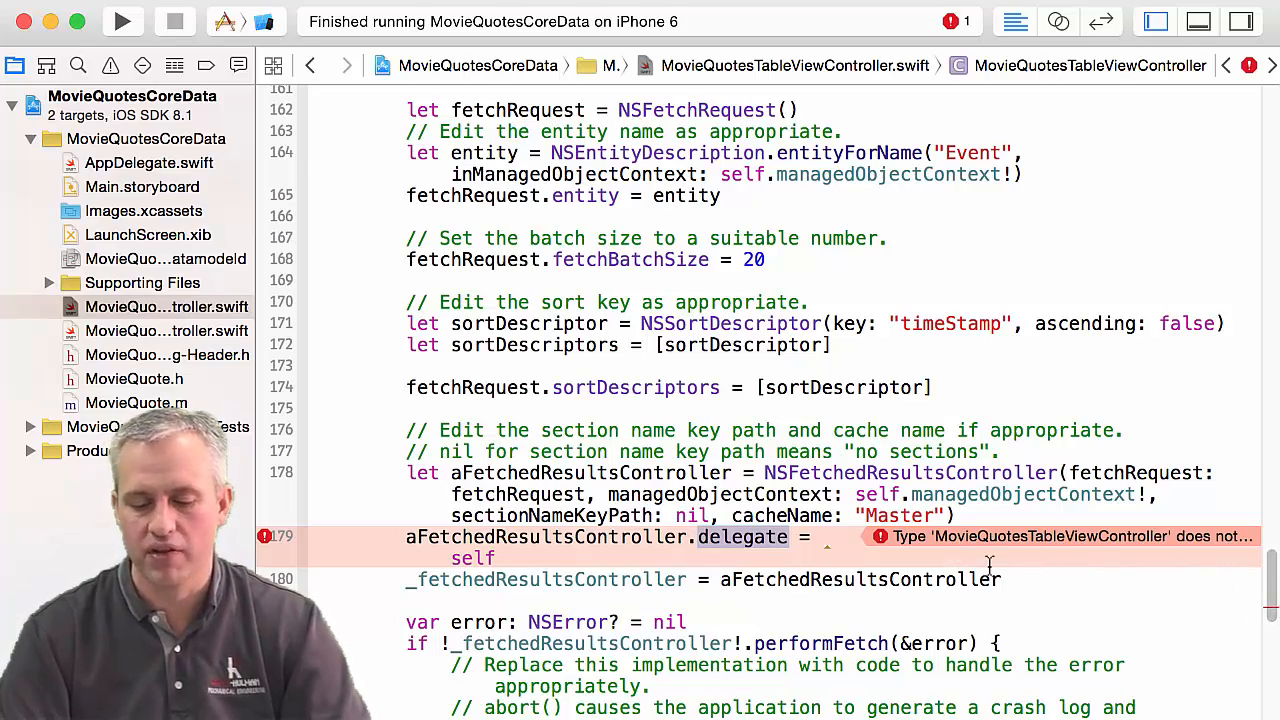
Add NSFetchedResultsControllerDelegate after UITableViewController in the class declaration
scroll(up, 3)
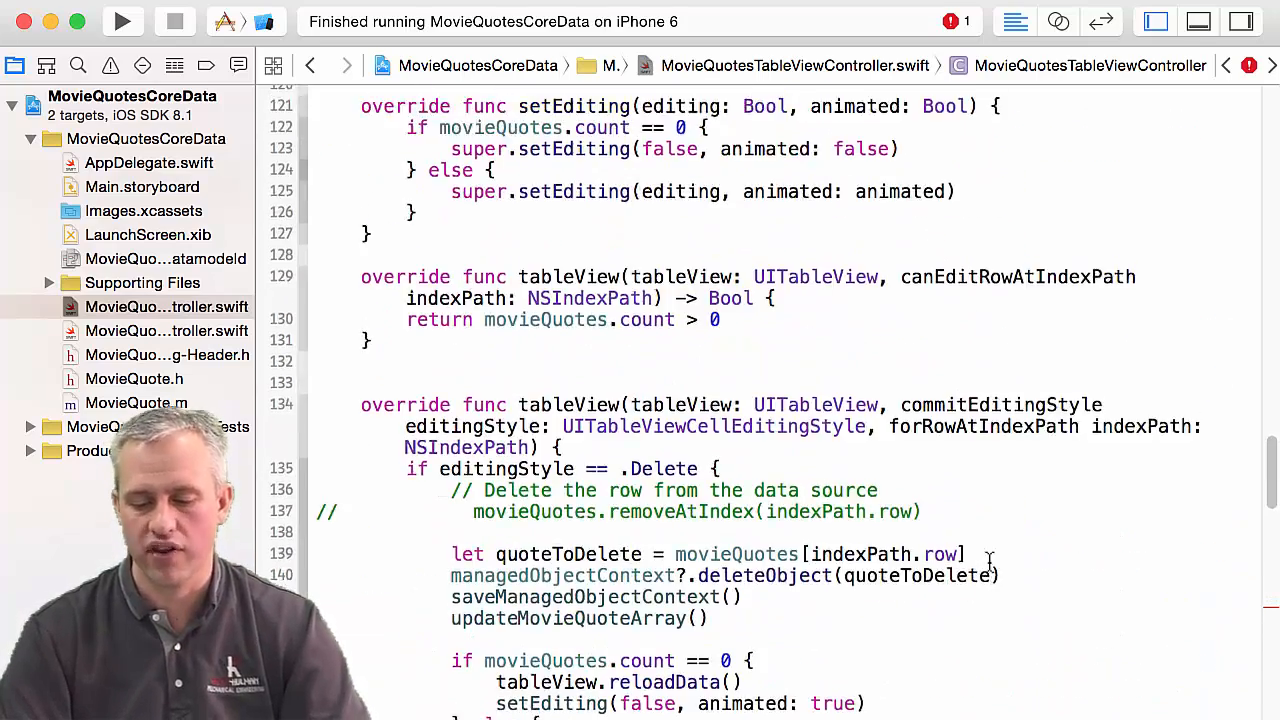
scroll(up, 3)
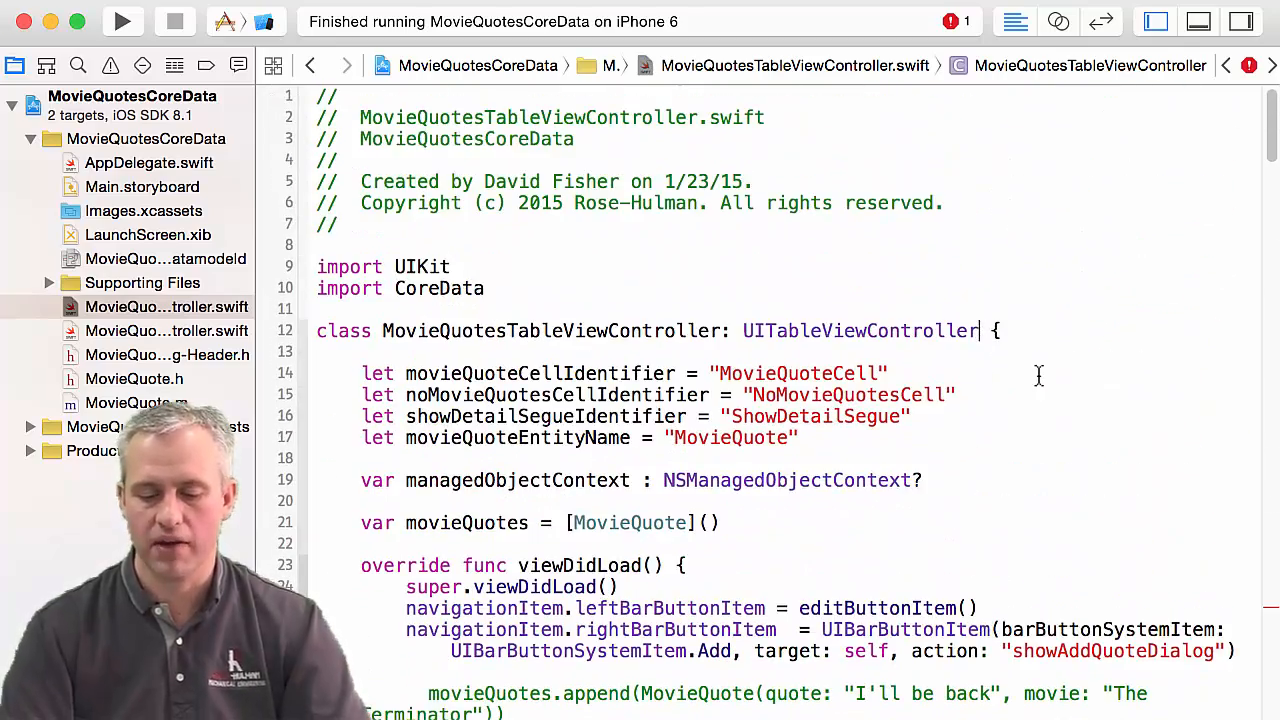
text(,)
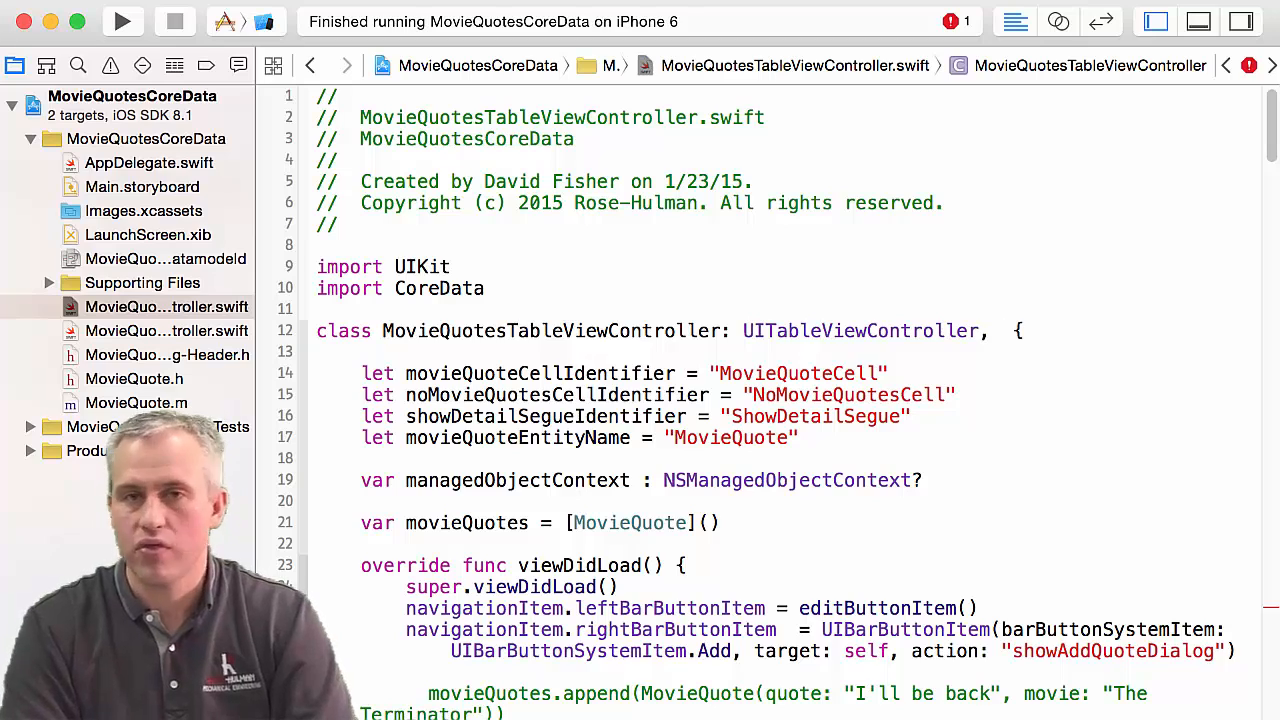
text(NS)
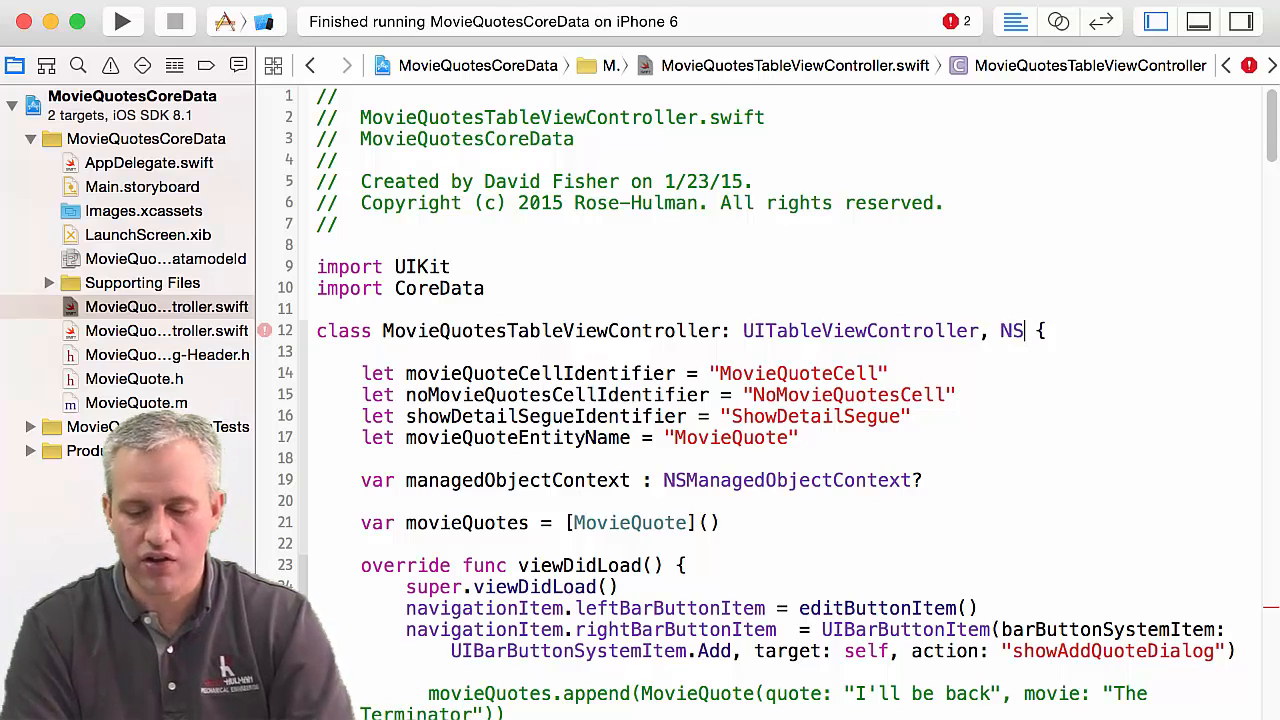
text(NSFetchedResultsControllerDelegate)
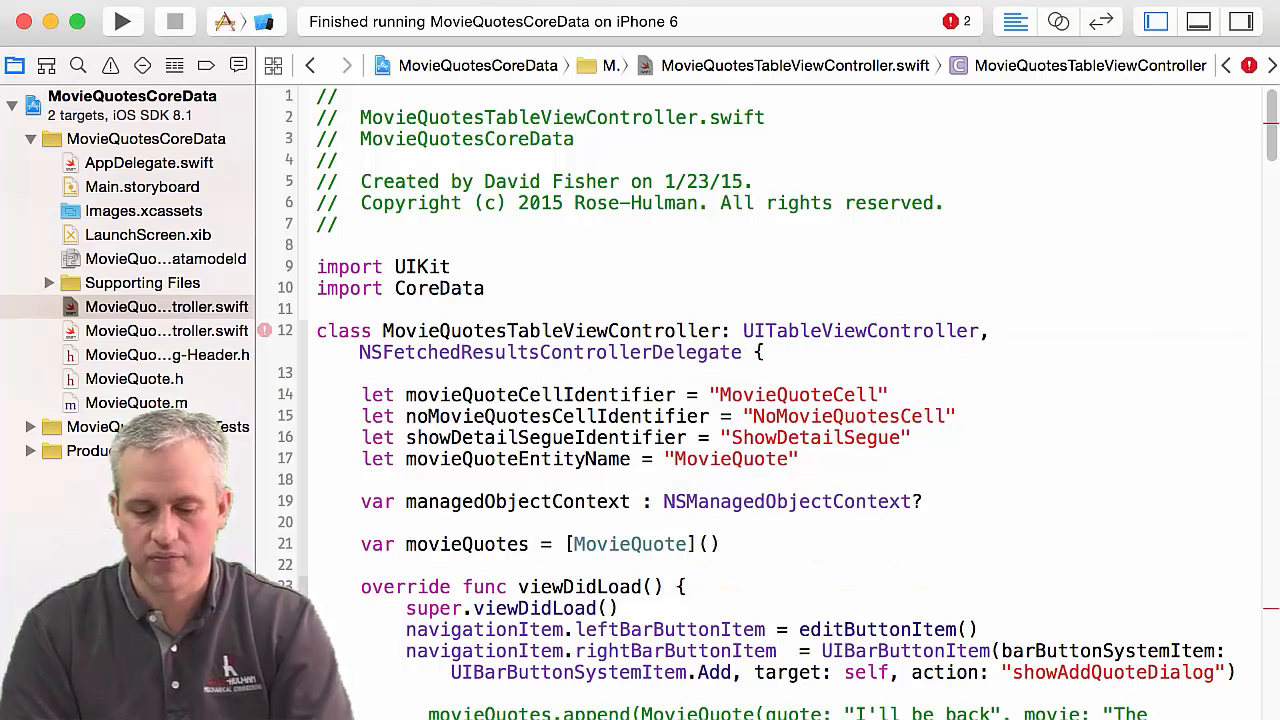
double_click(700, 351)
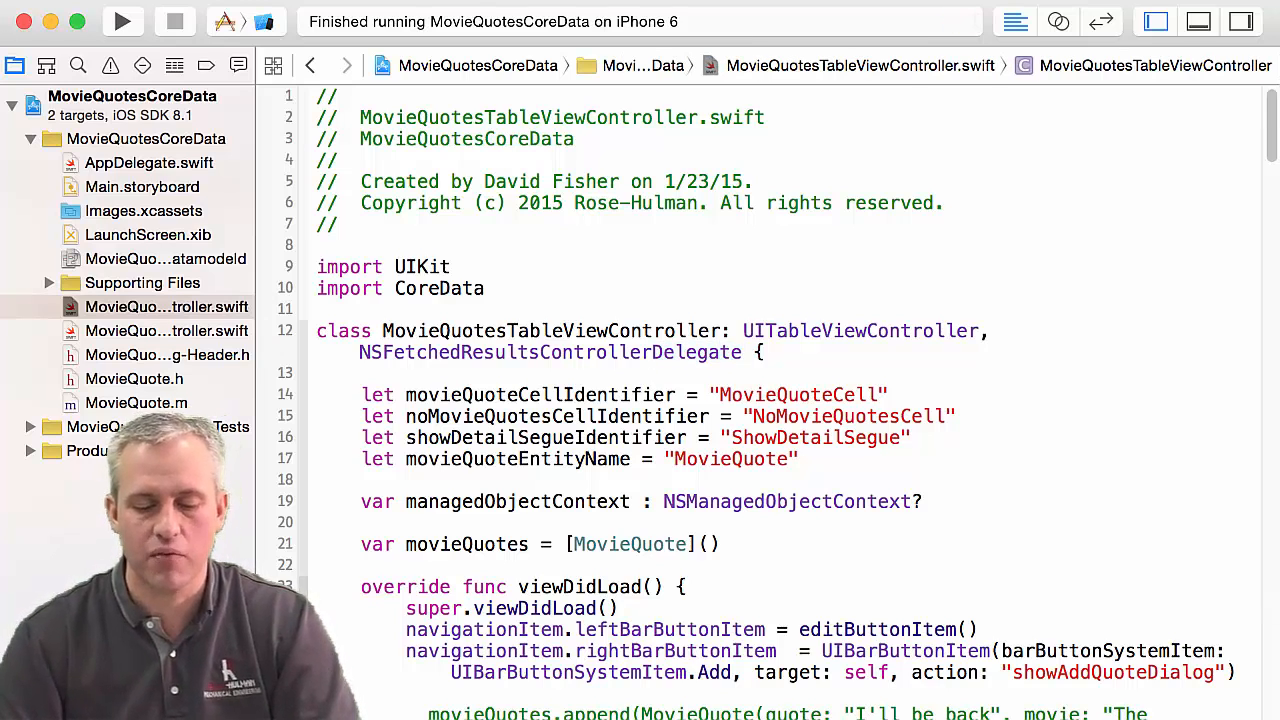
scroll(down, 3)
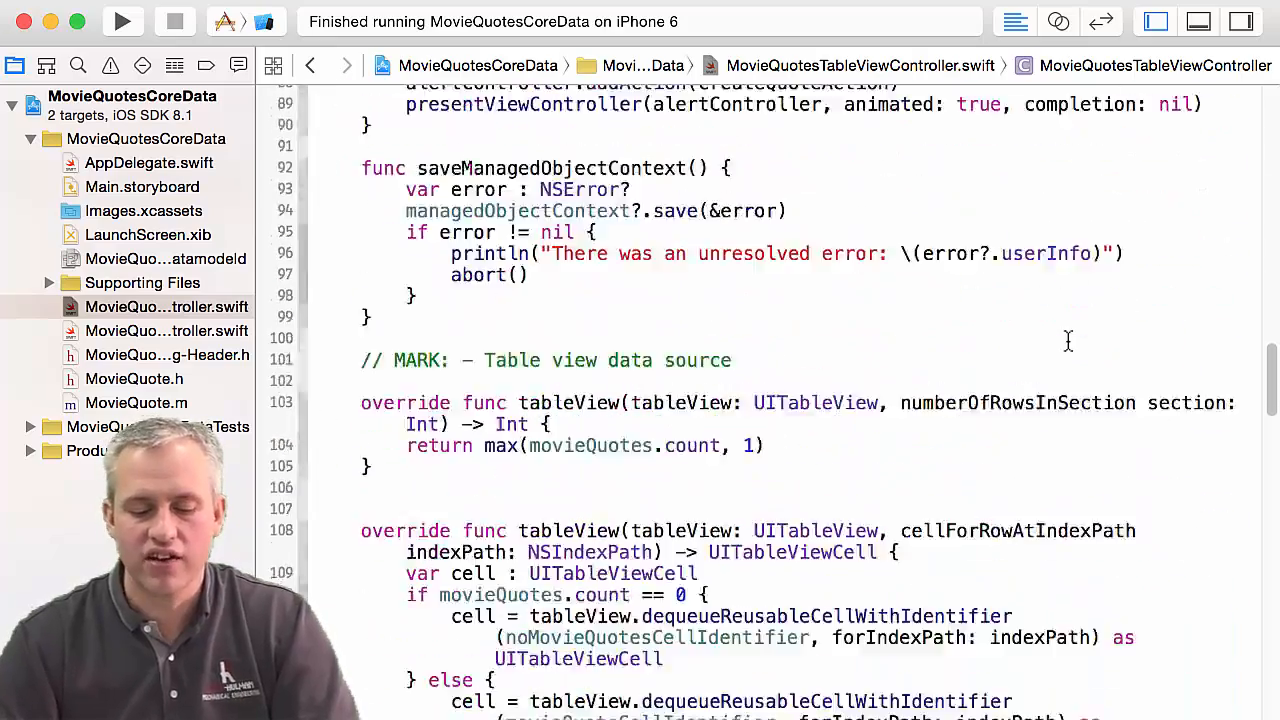
scroll(down, 3)
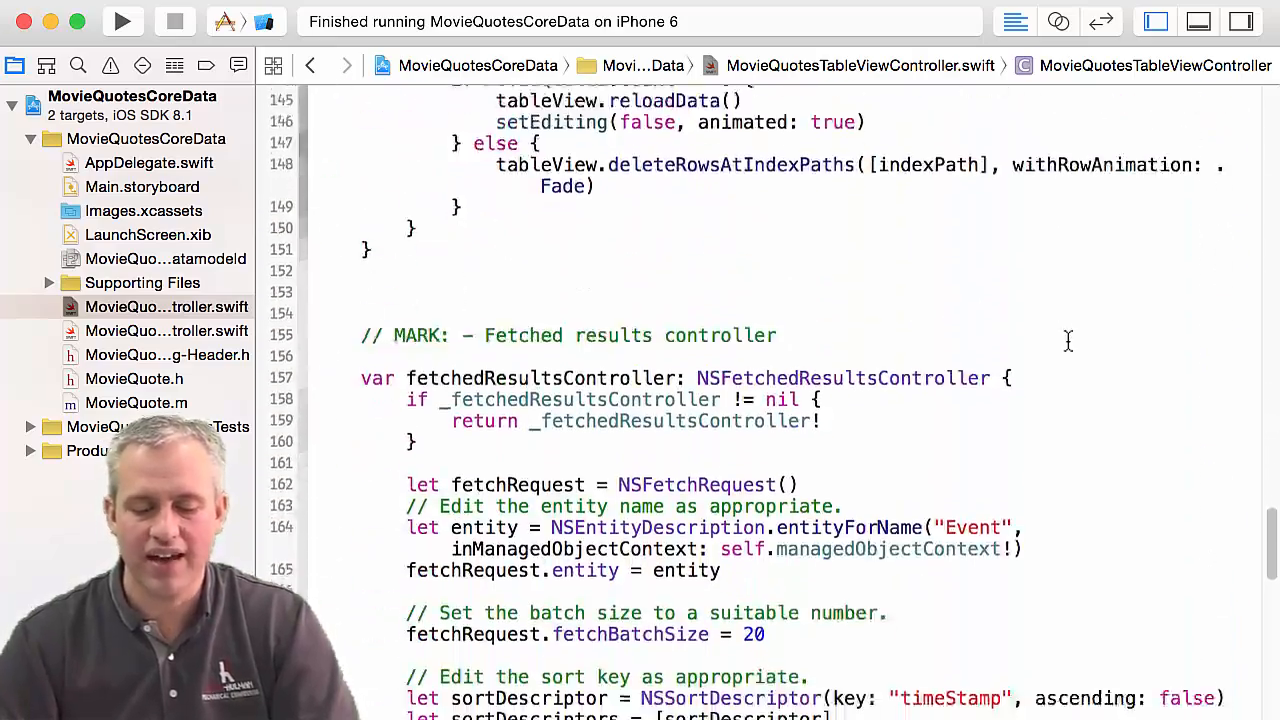
scroll(down, 3)
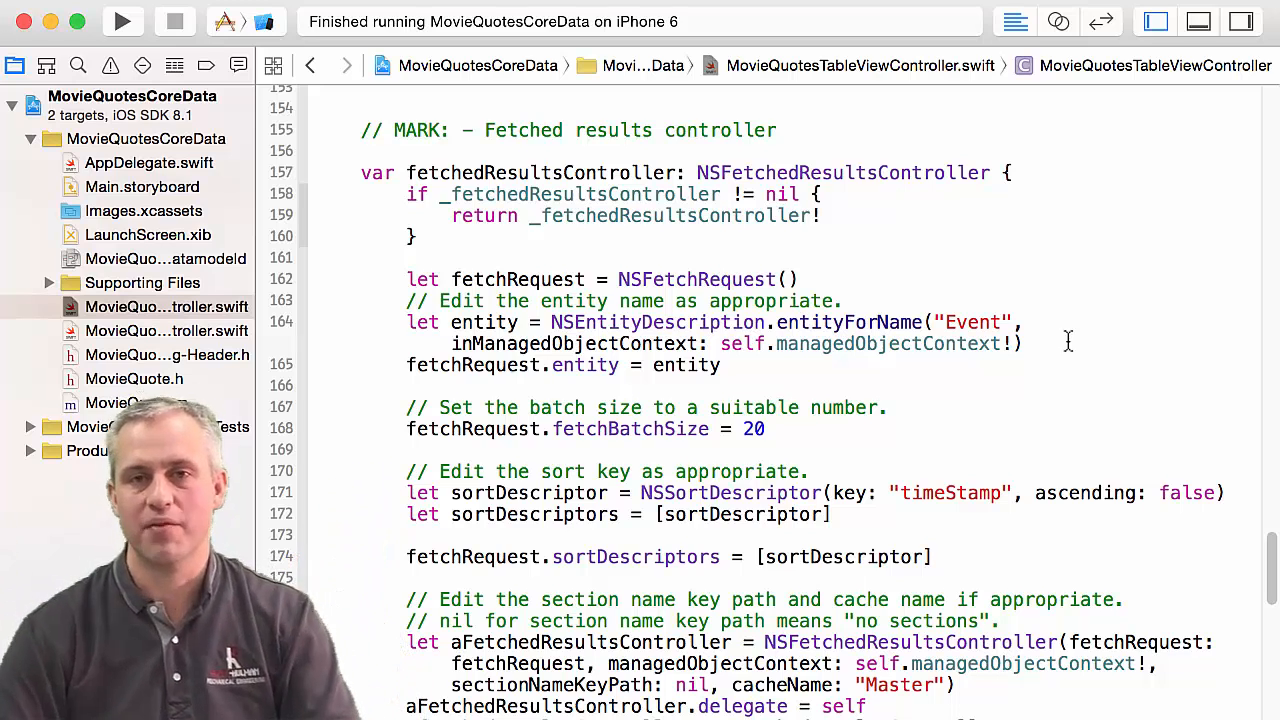
scroll(down, 3)
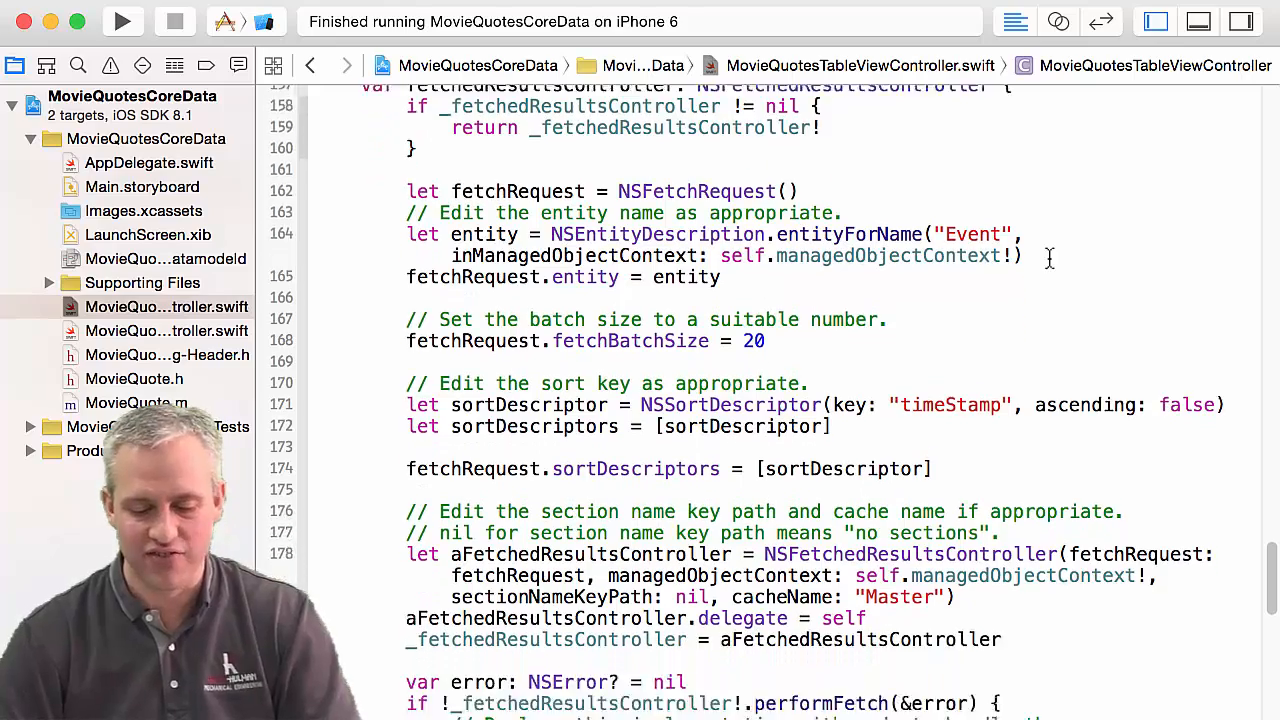
scroll(down, 3)
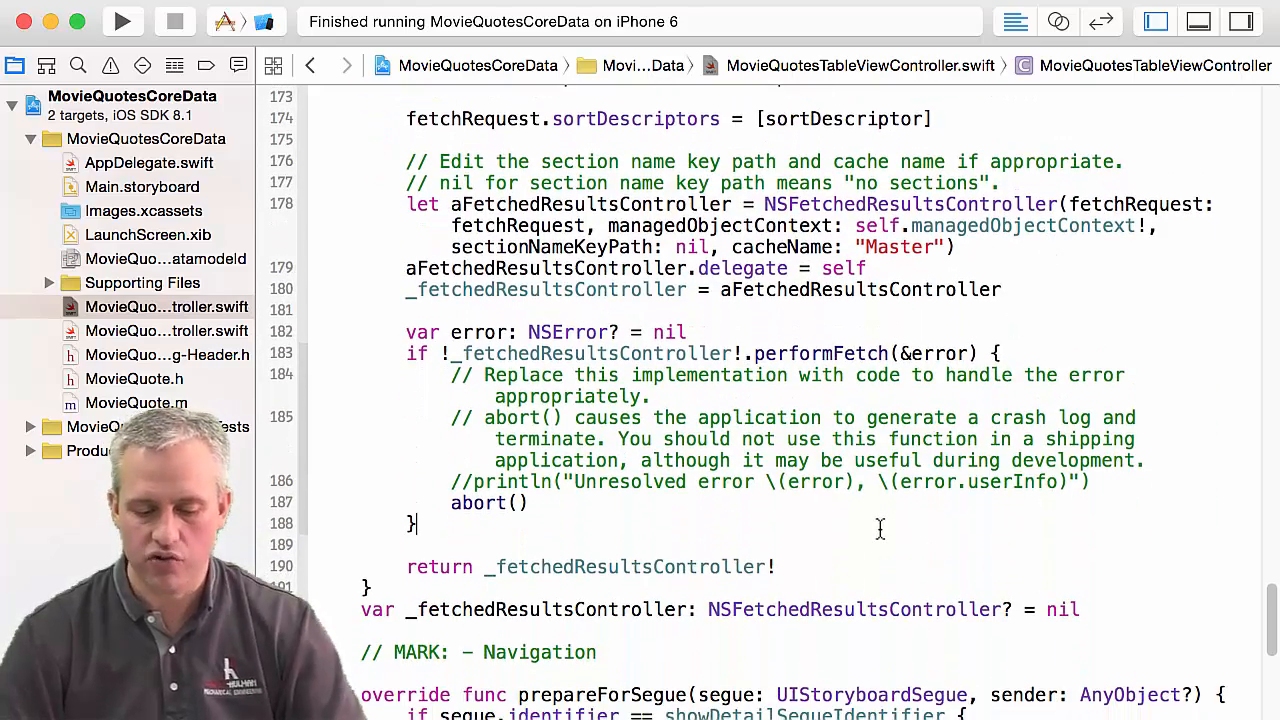
scroll(up, 3)
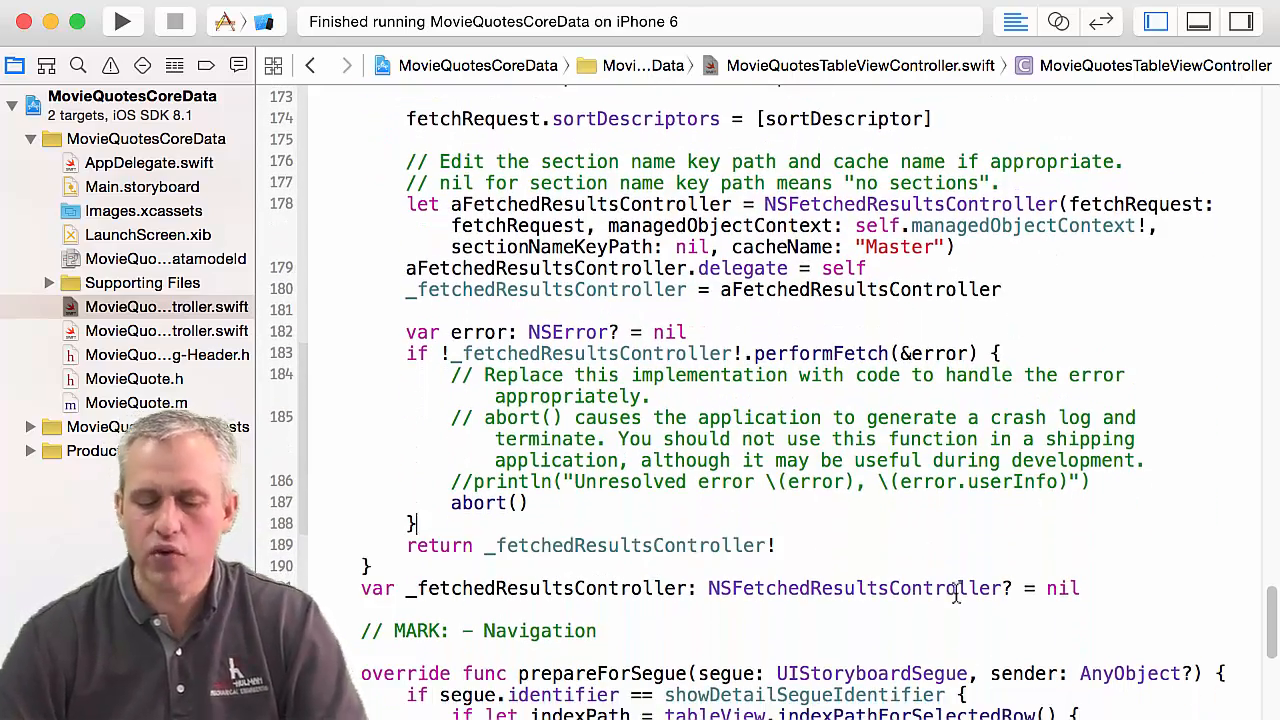
double_click(855, 588)
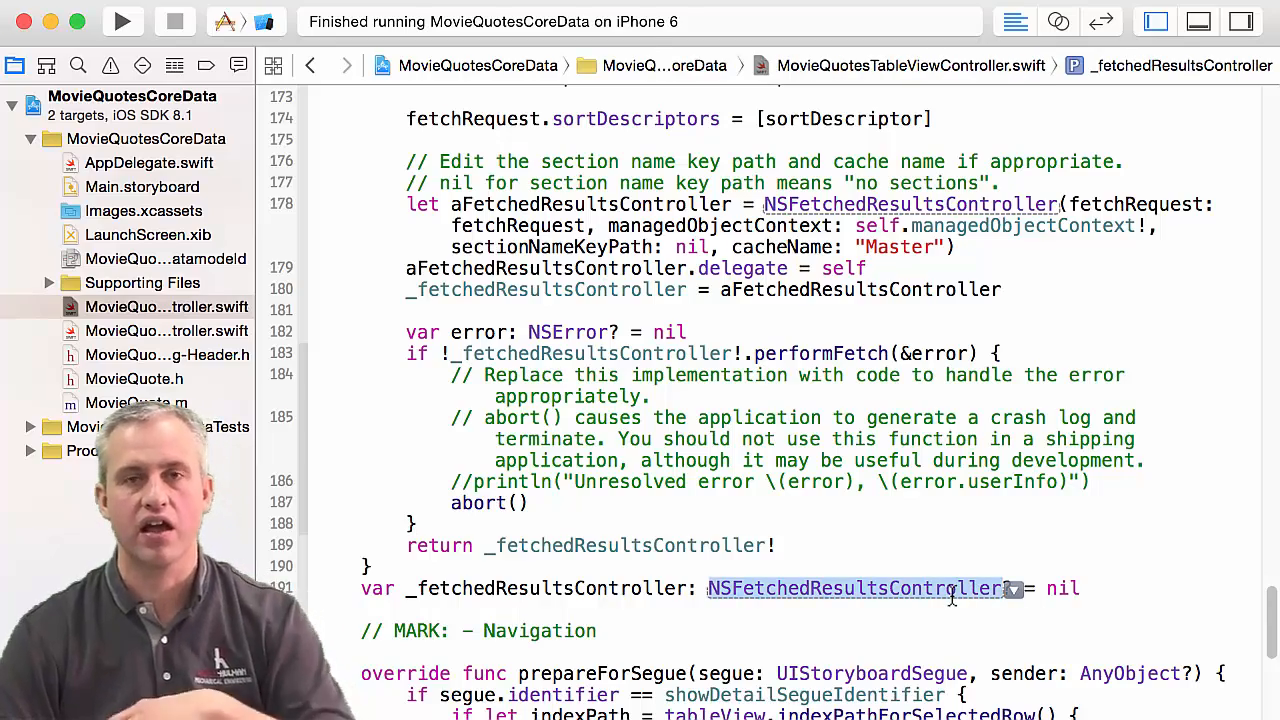
scroll(up, 3)
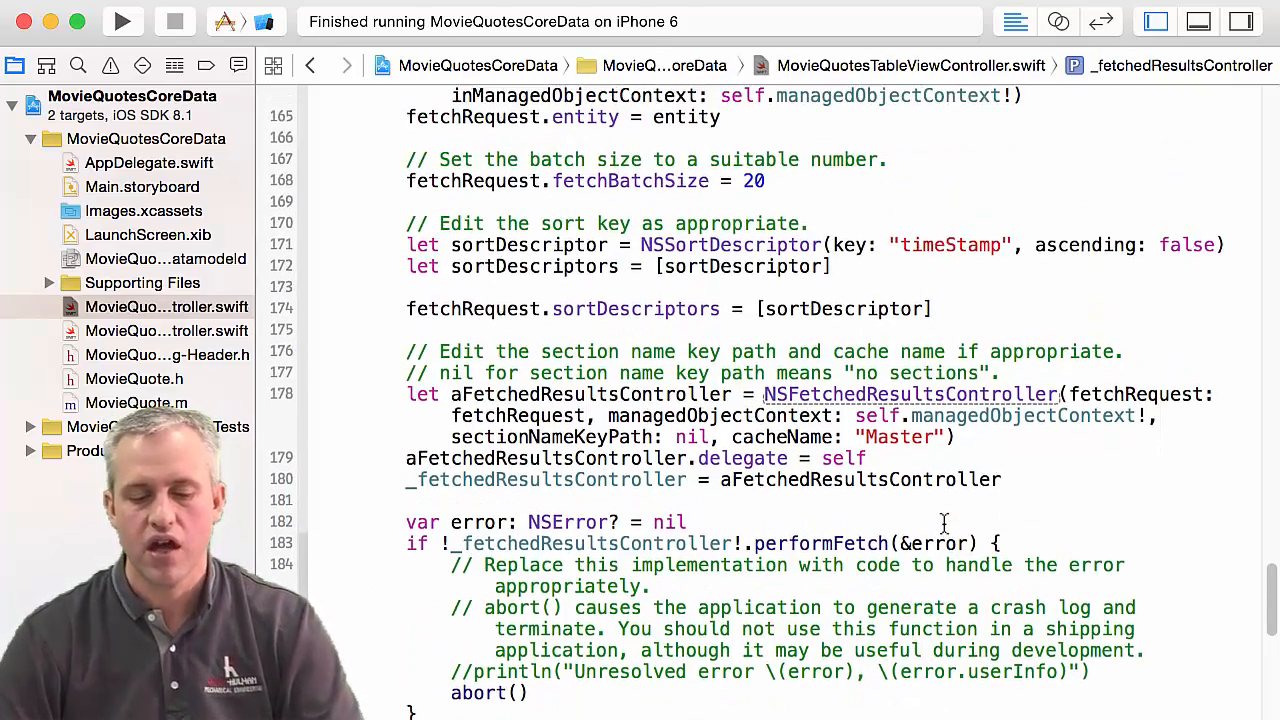
scroll(up, 3)
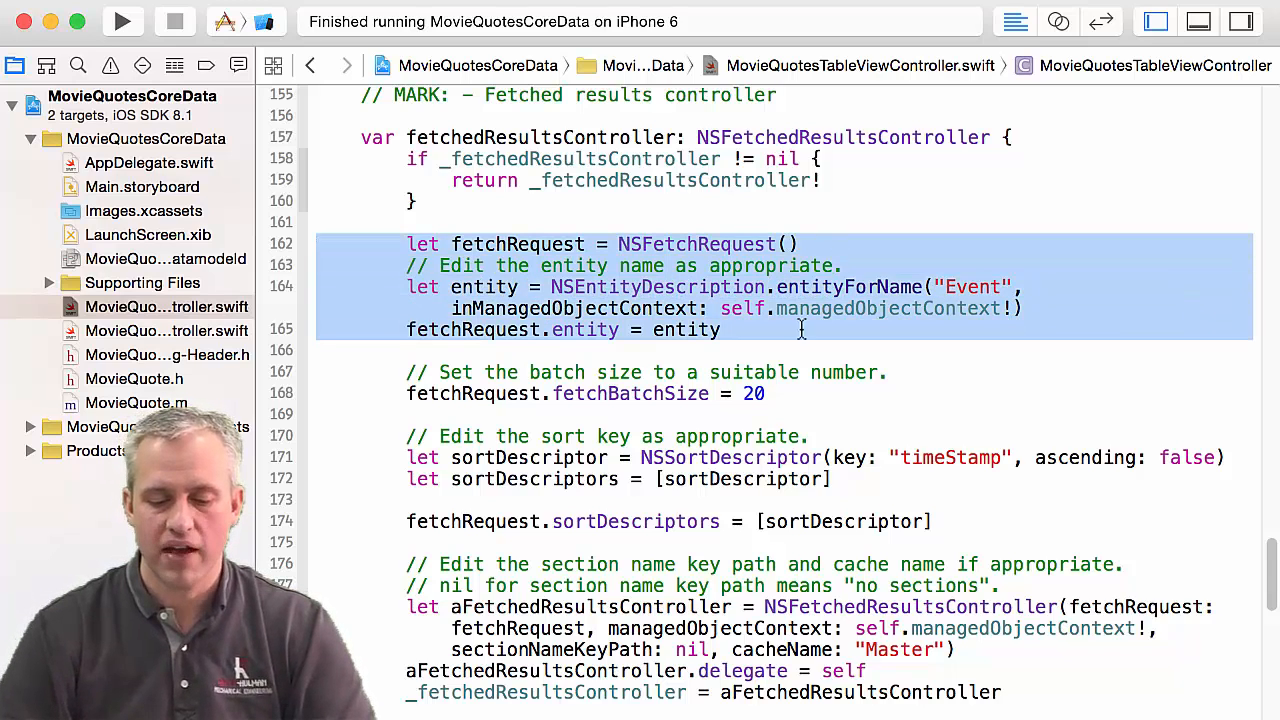
Copy the lastTouchDate fetch request lines from updateMovieQuoteArray() and return to fetchedResultsController
scroll(down, 3)
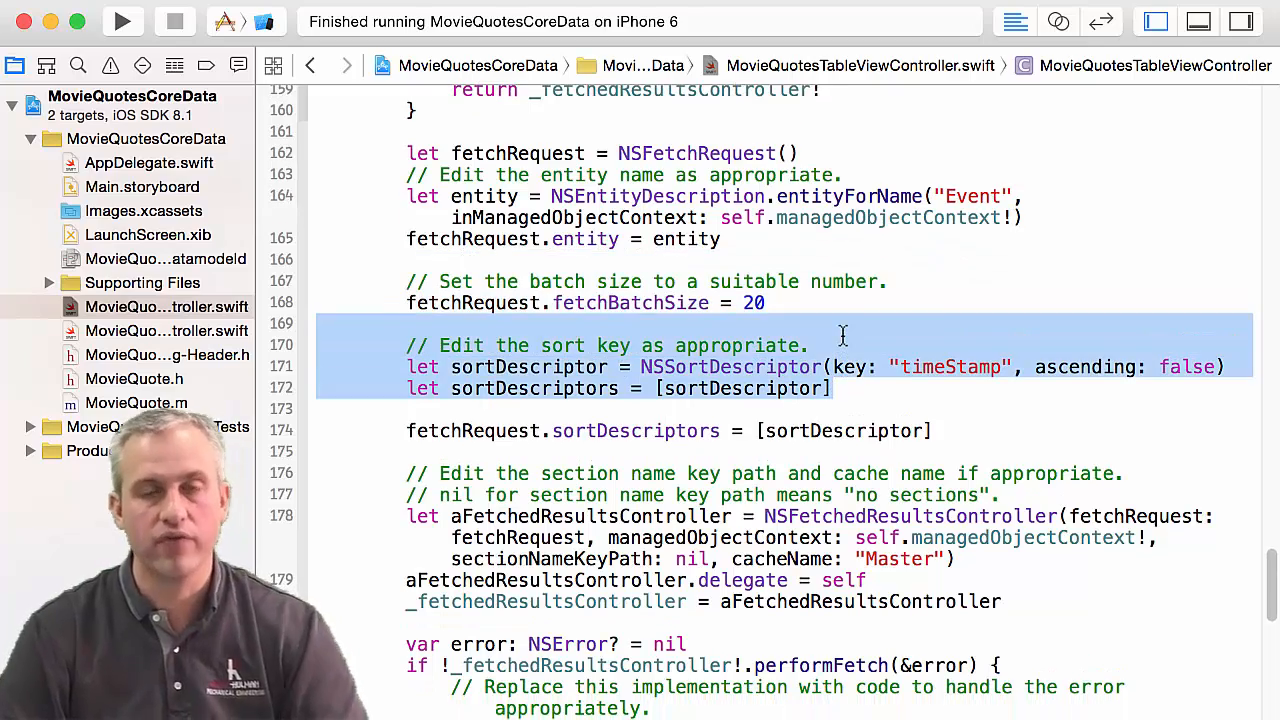
scroll(down, 3)
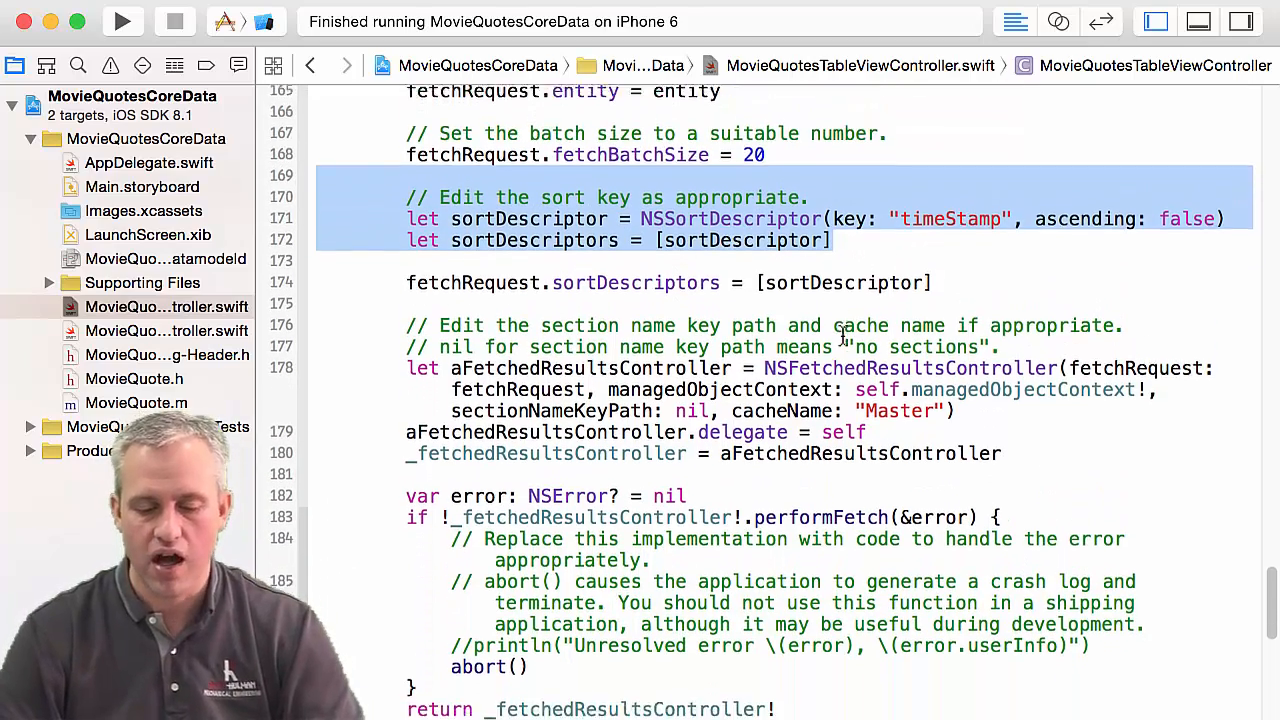
scroll(down, 3)
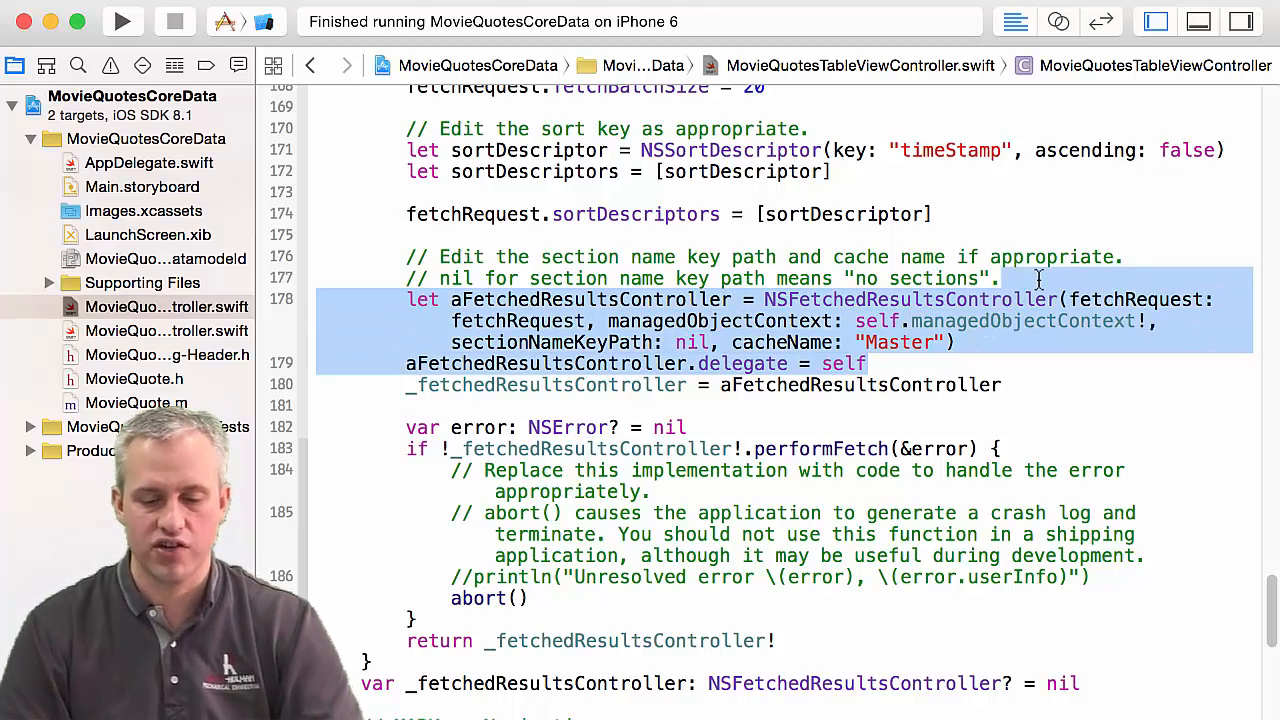
scroll(down, 3)
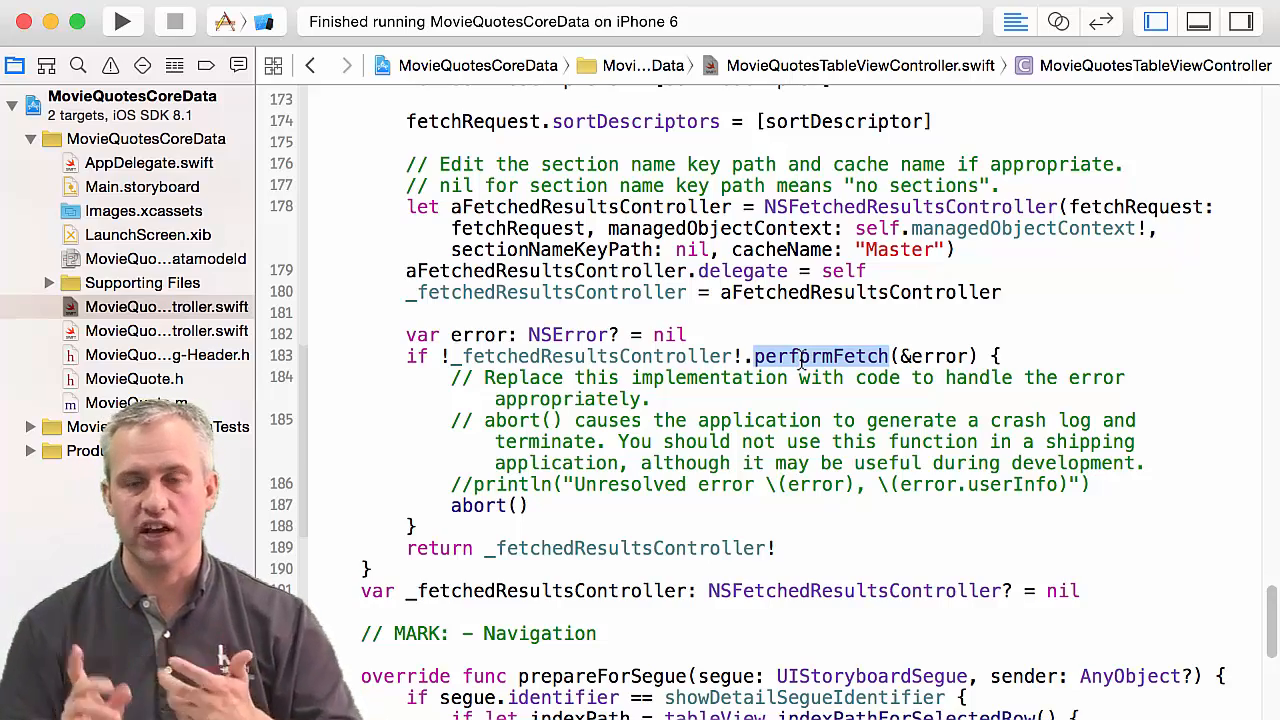
scroll(up, 3)
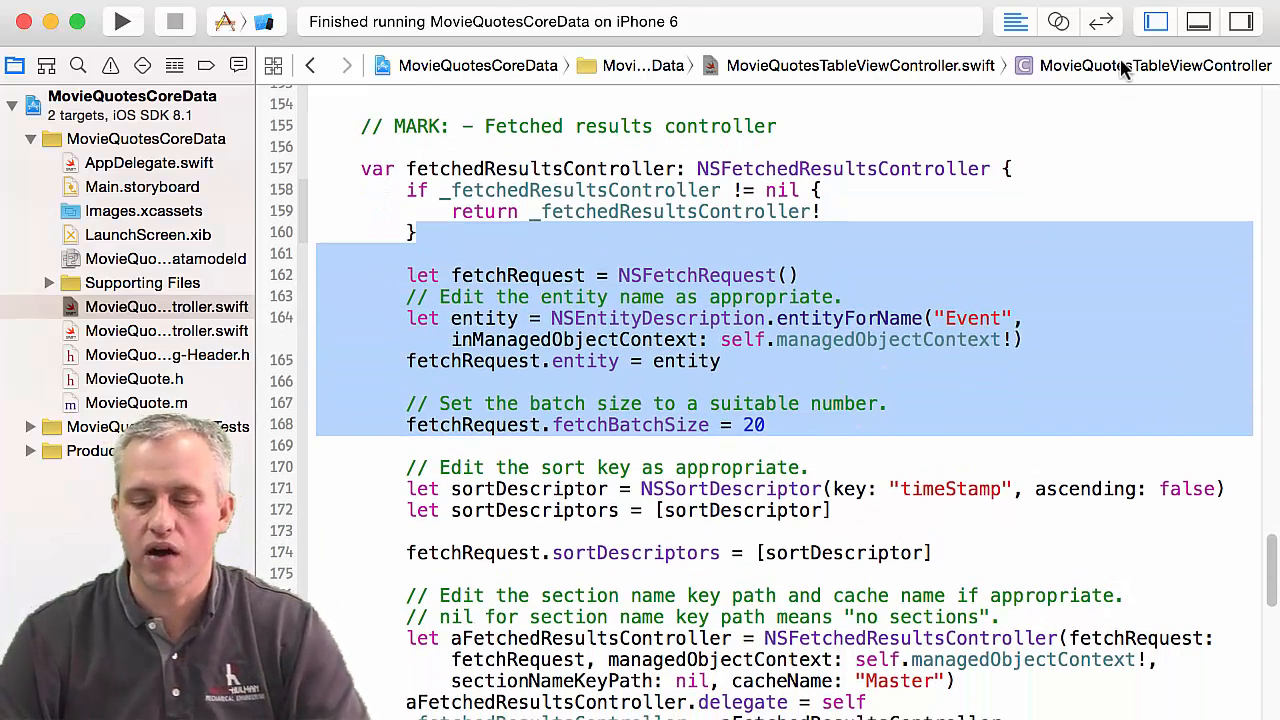
click(1155, 65)
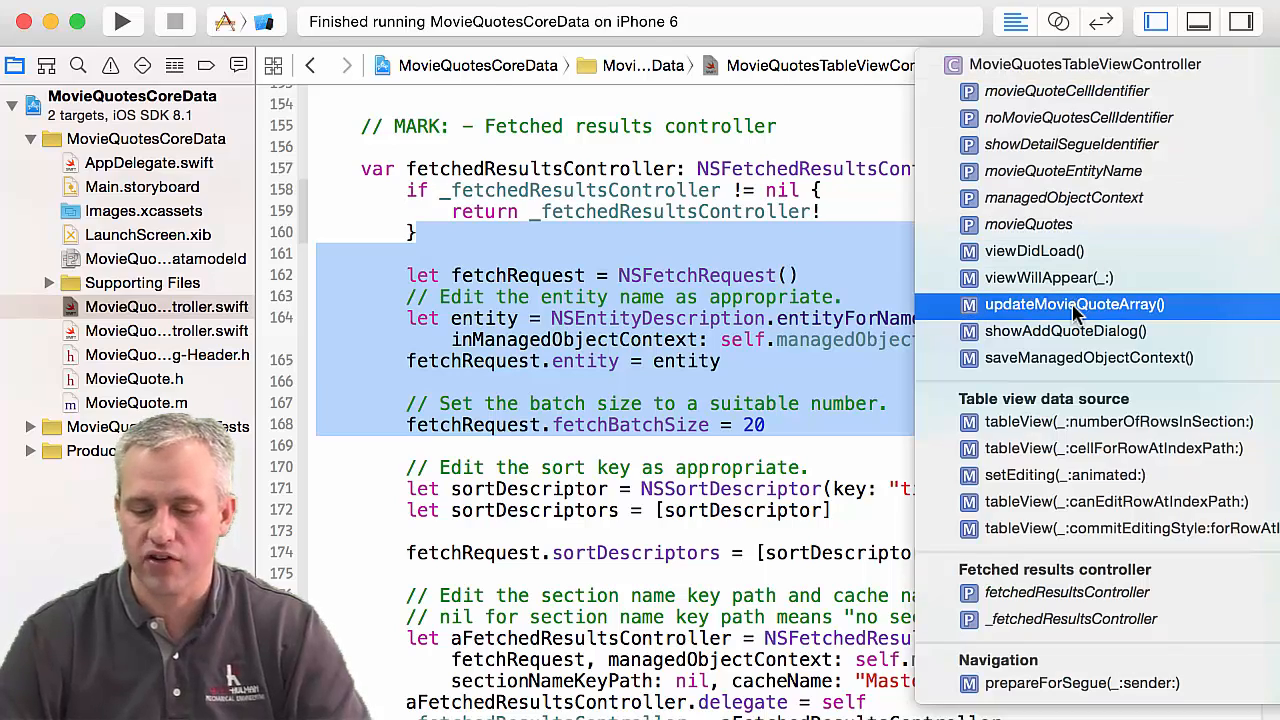
click(1073, 304)
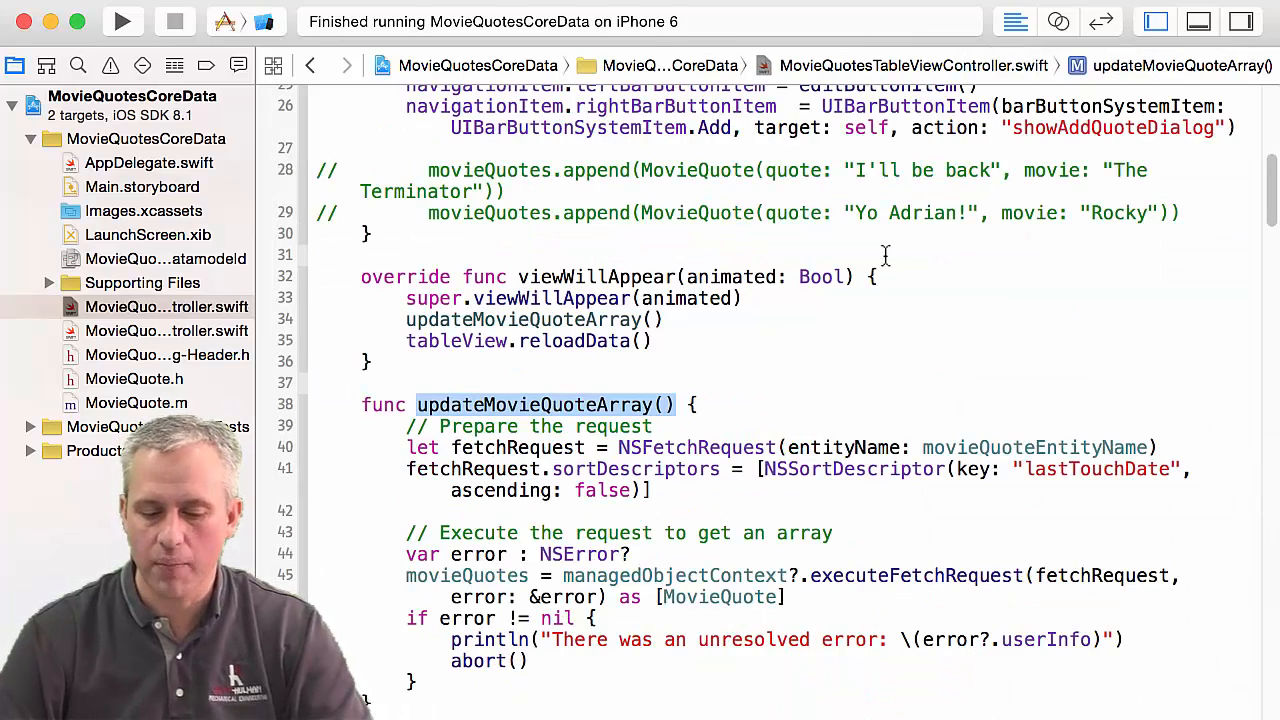
scroll(down, 3)
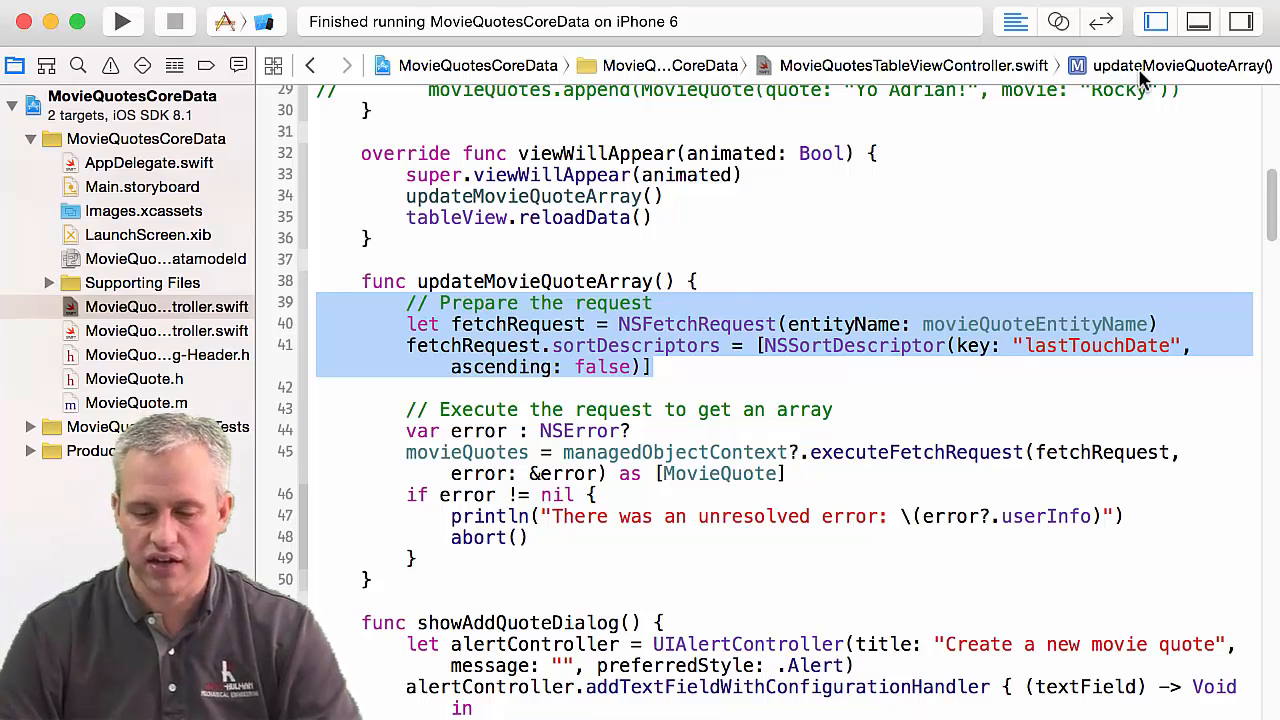
click(1180, 65)
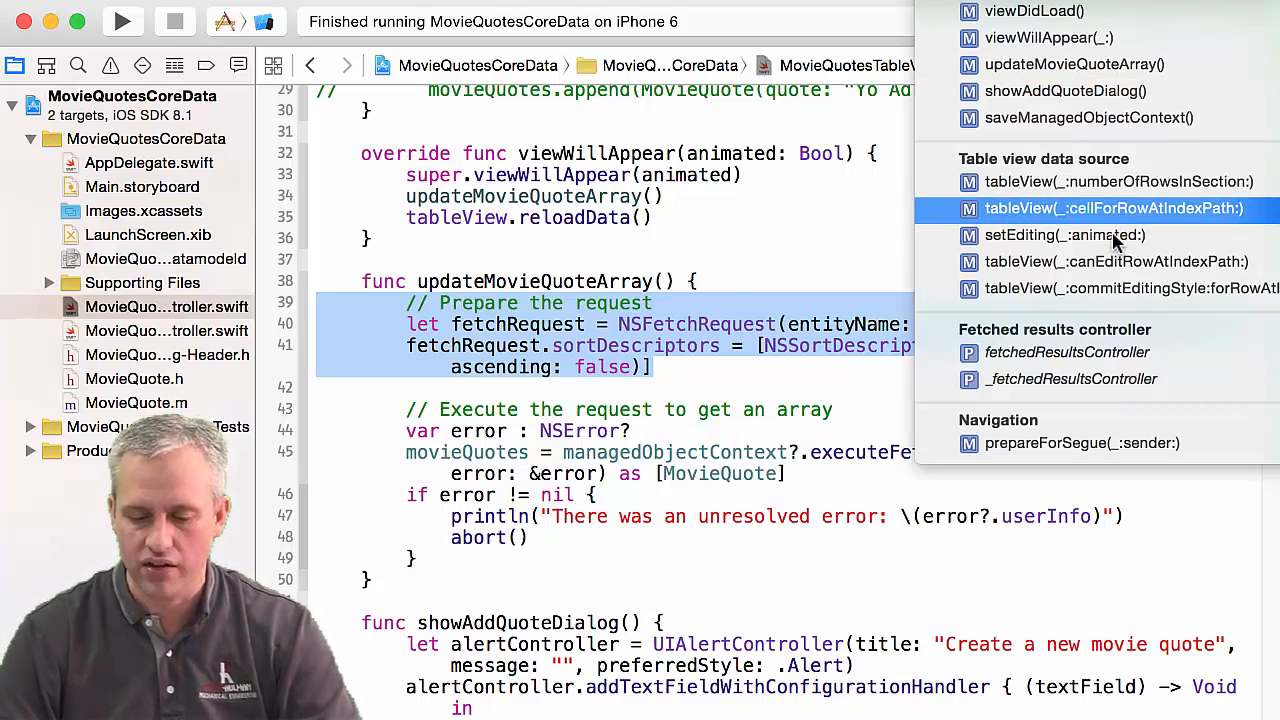
click(1066, 352)
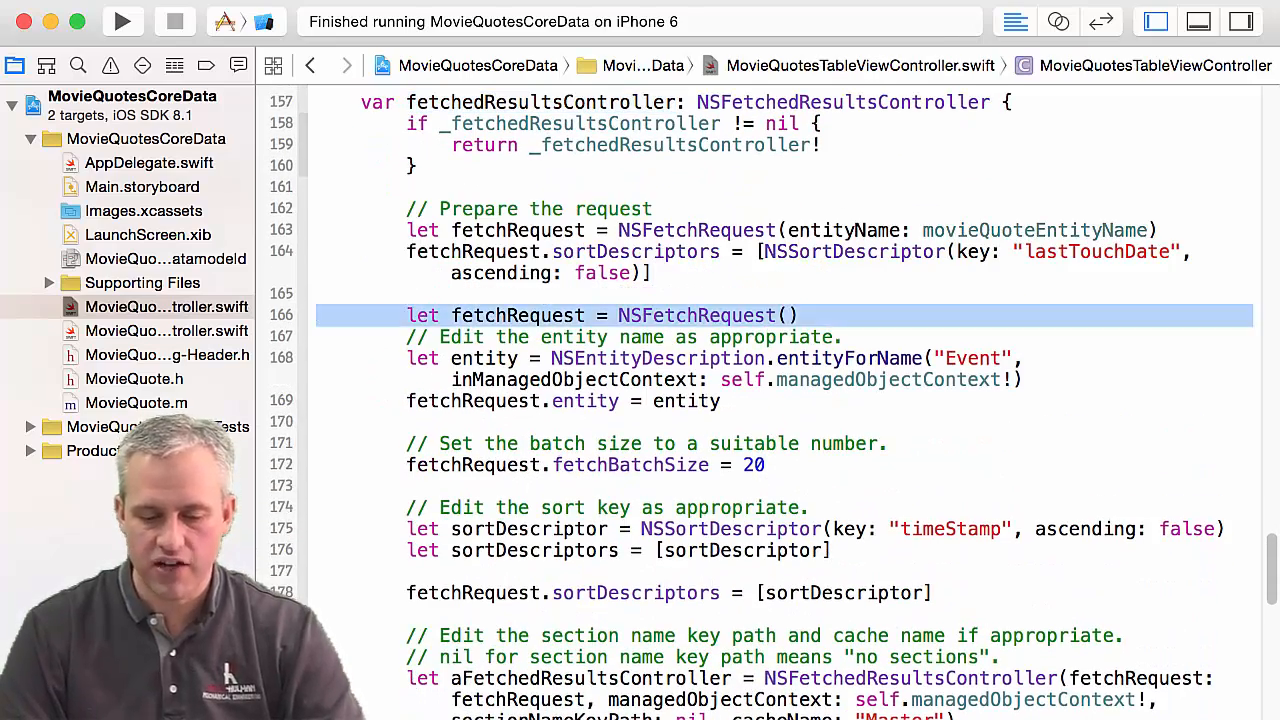
Delete the template's entity and sort-descriptor lines, keeping the lastTouchDate request with batch size 20
key(cmd+/)
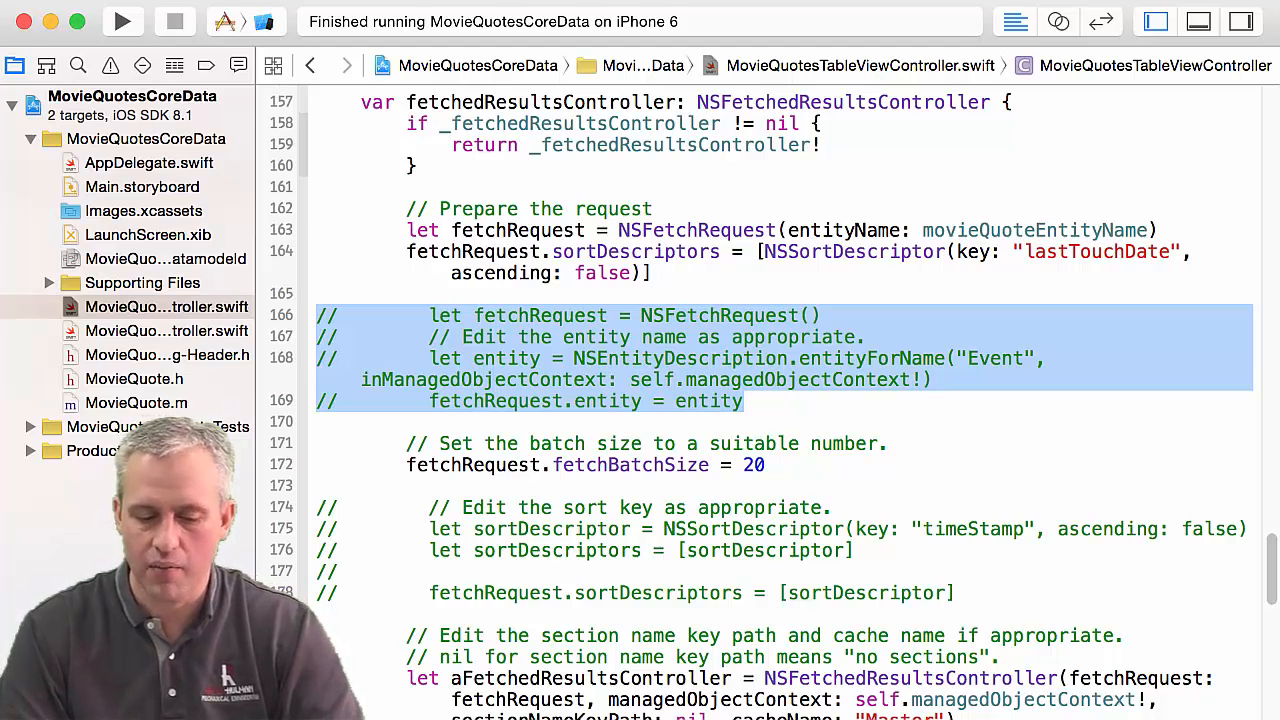
key(Delete)
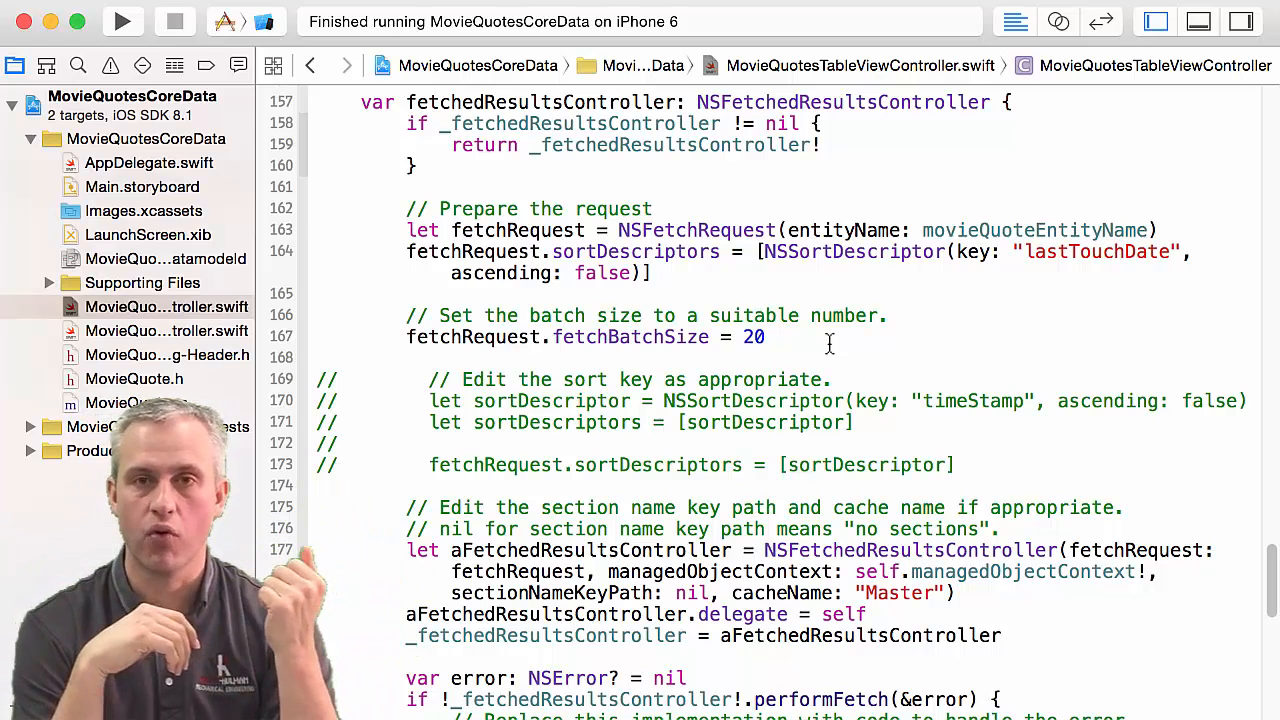
click(765, 336)
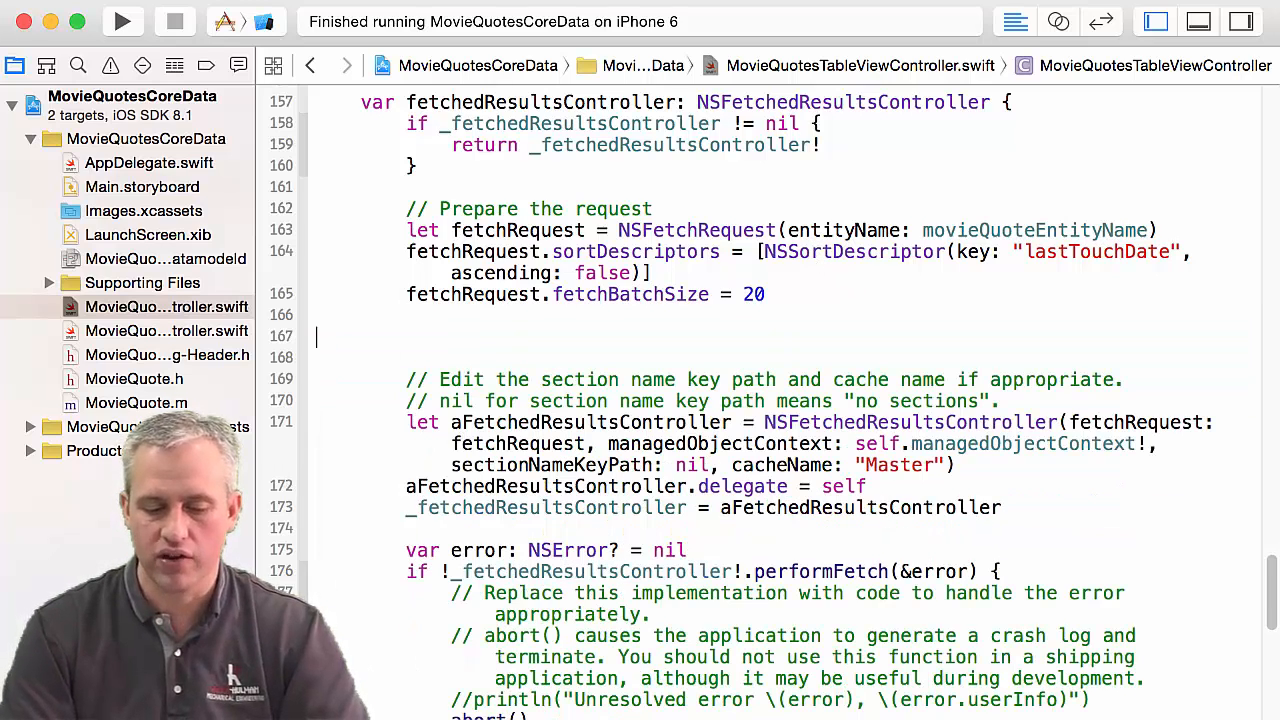
scroll(up, 3)
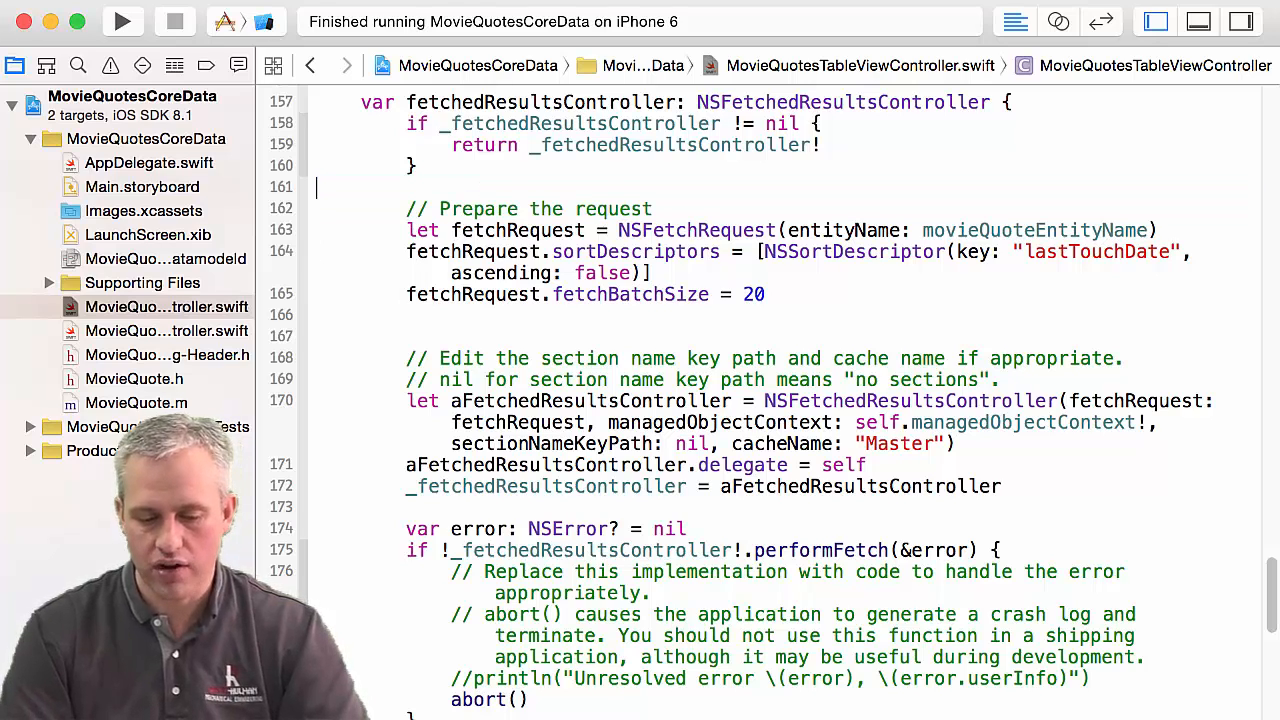
Replace the cache name "Master" with "MovieQuoteCache" in the controller initializer
click(317, 336)
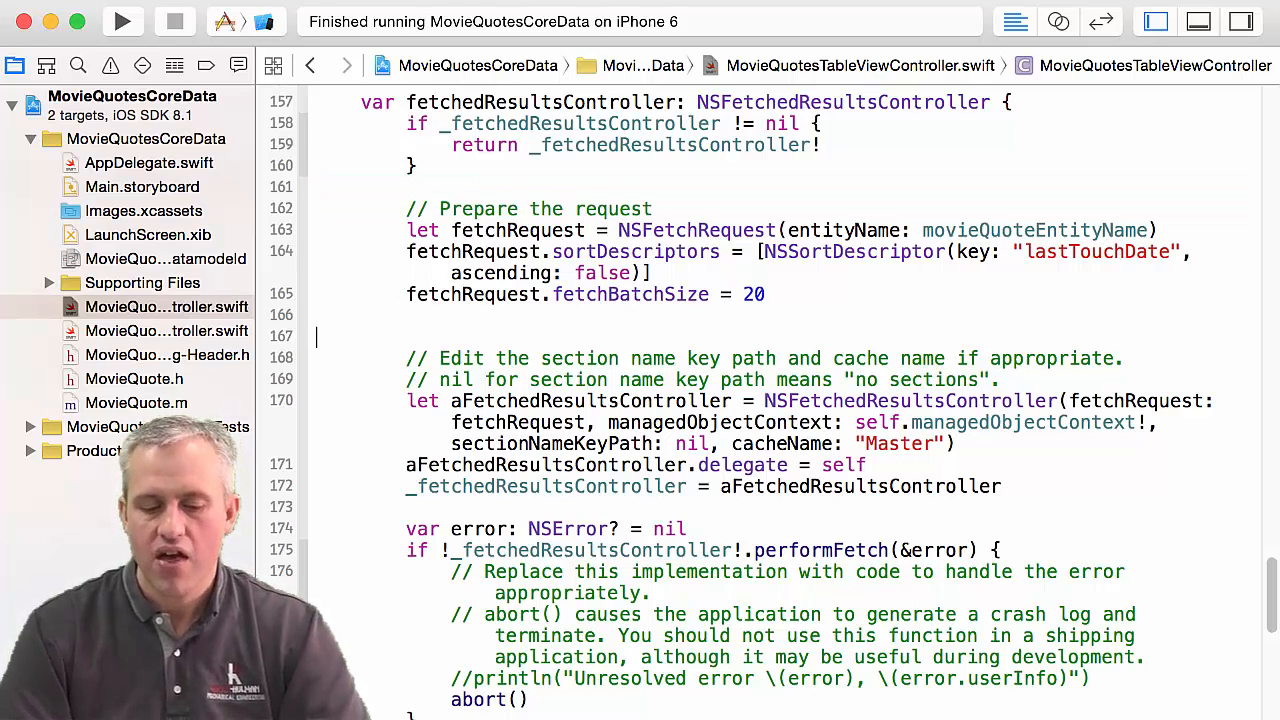
scroll(up, 3)
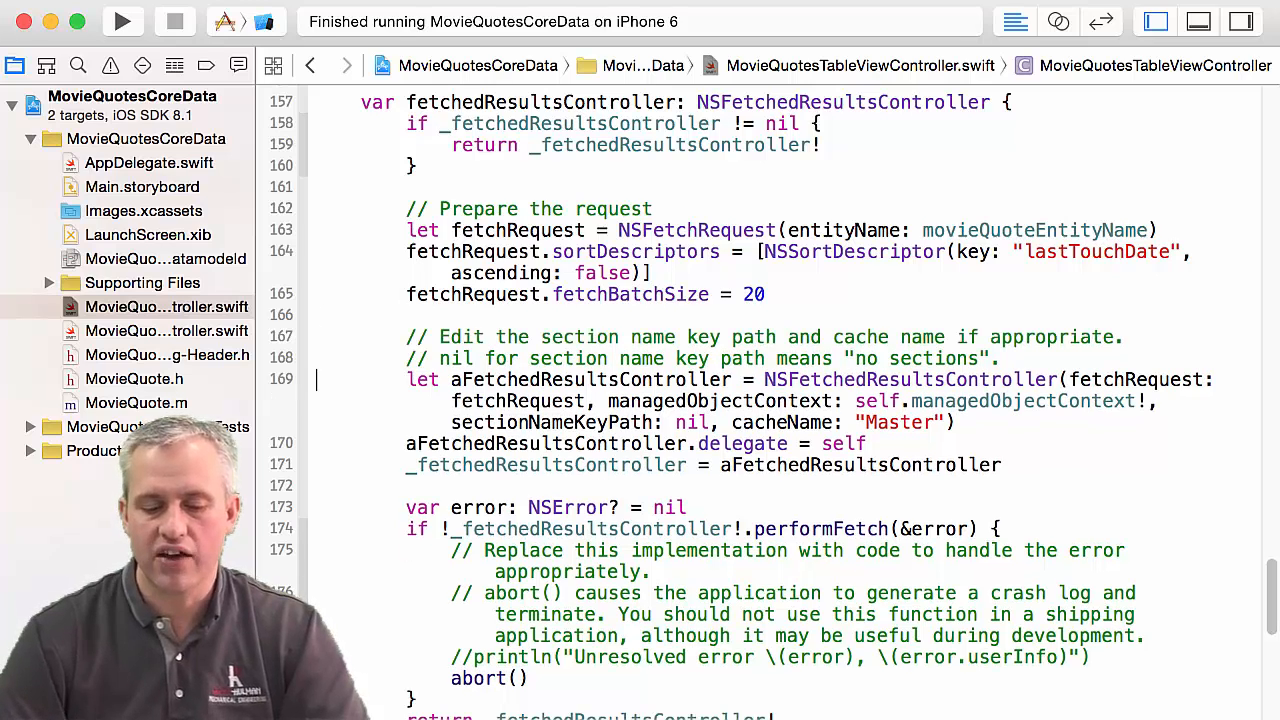
double_click(589, 379)
text(nil)
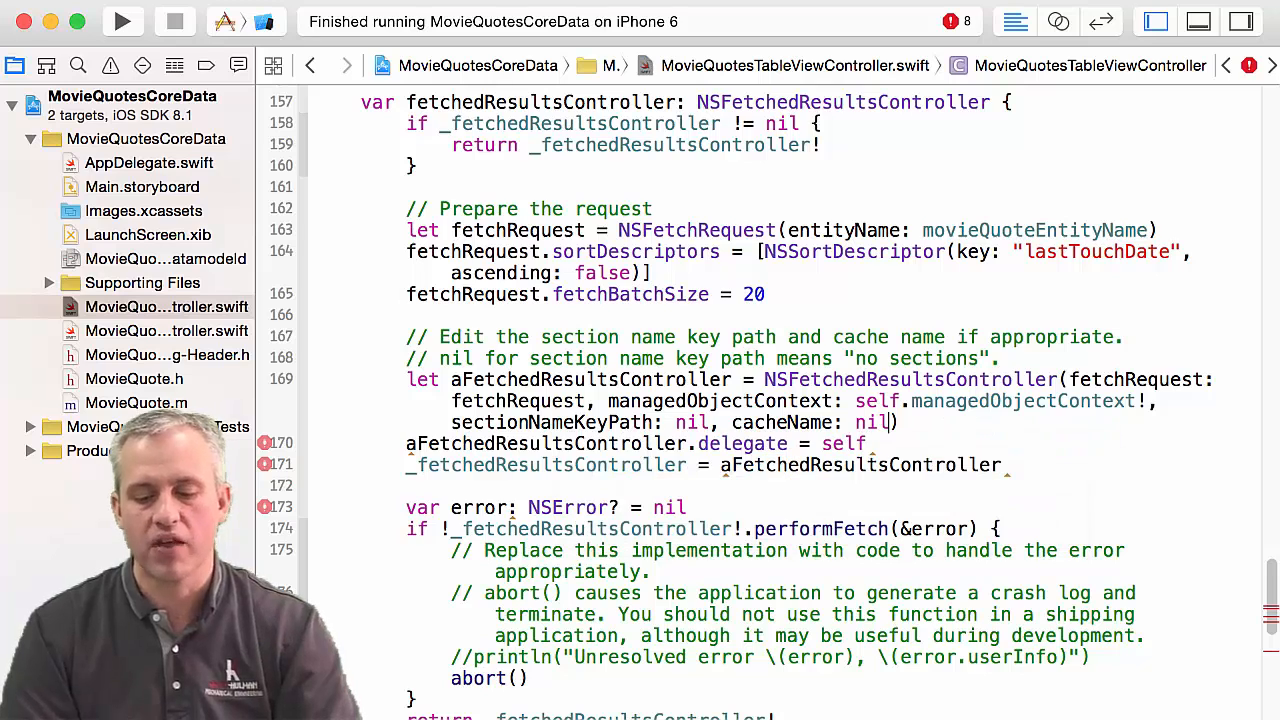
text("")
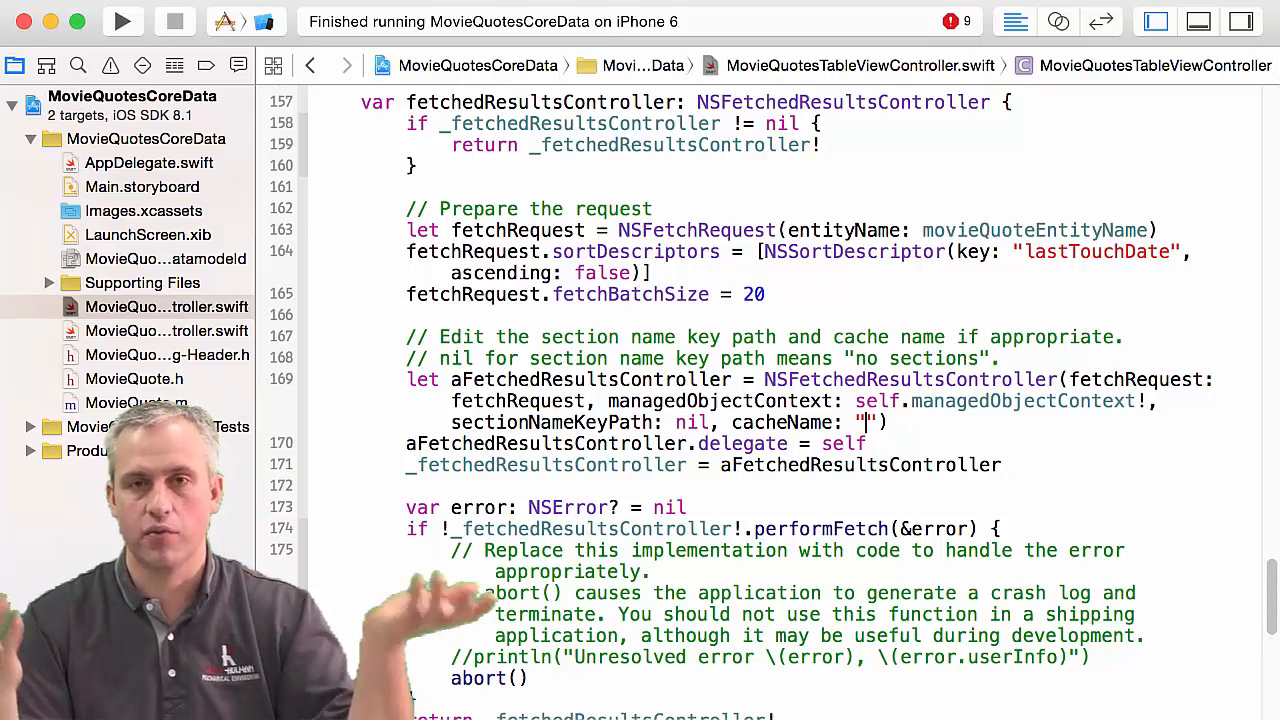
text(Mov)
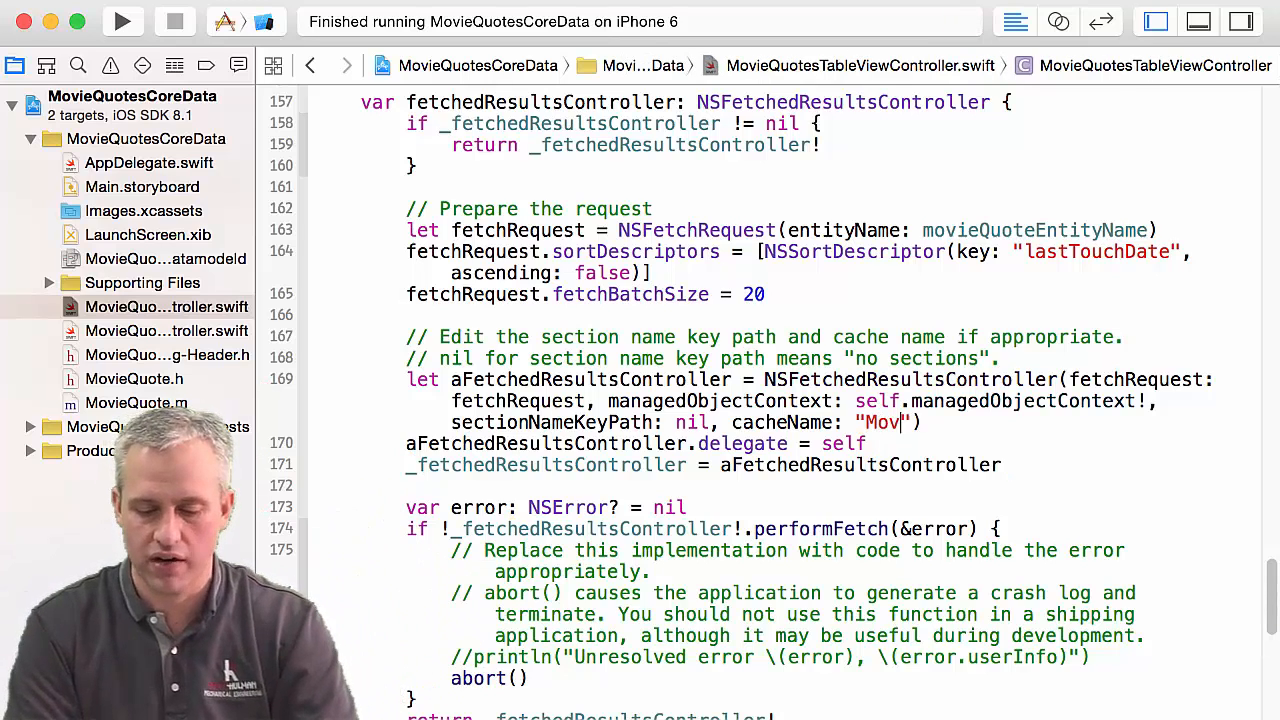
text(ieQuoteC)
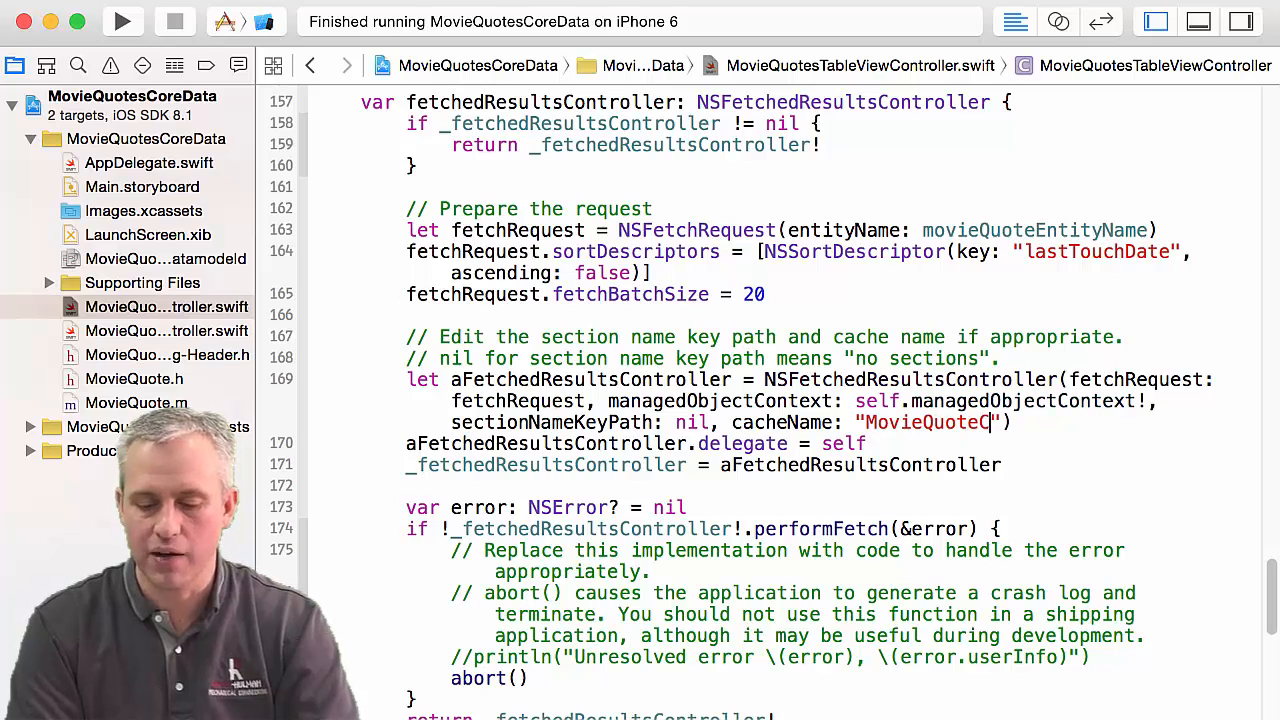
text(ache)
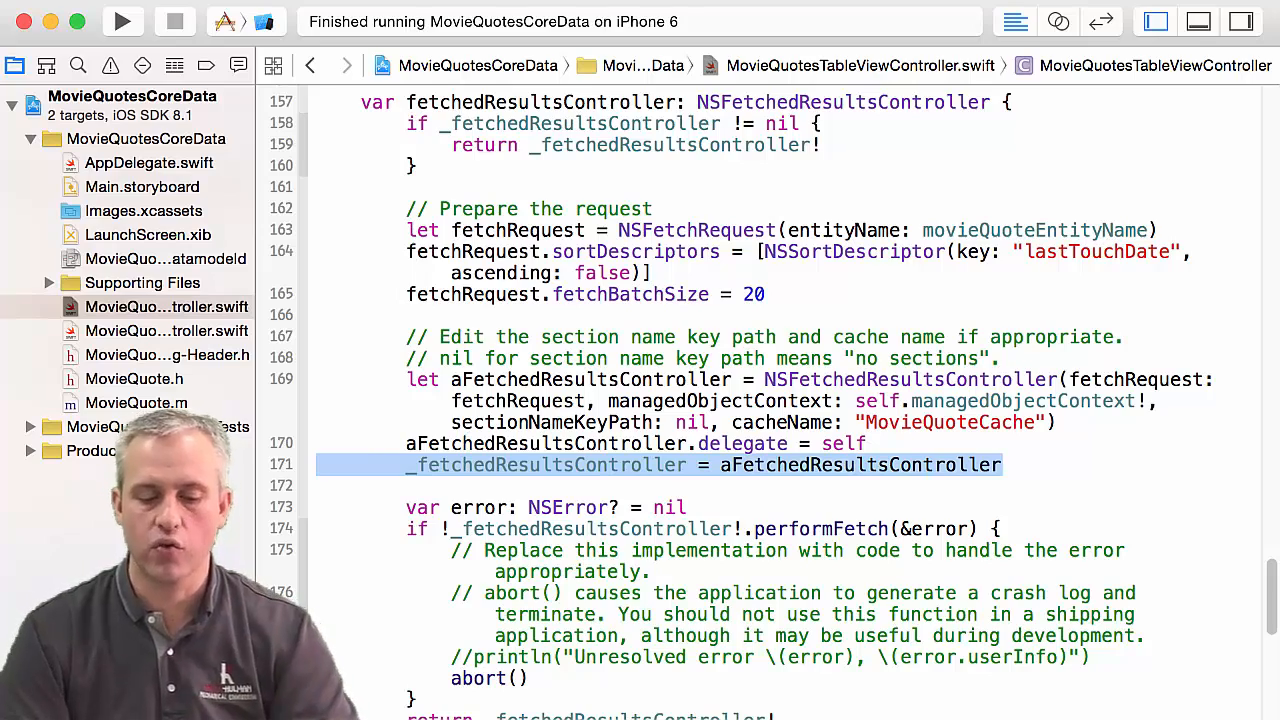
scroll(down, 3)
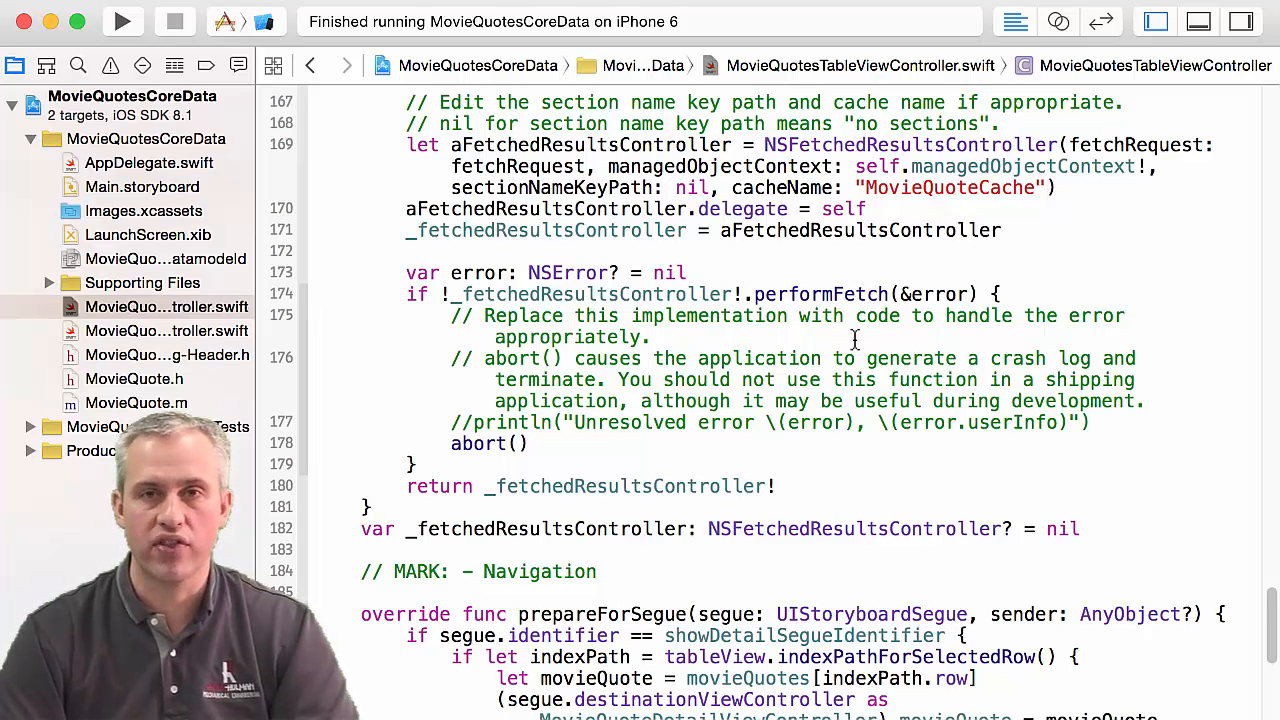
Add _fetchedResultsController!.performFetch(&error) using the error block from updateMovieQuoteArray
click(1155, 65)
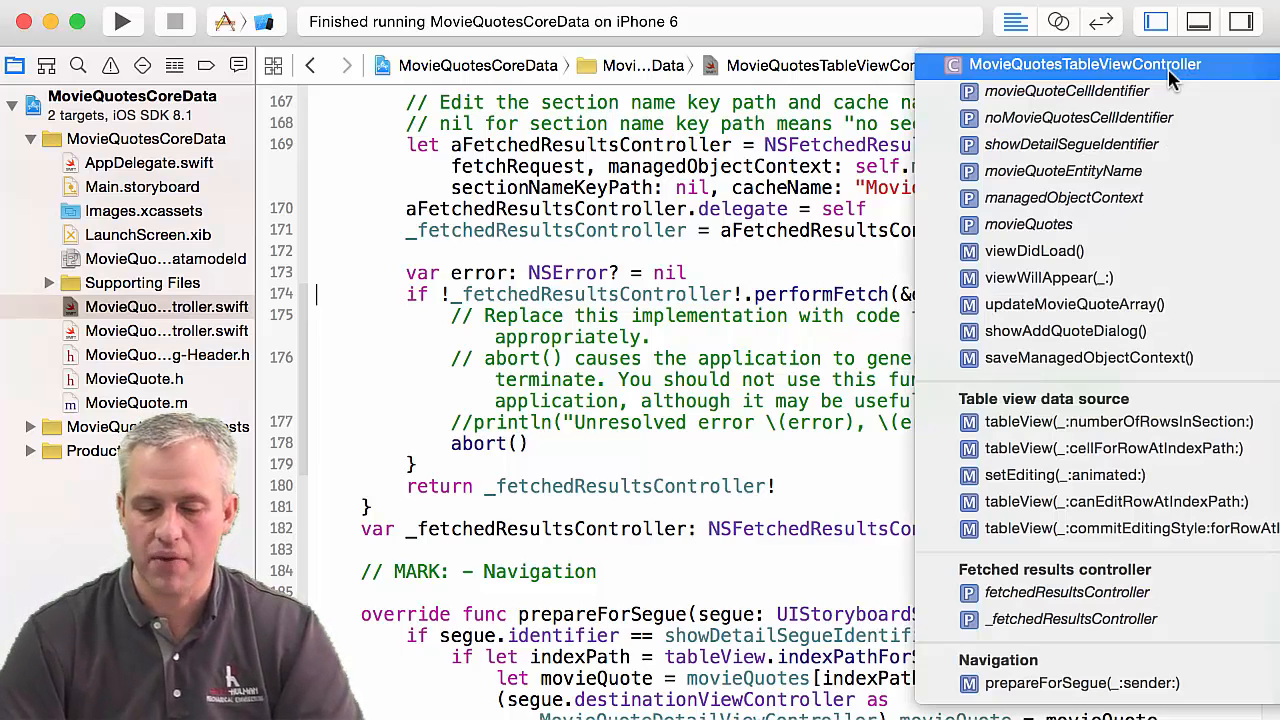
click(1085, 64)
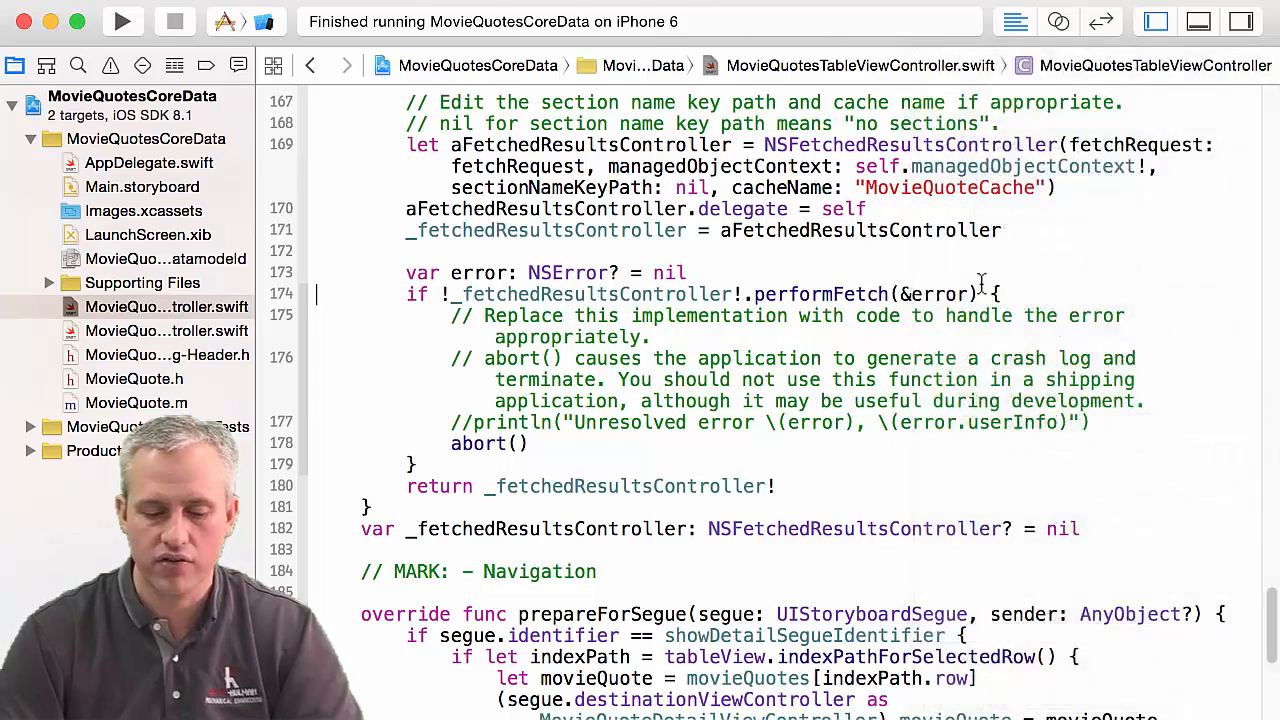
scroll(up, 3)
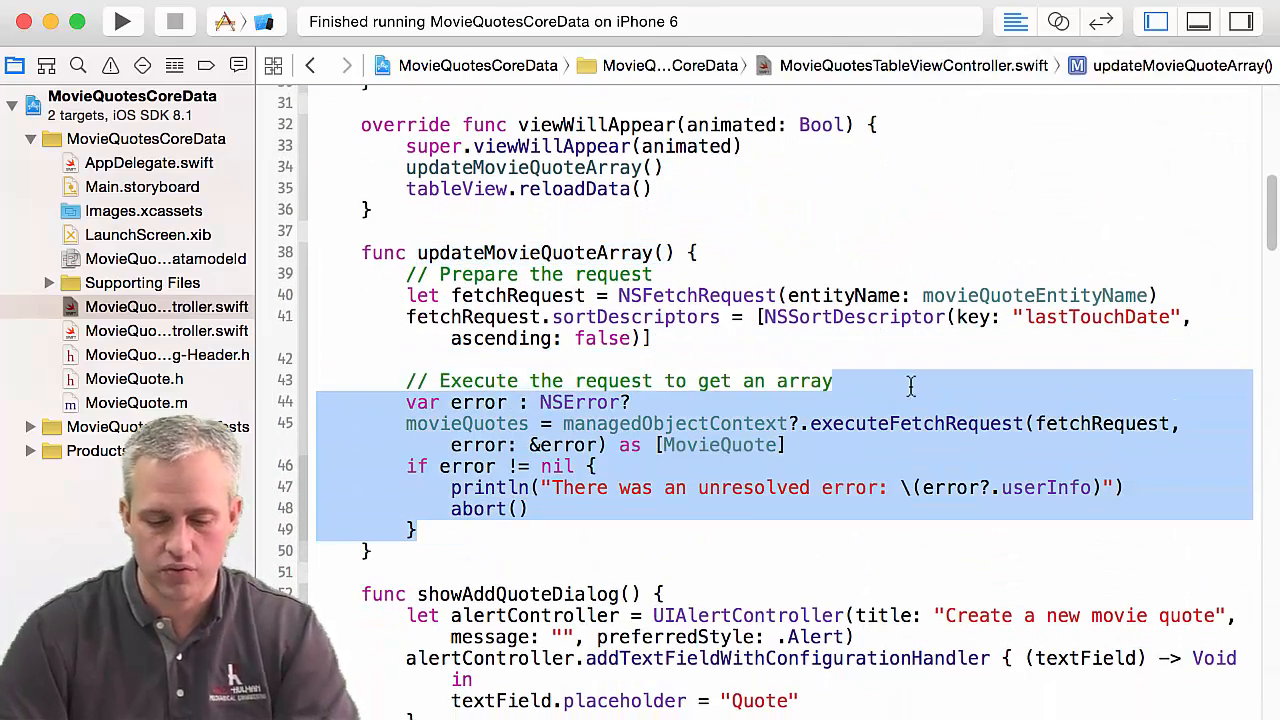
scroll(down, 3)
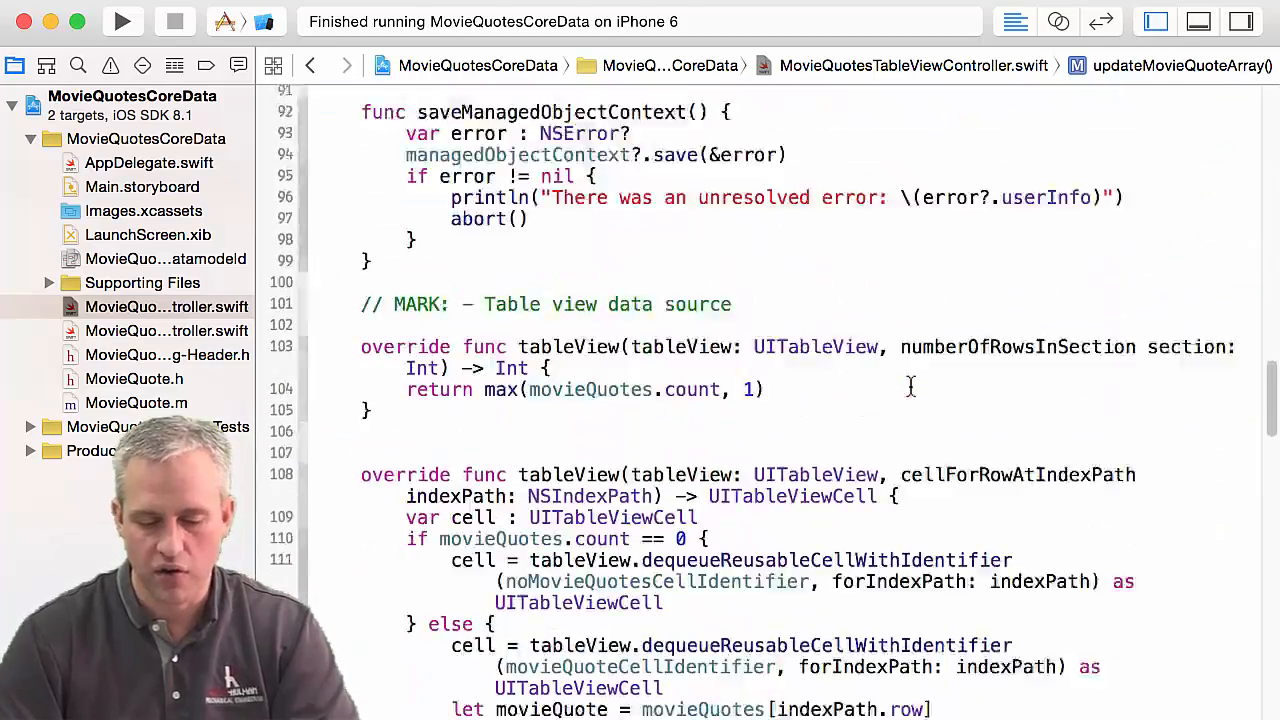
scroll(down, 3)
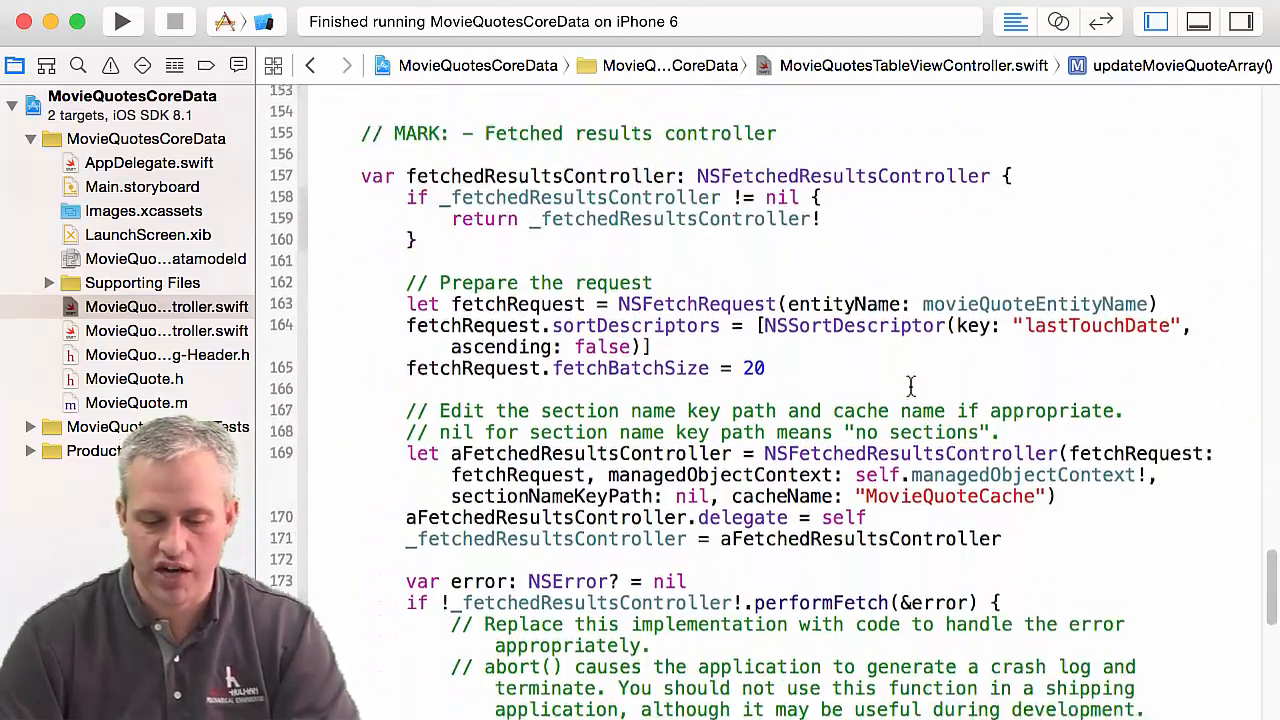
scroll(down, 3)
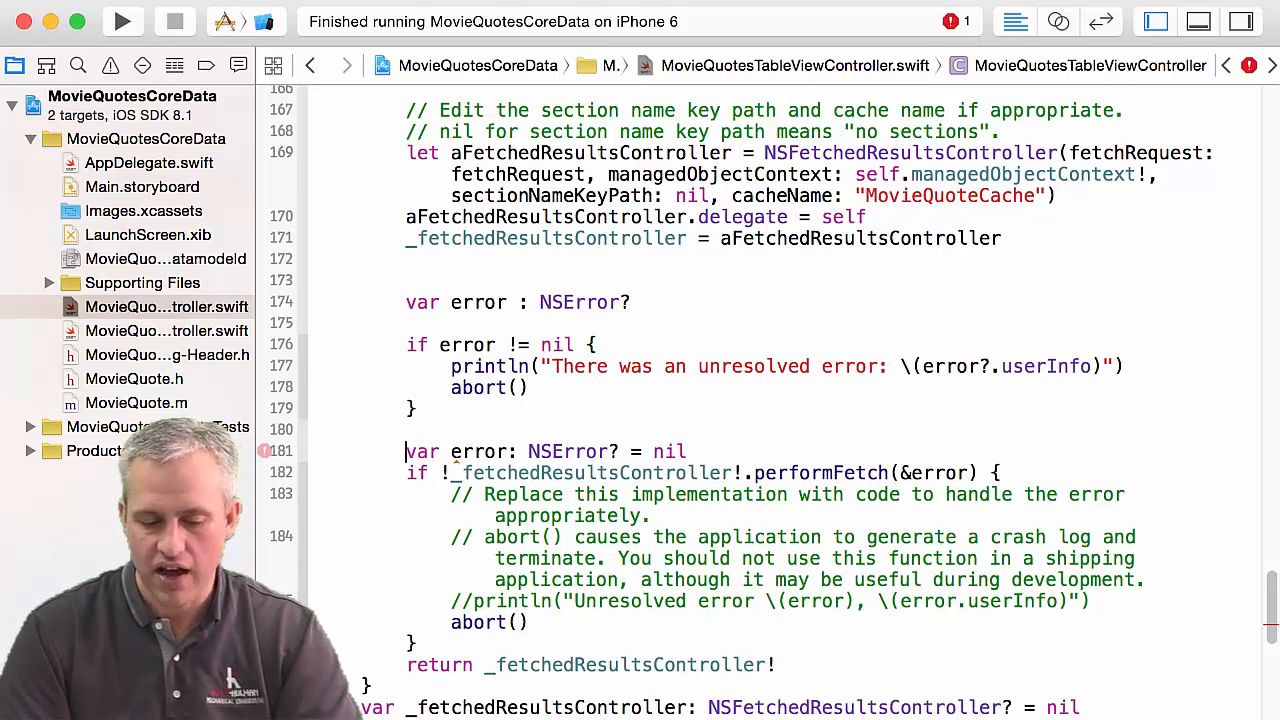
double_click(593, 472)
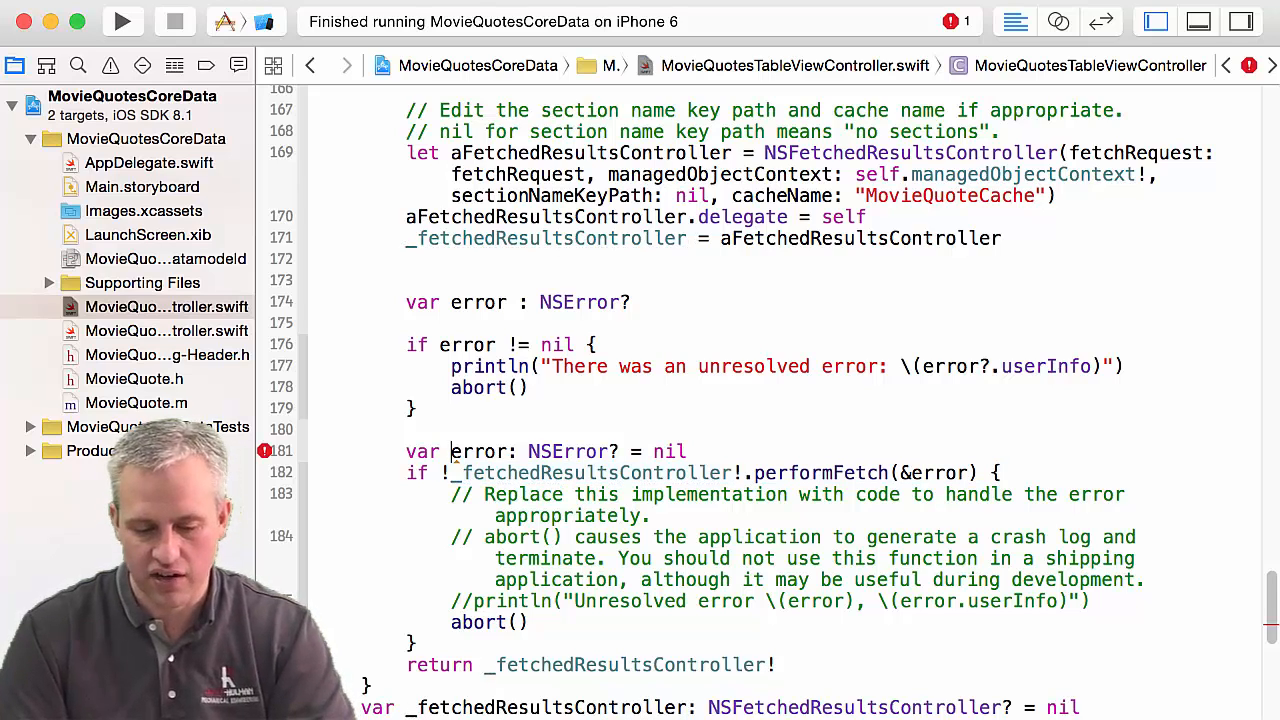
text(_fetchedResultsController!.performFetch(&error))
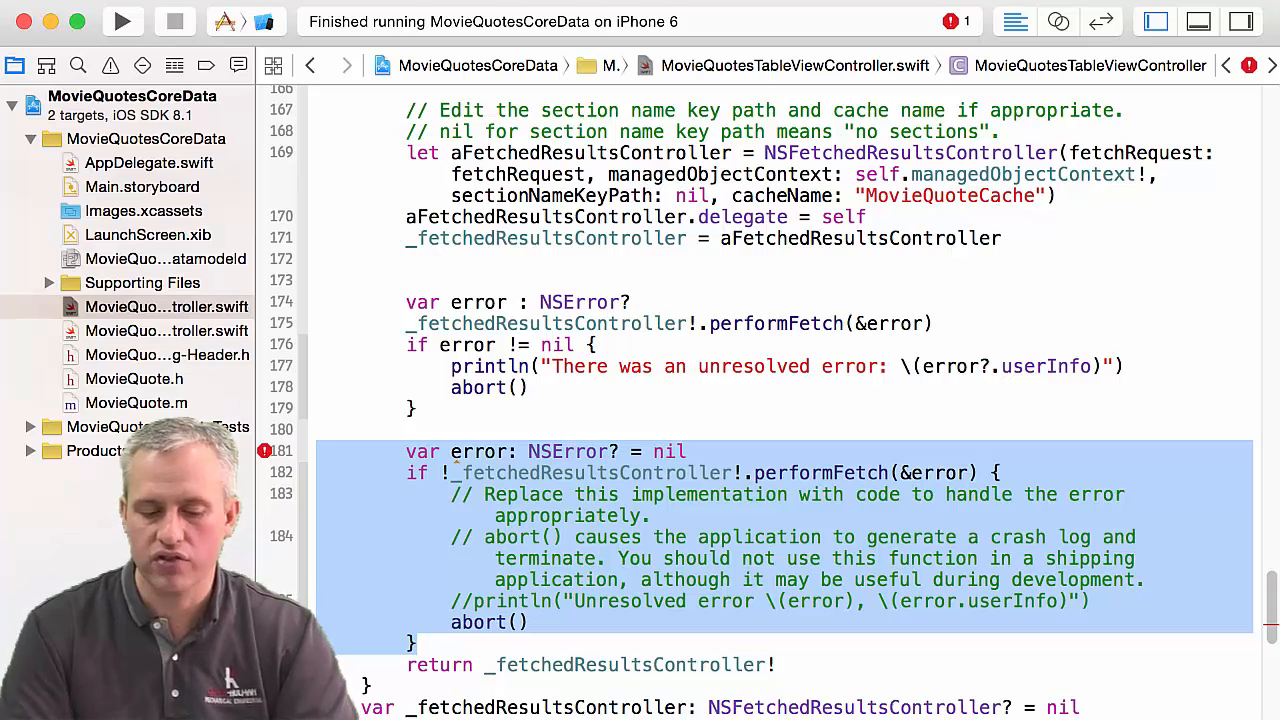
mouse_move(970, 210)
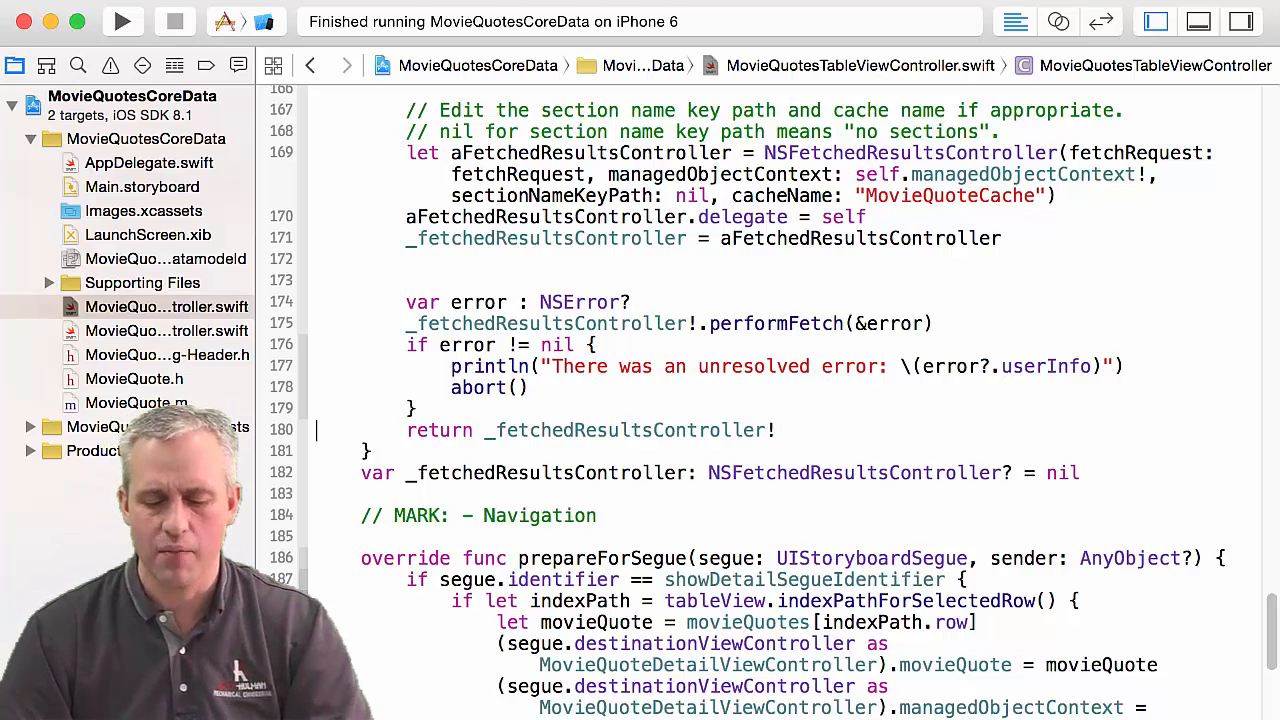
mouse_move(793, 490)
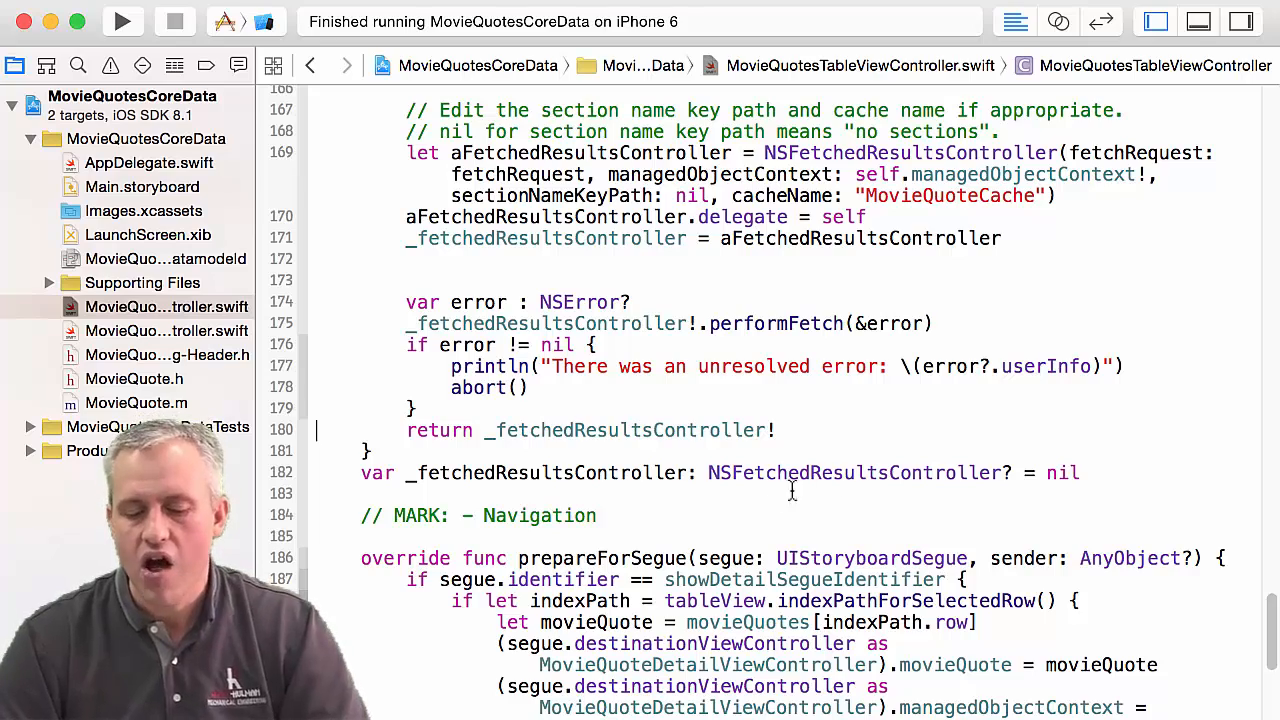
Delete the template comments about section name key path and cache name
scroll(up, 3)
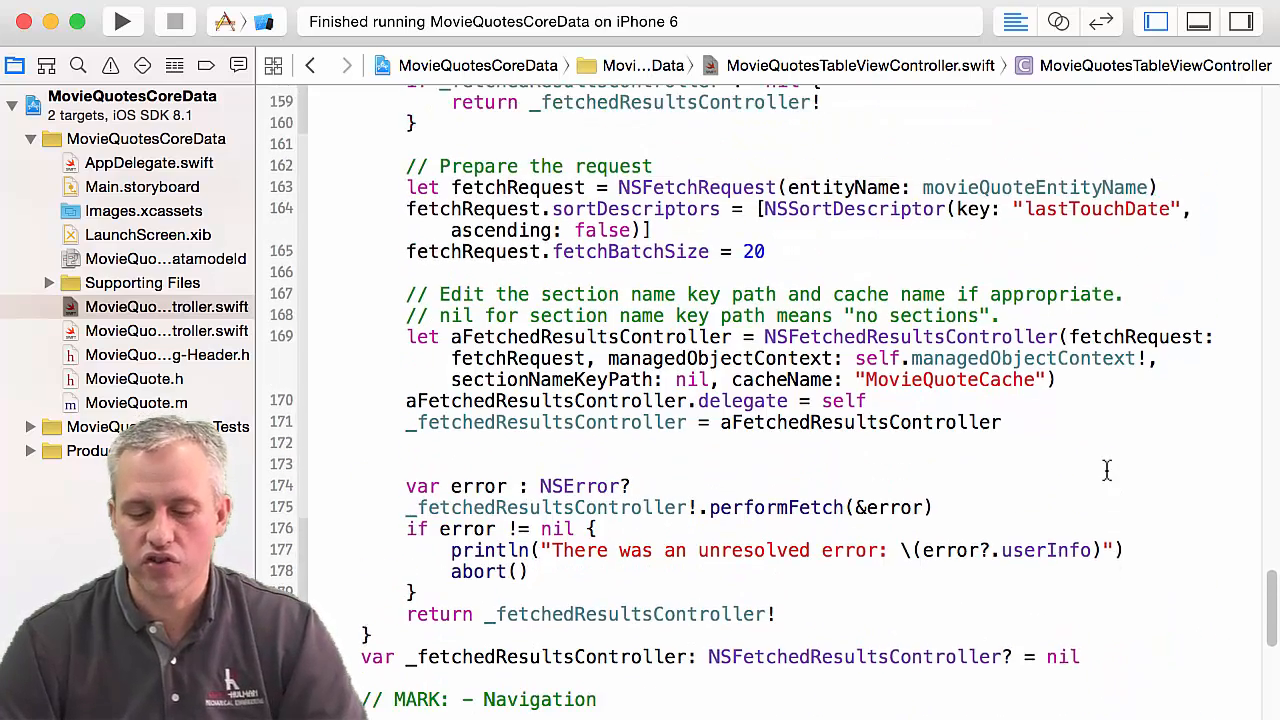
scroll(up, 3)
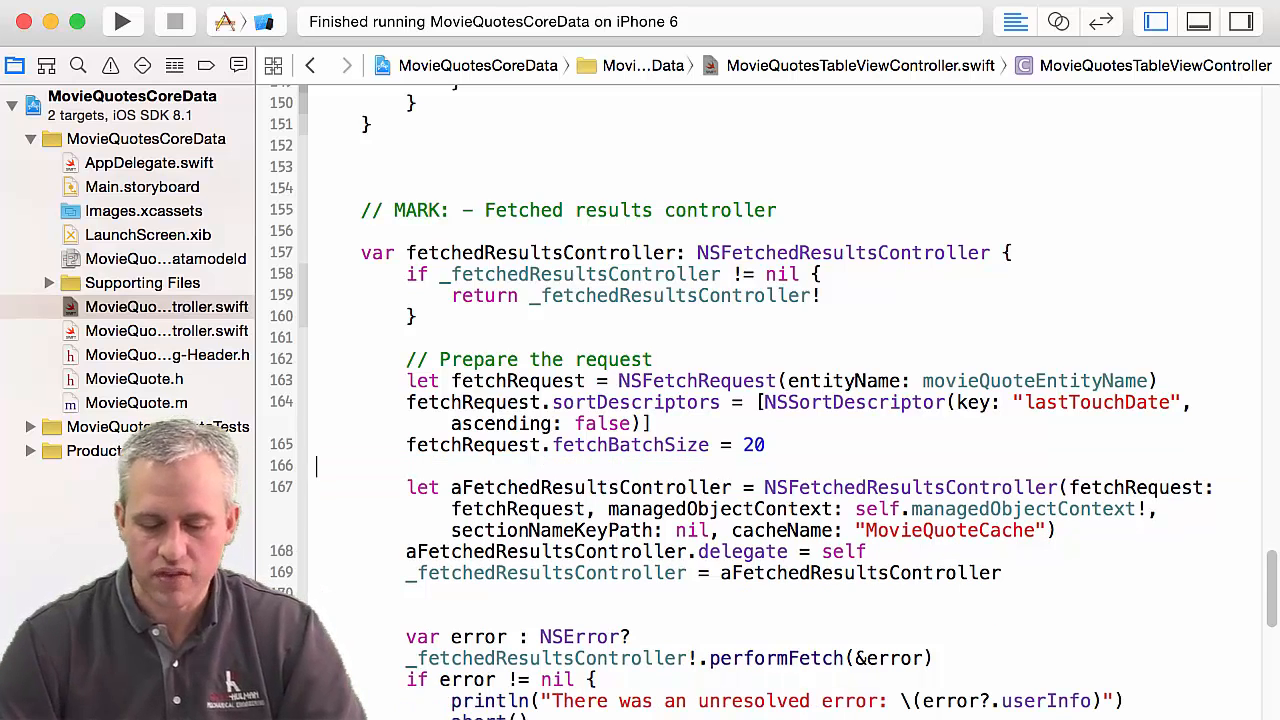
scroll(down, 3)
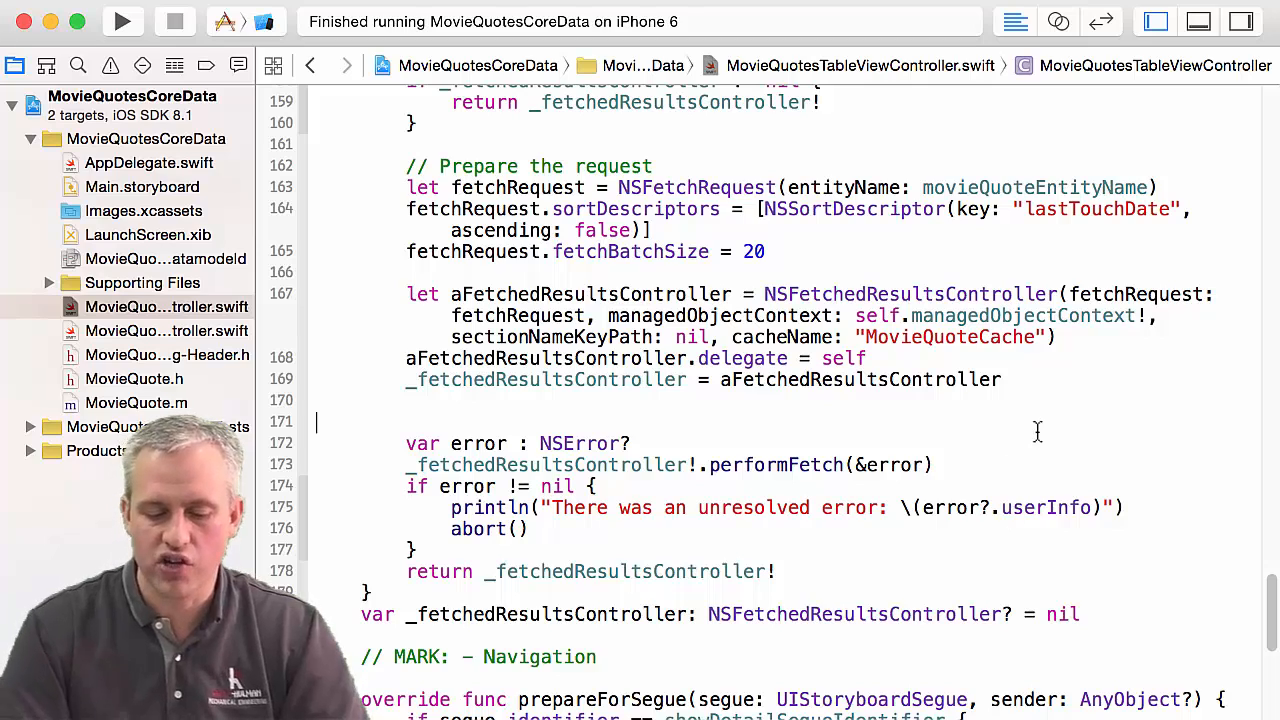
scroll(up, 3)
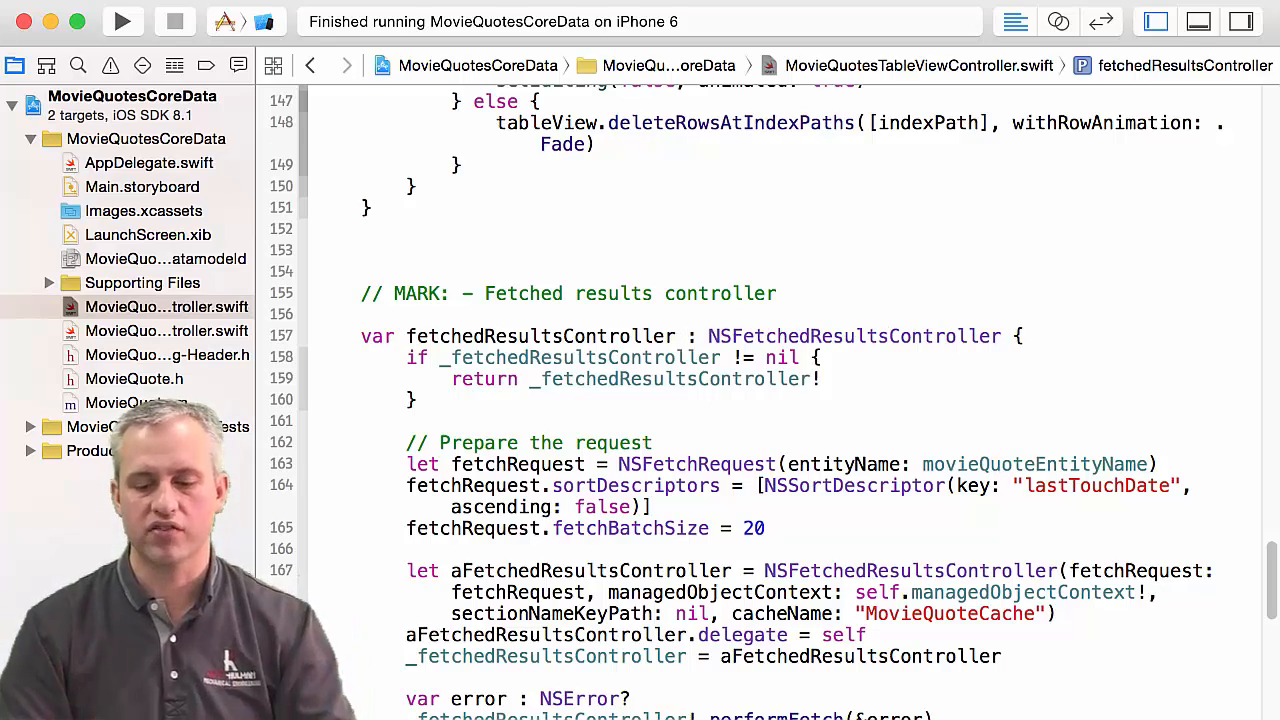
scroll(down, 3)
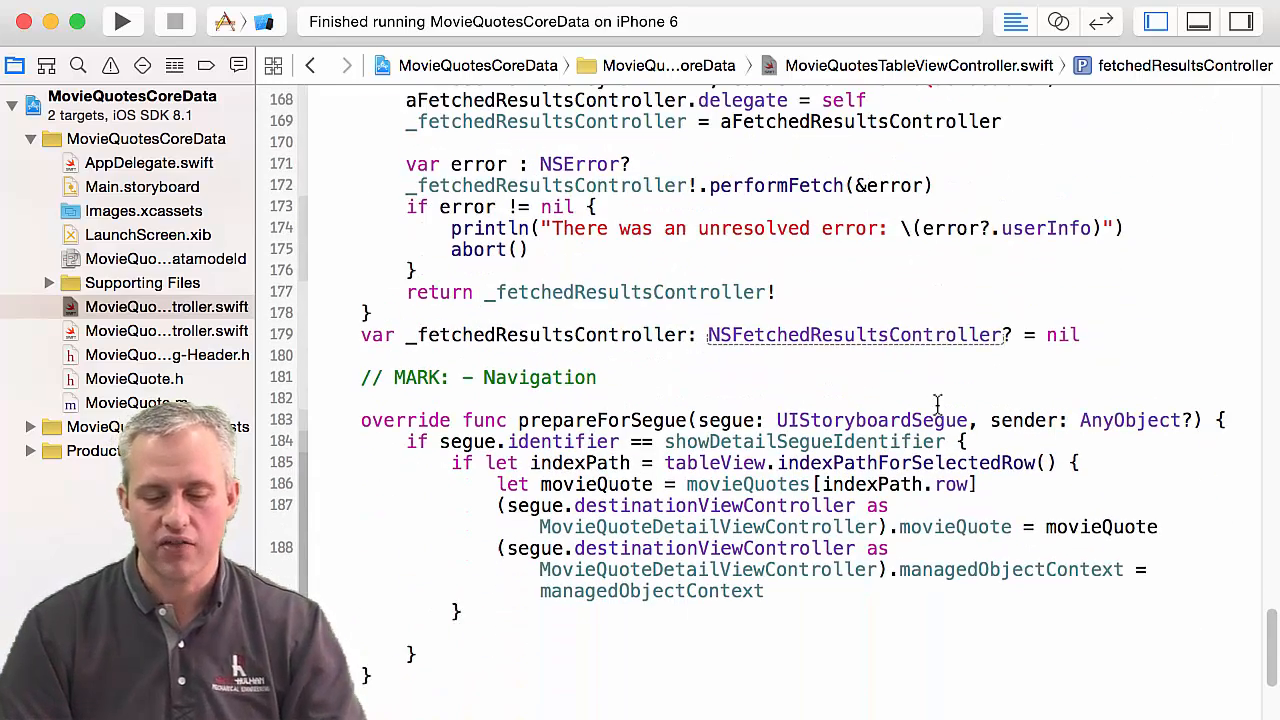